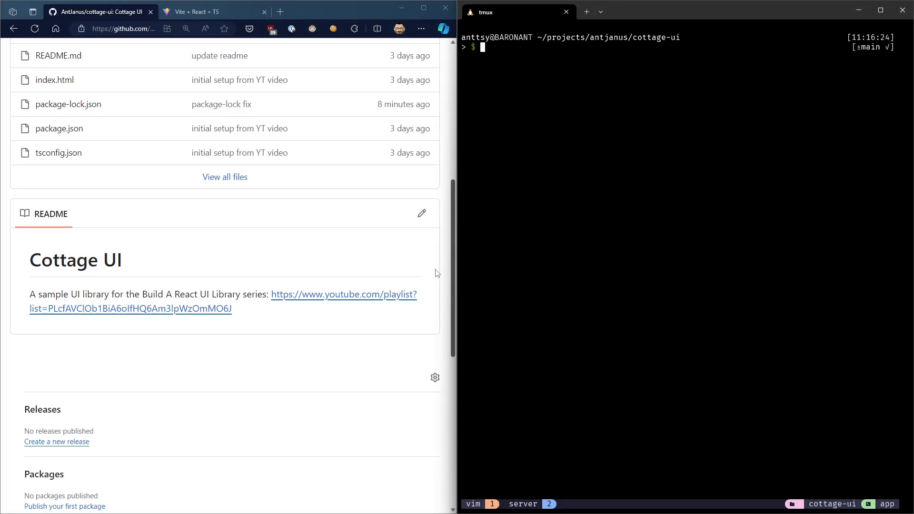
- Highlight the cottage-ui README series name, then switch to the Vite + React app and launch vim
double_click(190, 293)
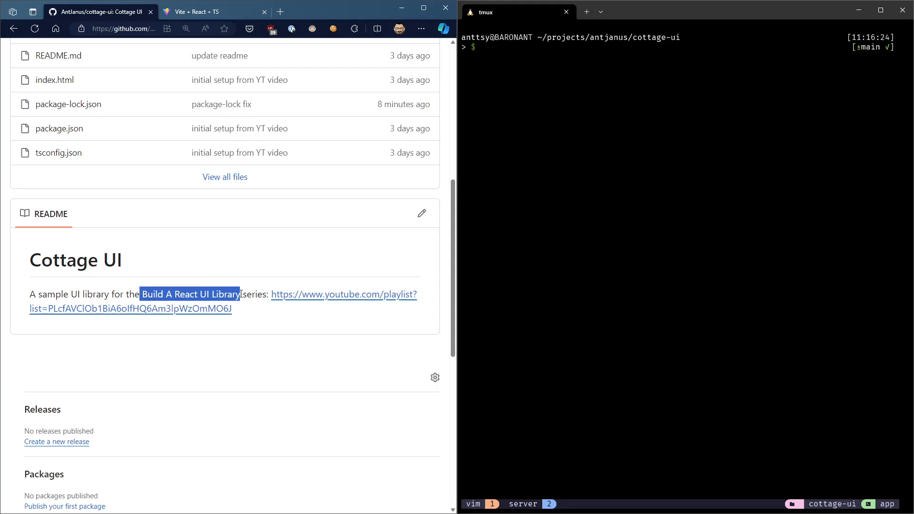
left_click(262, 319)
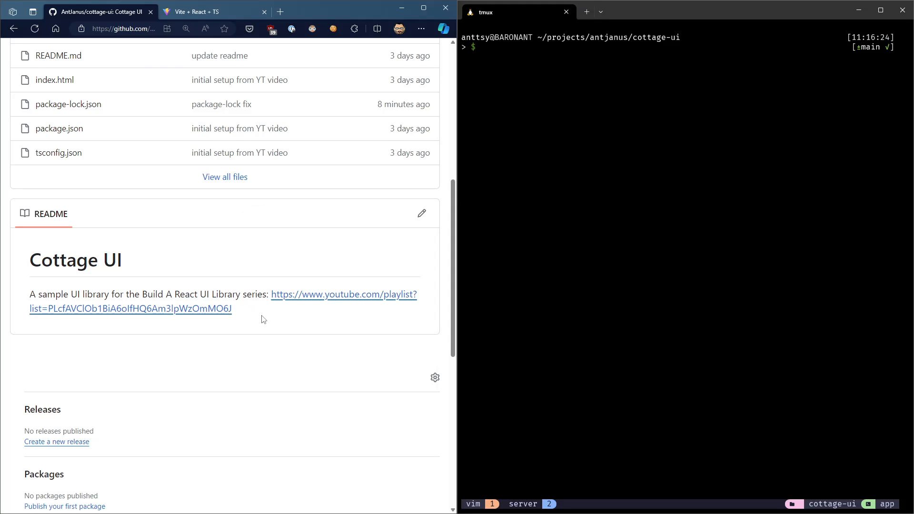
scroll("up", 3)
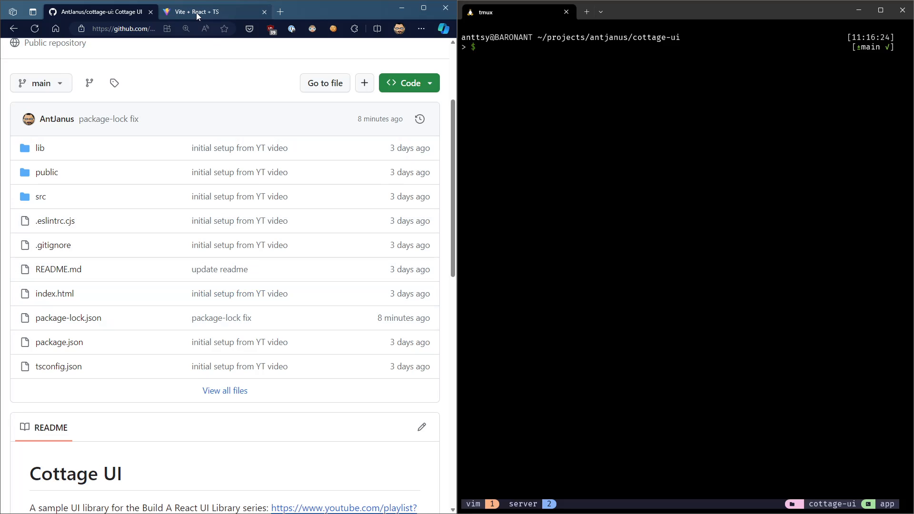
left_click(198, 12)
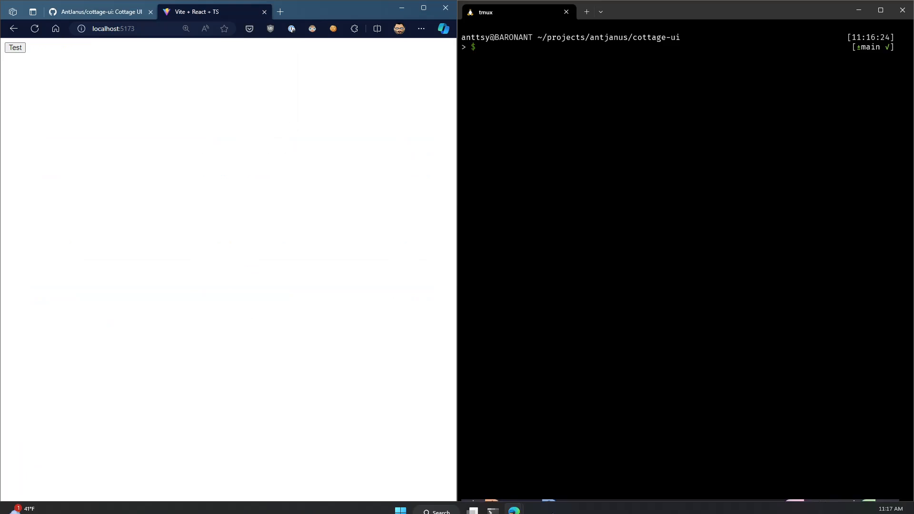
type("vim")
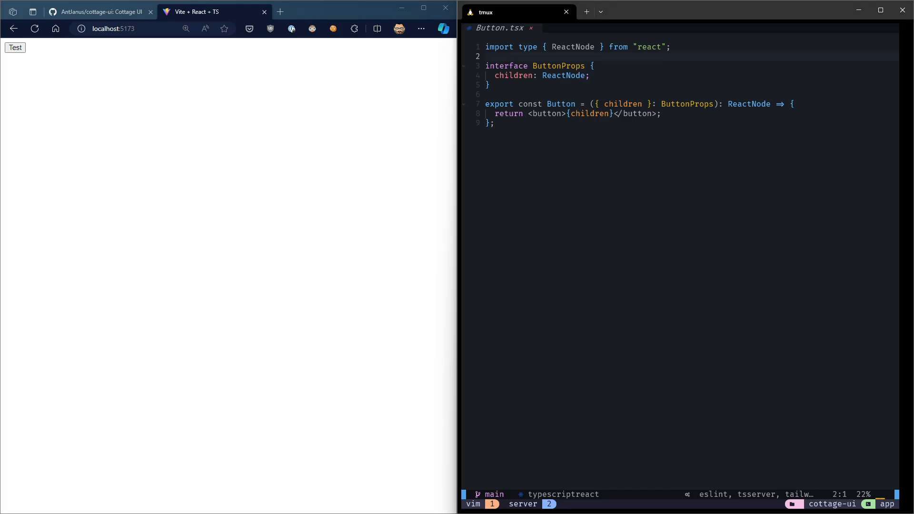
- Open tailwindcss.com in a new tab and scroll through its dark:text-sky-400 code demo
left_click(279, 11)
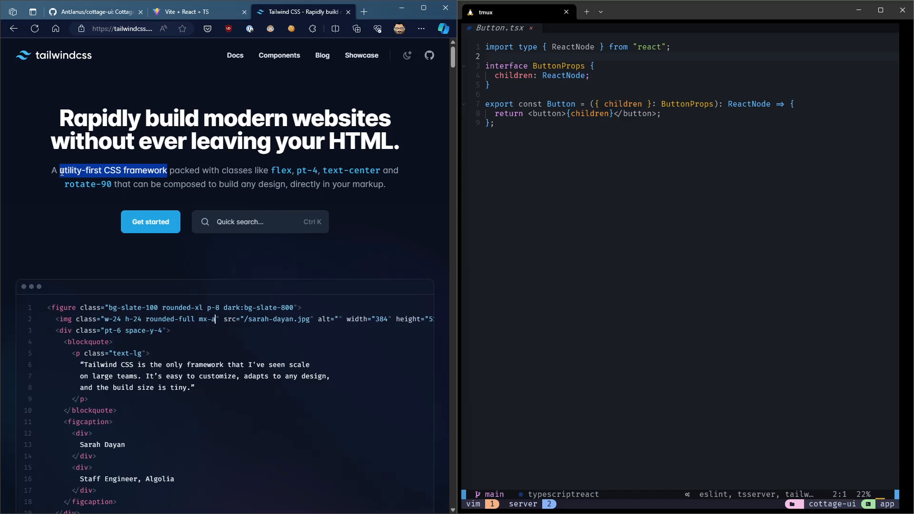
scroll("down", 3)
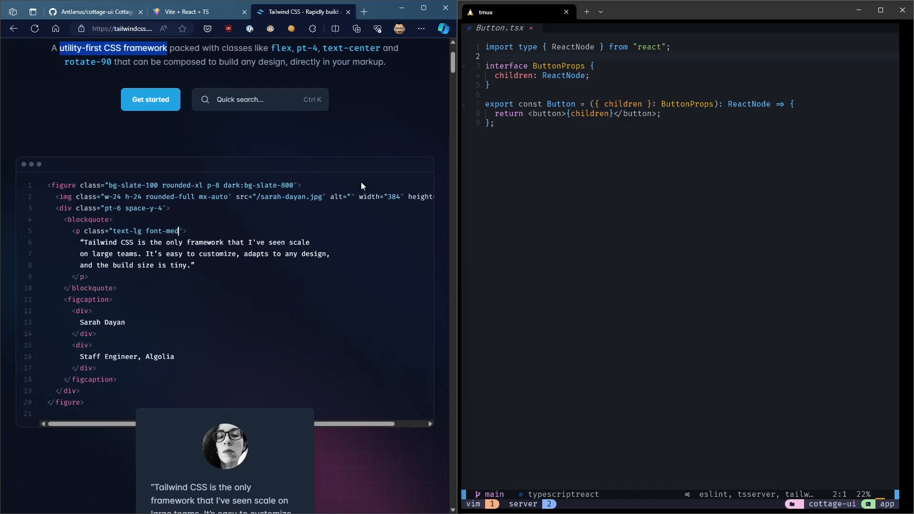
scroll("down", 3)
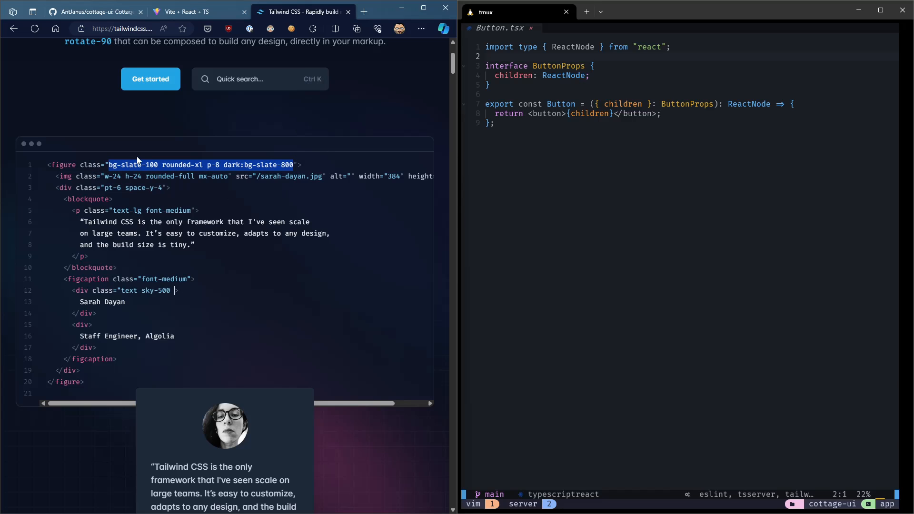
type("dark:text-sky-400")
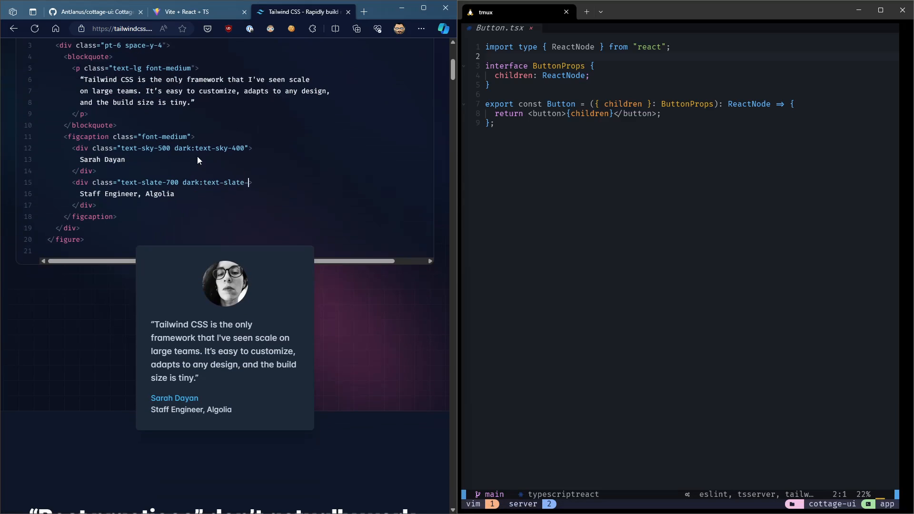
scroll("up", 3)
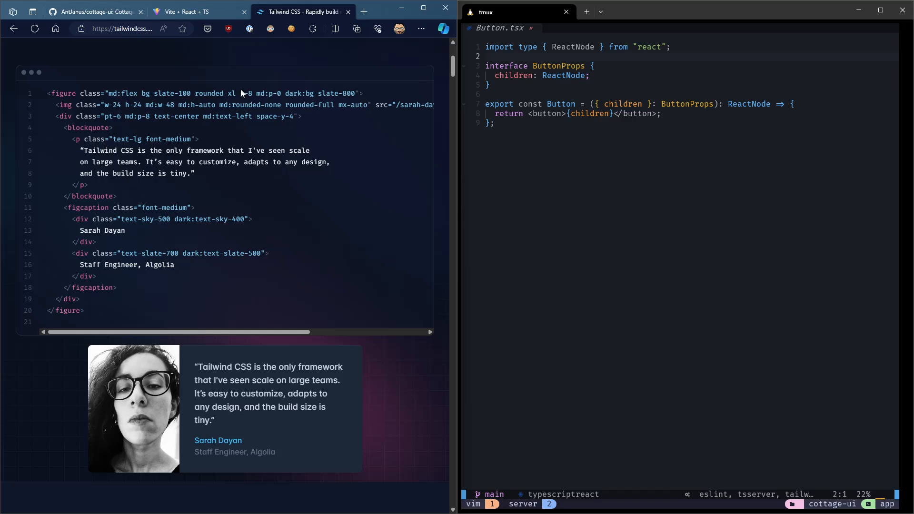
scroll("up", 3)
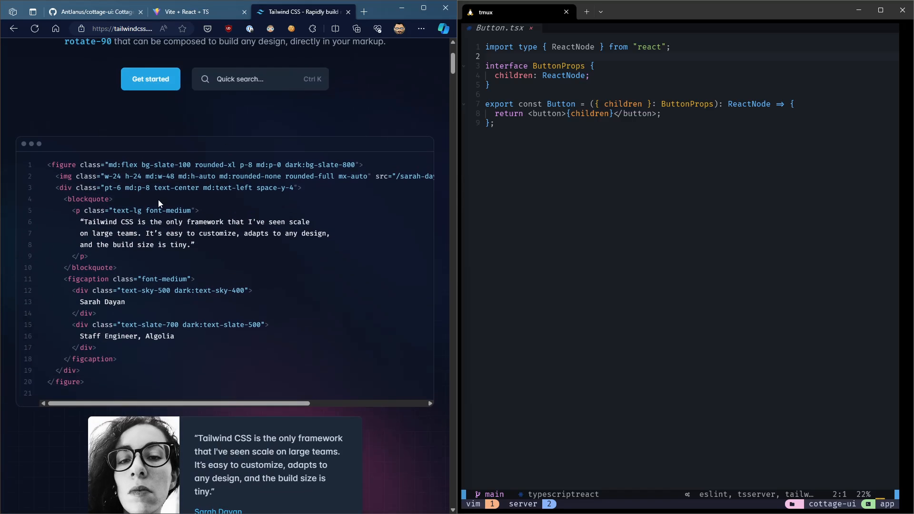
scroll("up", 3)
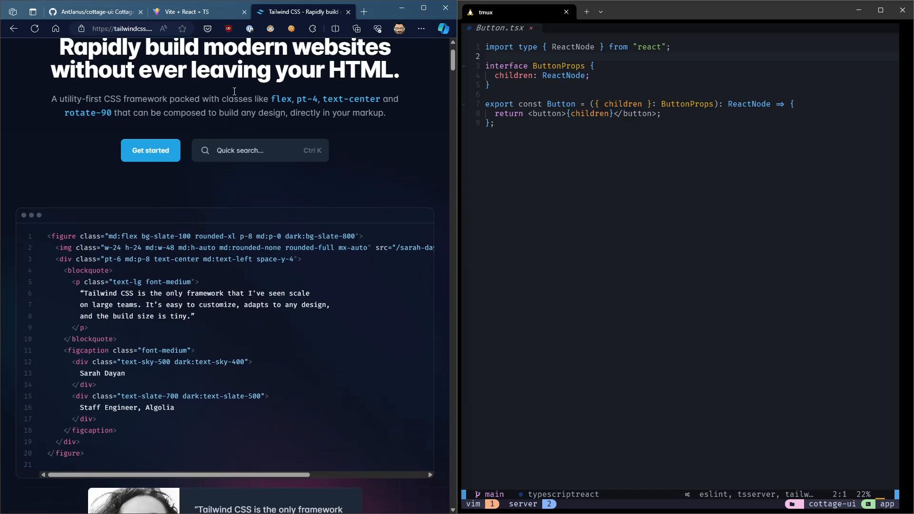
scroll("up", 3)
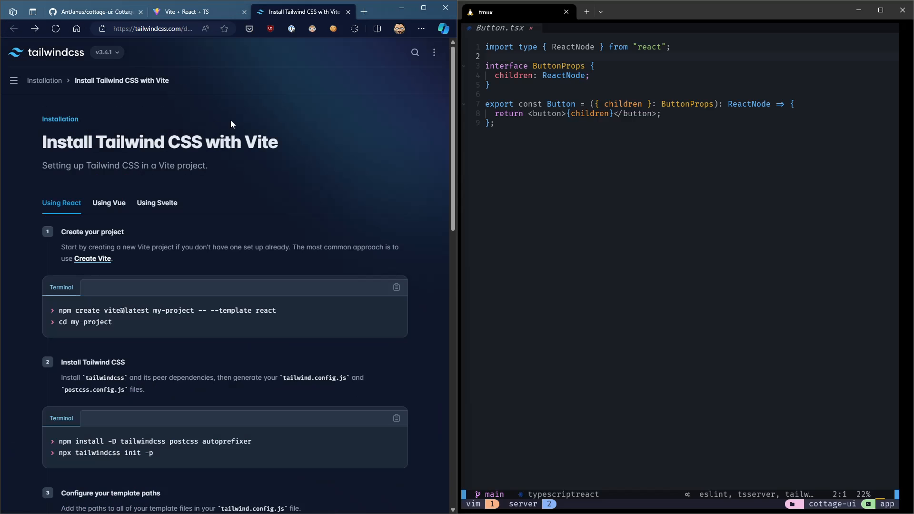
mouse_move(340, 179)
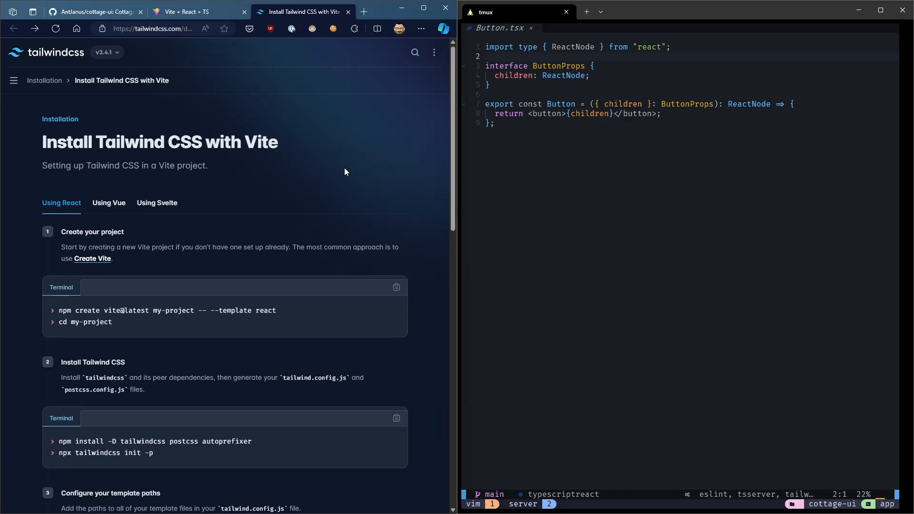
- Read the Tailwind CSS with Vite guide and select its tailwindcss/postcss/autoprefixer install command
scroll("down", 3)
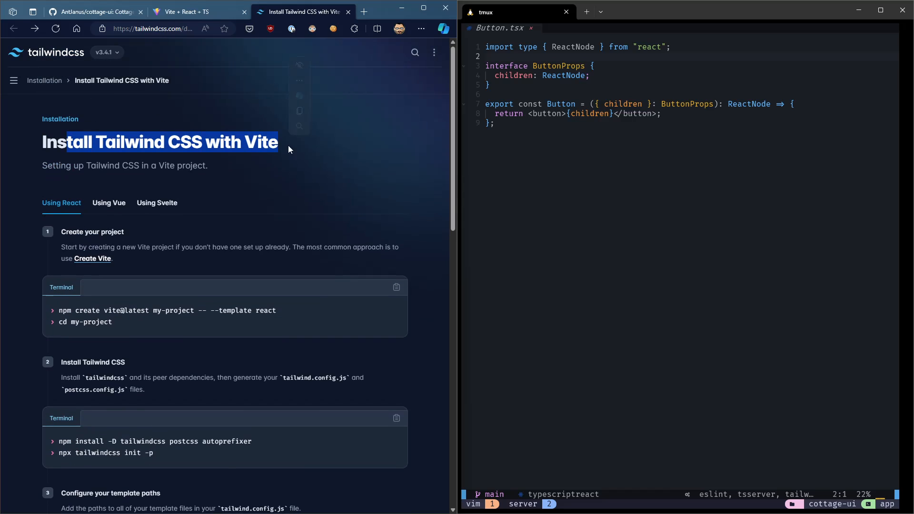
scroll("down", 3)
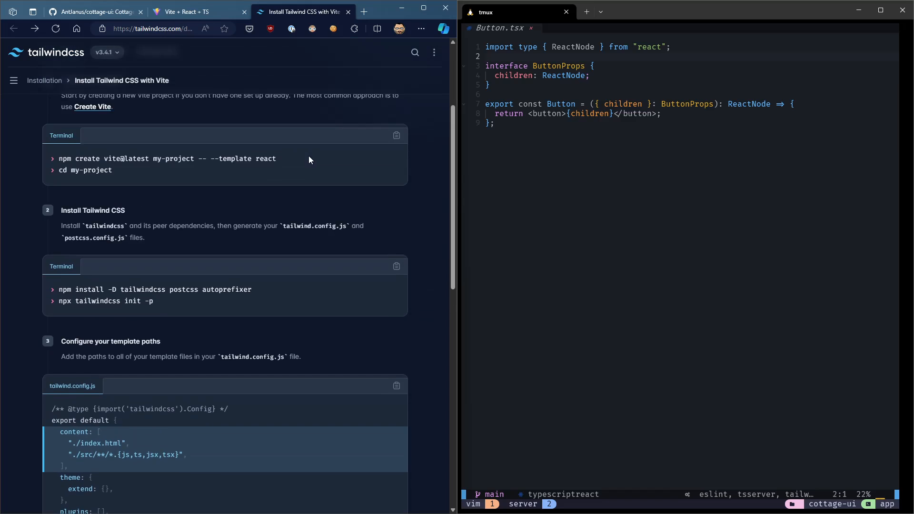
scroll("up", 3)
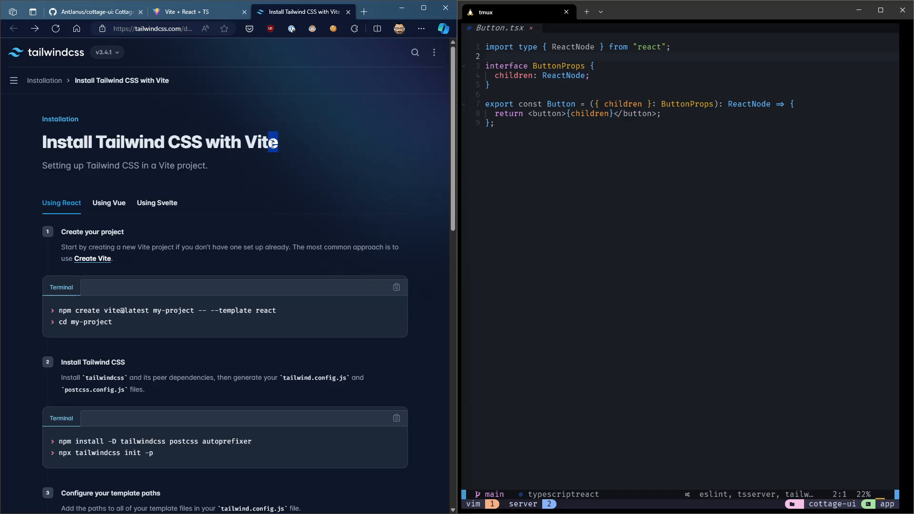
double_click(262, 143)
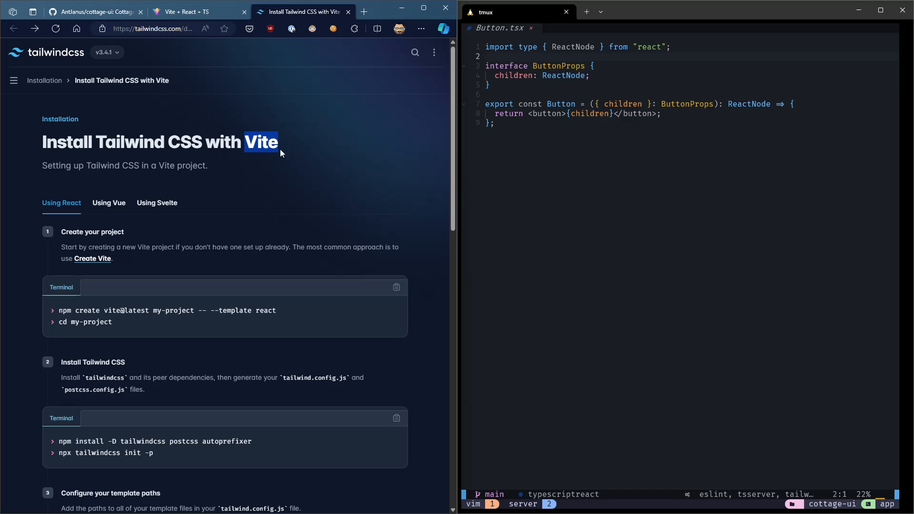
mouse_move(326, 172)
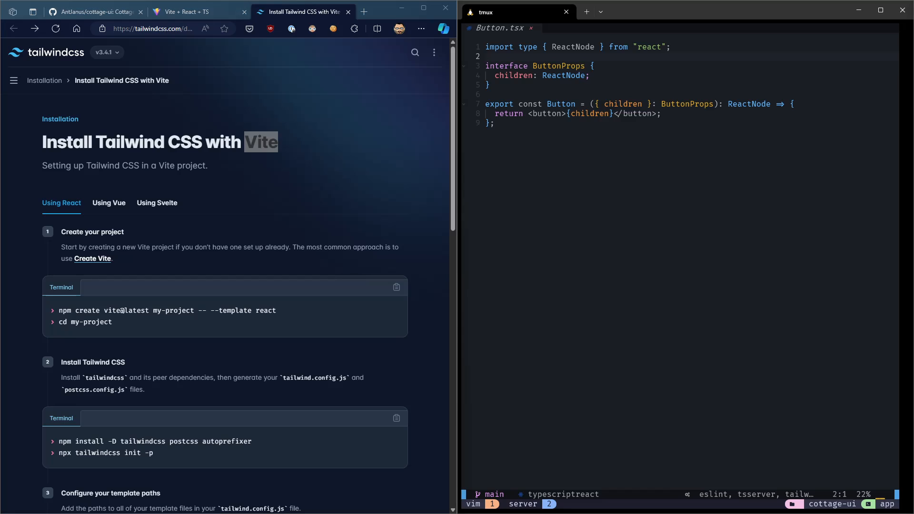
scroll("down", 3)
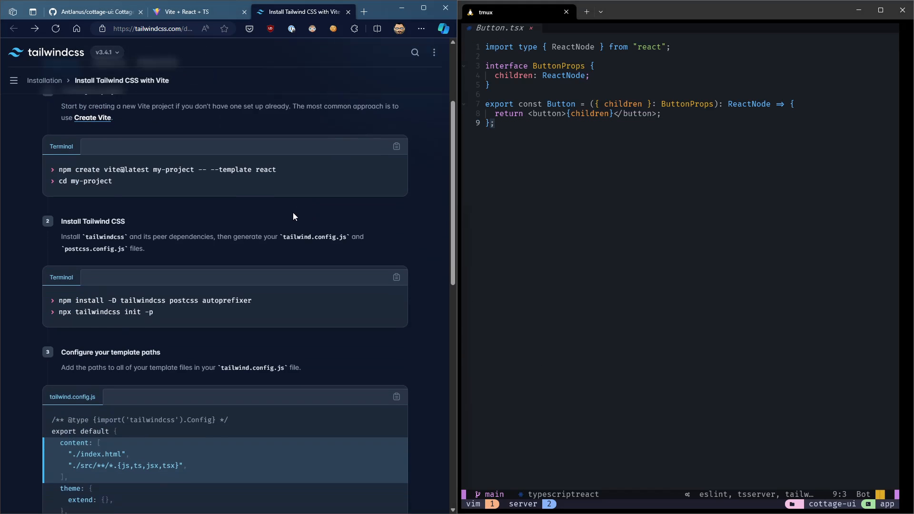
double_click(154, 299)
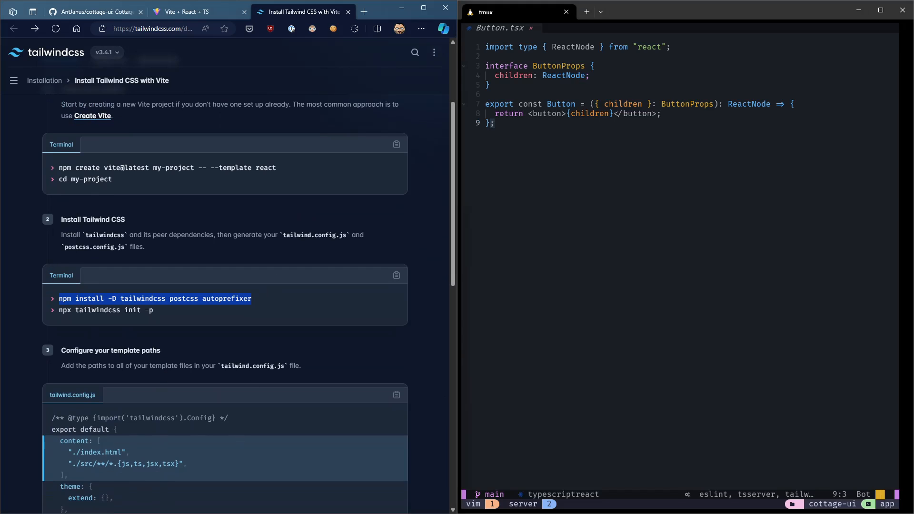
mouse_move(548, 121)
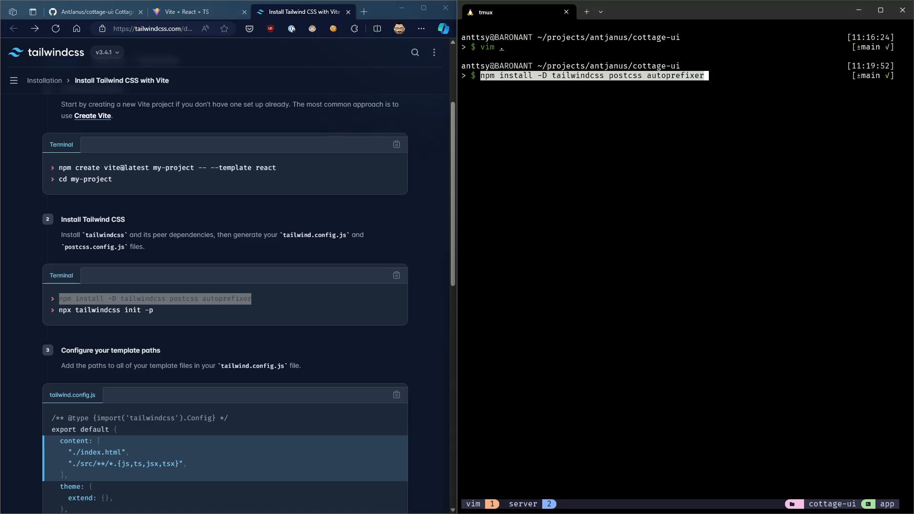
- Install tailwindcss, postcss and autoprefixer, then generate both config files with npx tailwindcss init -p
key("Return")
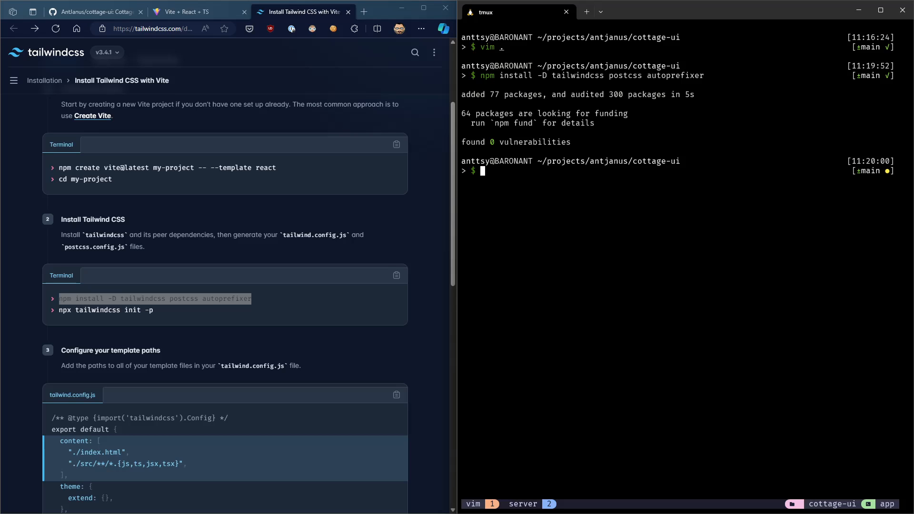
type("vim")
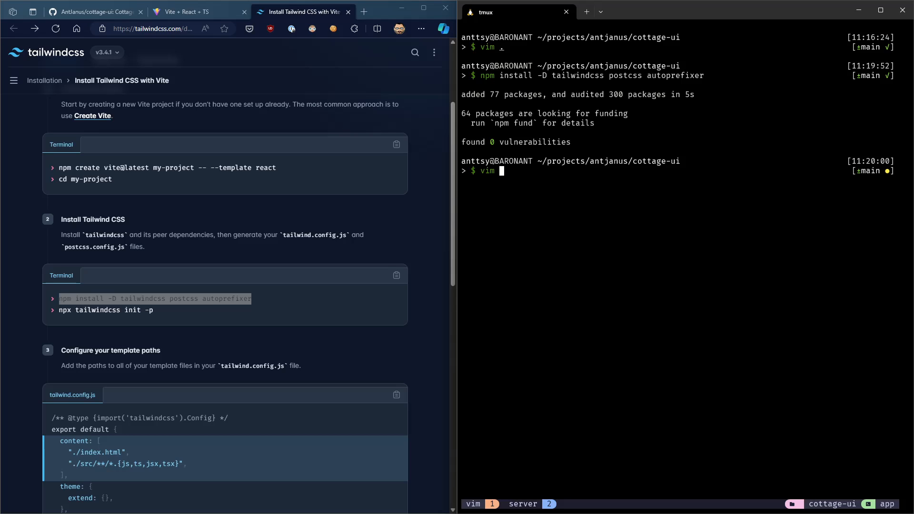
type("npx tailwind")
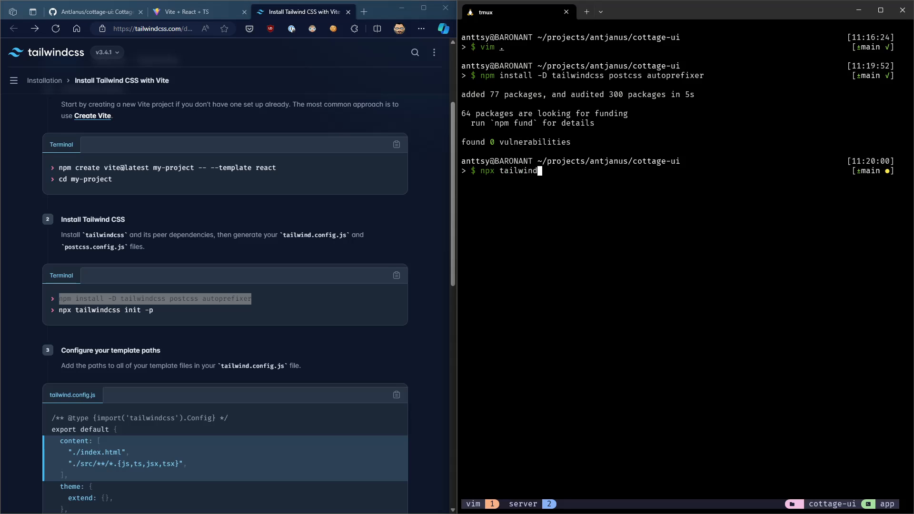
type("css init -p")
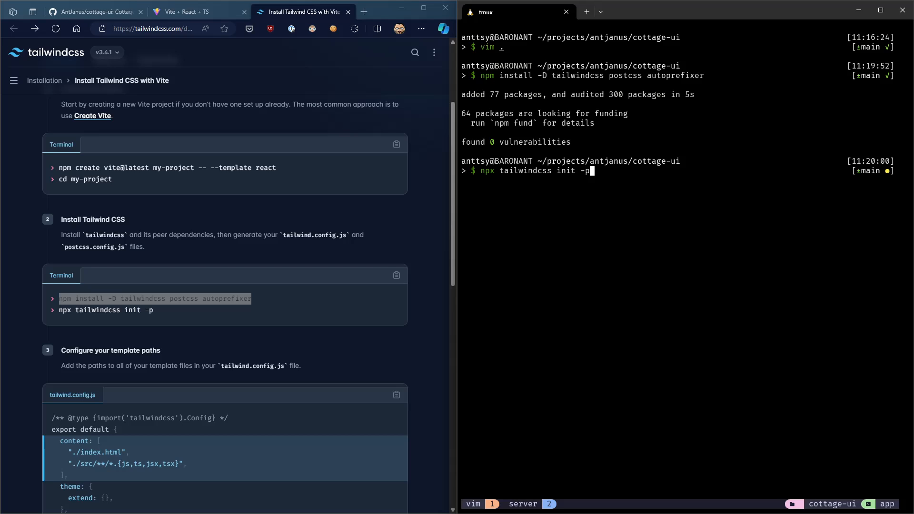
key("Return")
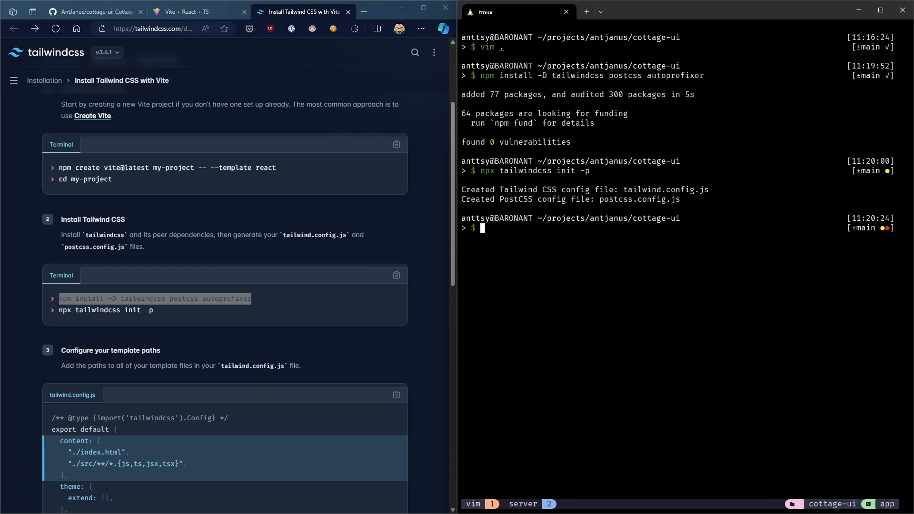
type("vim .")
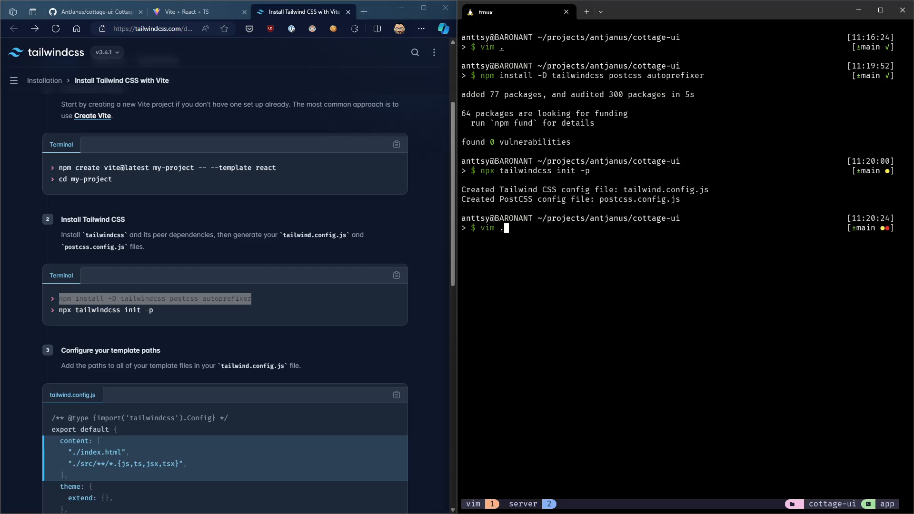
- Launch Neovim on the project folder and browse the neo-tree folders
key("Return")
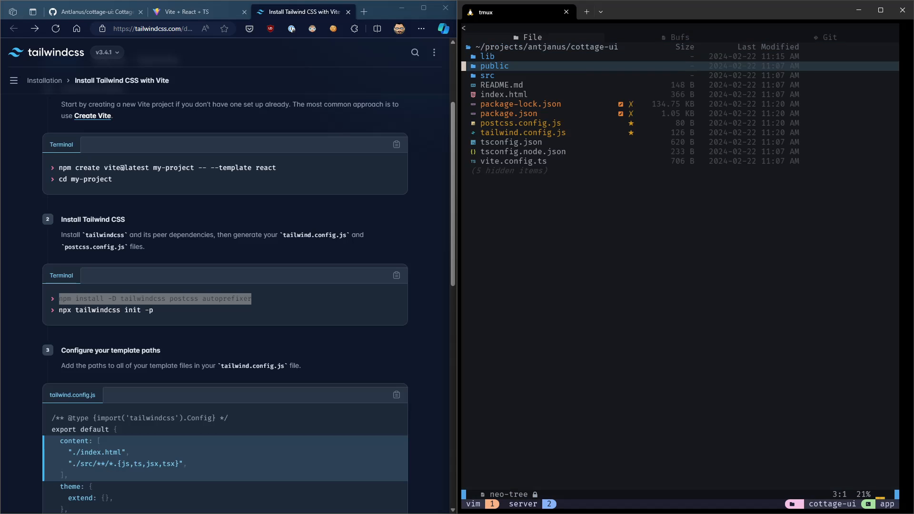
left_click(522, 132)
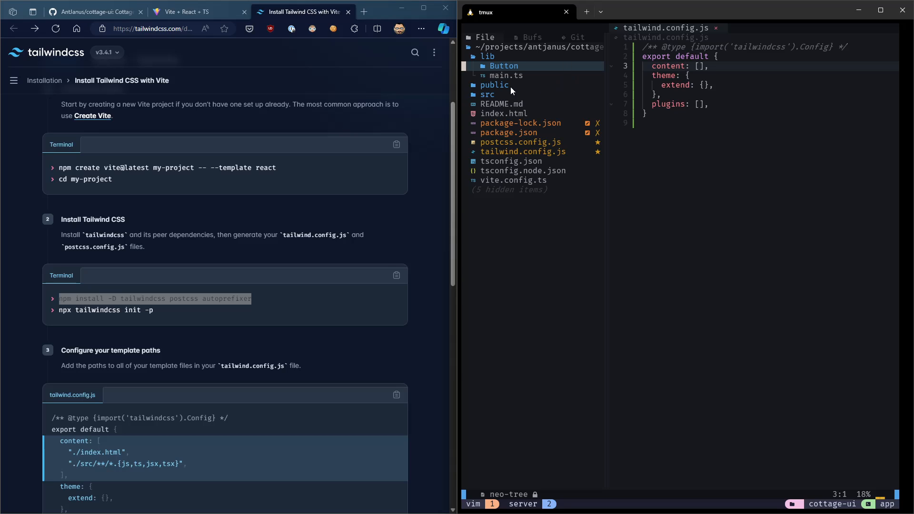
mouse_move(485, 79)
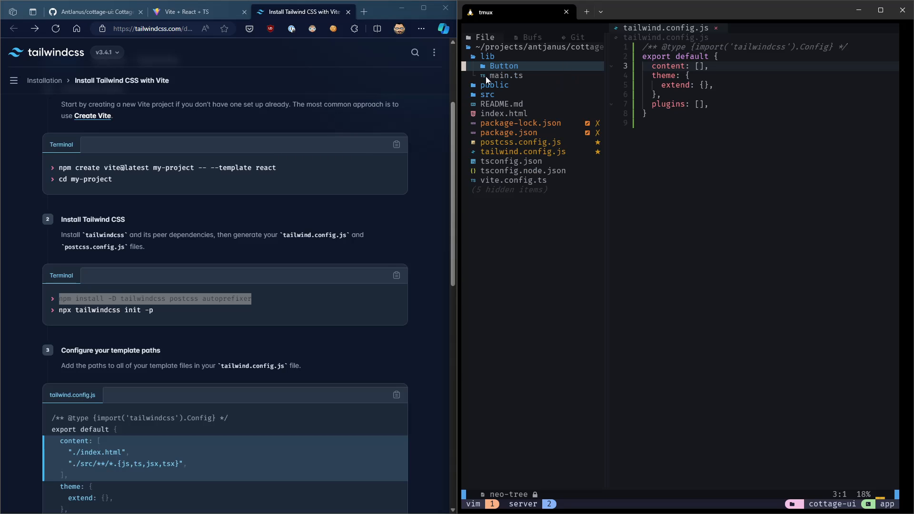
left_click(503, 65)
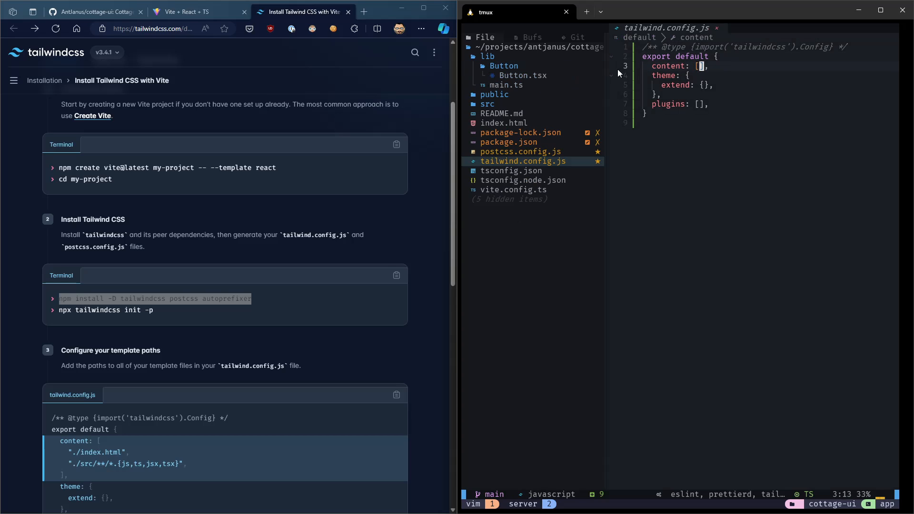
mouse_move(498, 71)
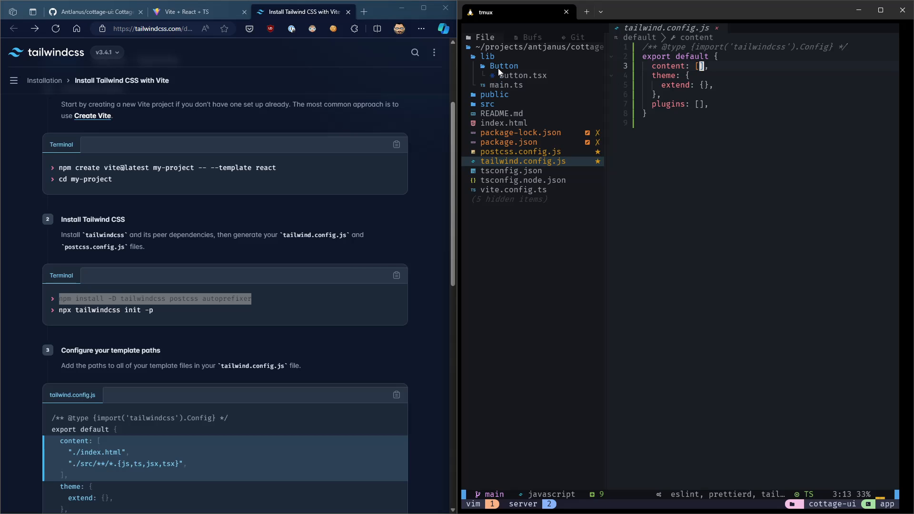
mouse_move(715, 74)
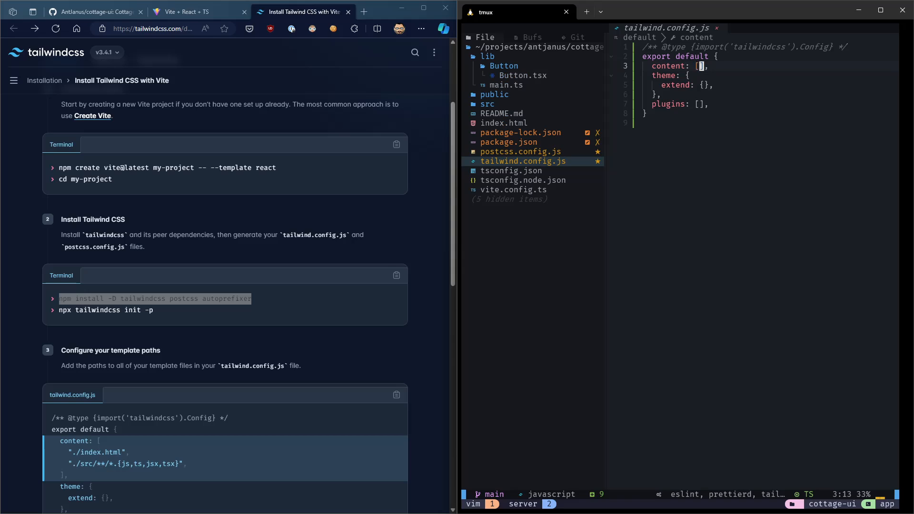
- Add a 'reference the library only' comment and './lib/**/*.{js,ts,jsx,tsx}' to the content list
key("Return")
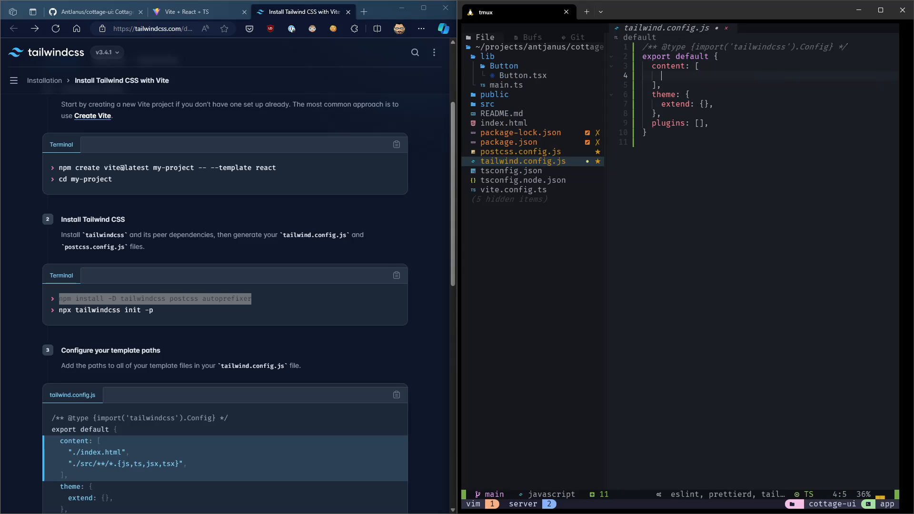
type("// reference the")
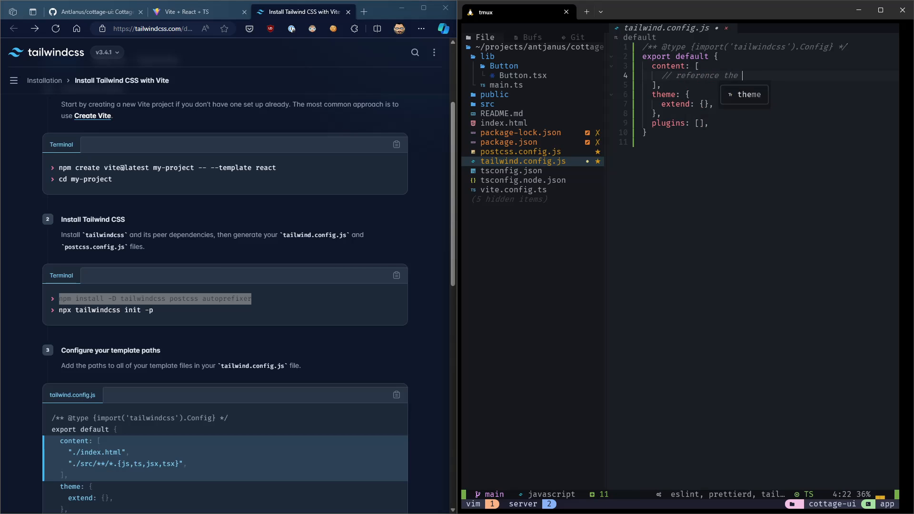
type("library-")
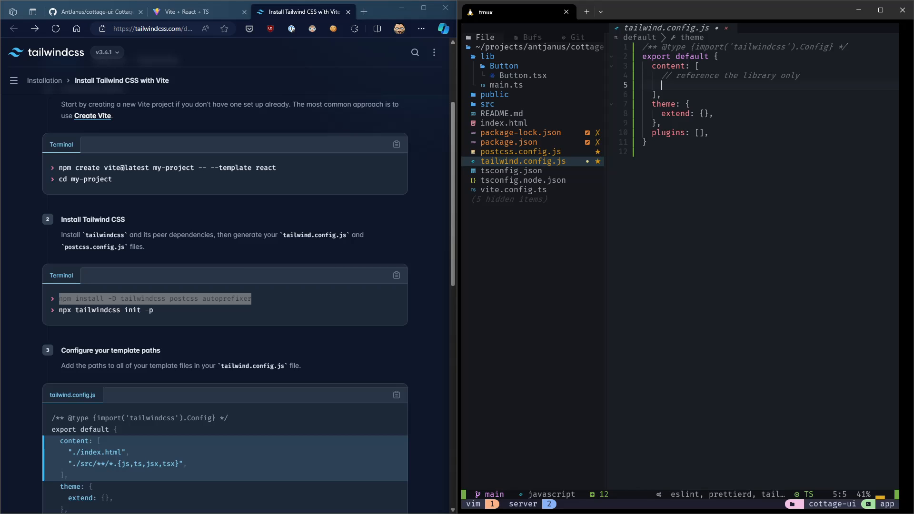
scroll("down", 3)
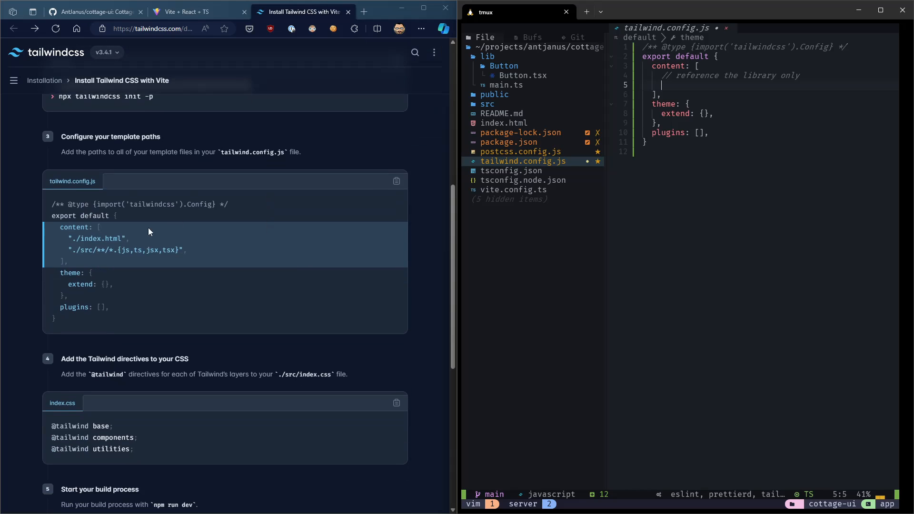
mouse_move(794, 15)
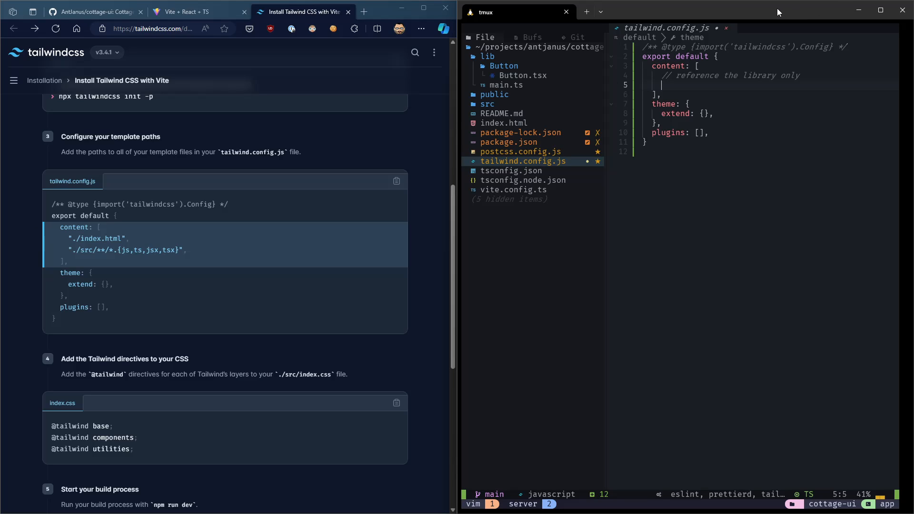
type("'./lib/")
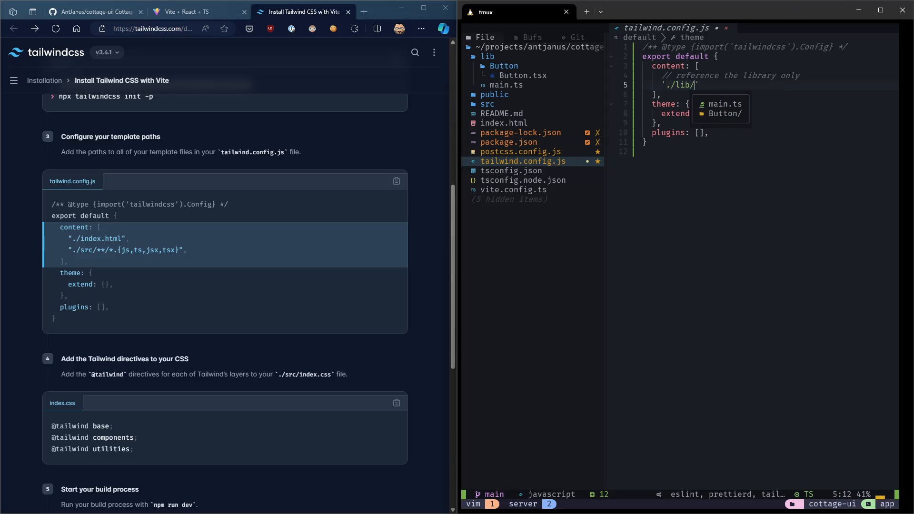
type("**/*")
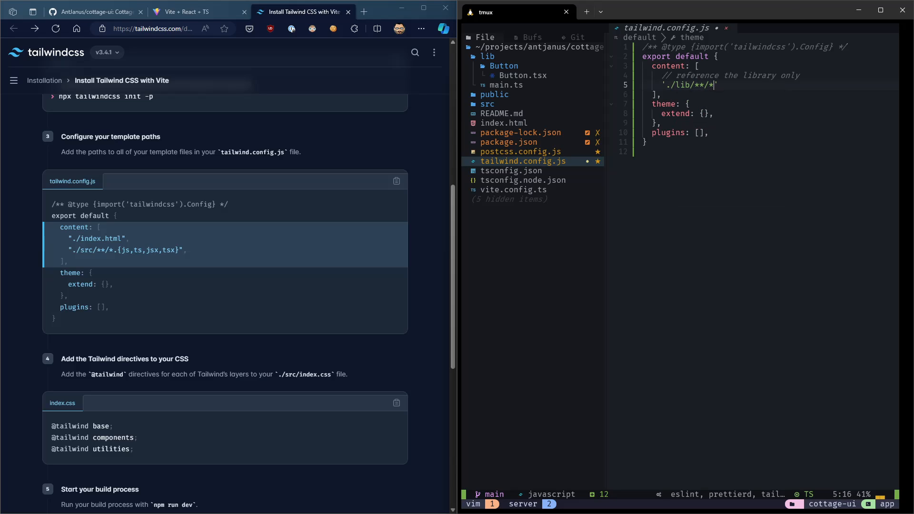
type(".{js,ts,jsx,tsx")
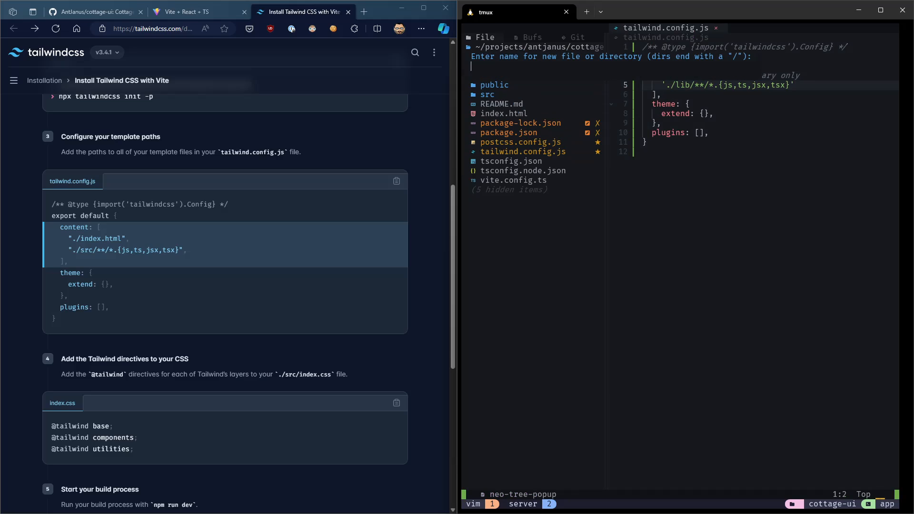
- Create lib/tailwind.css from neo-tree and open it
type("tailwind.css")
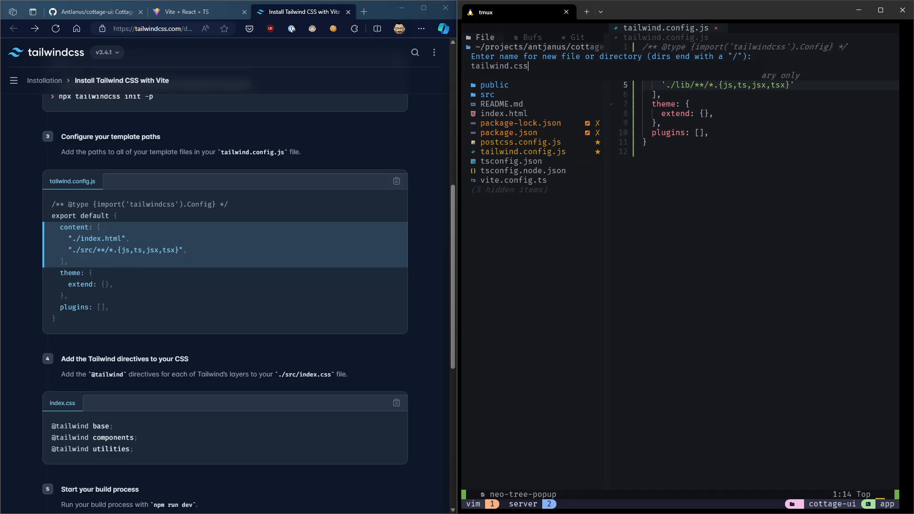
key("Return")
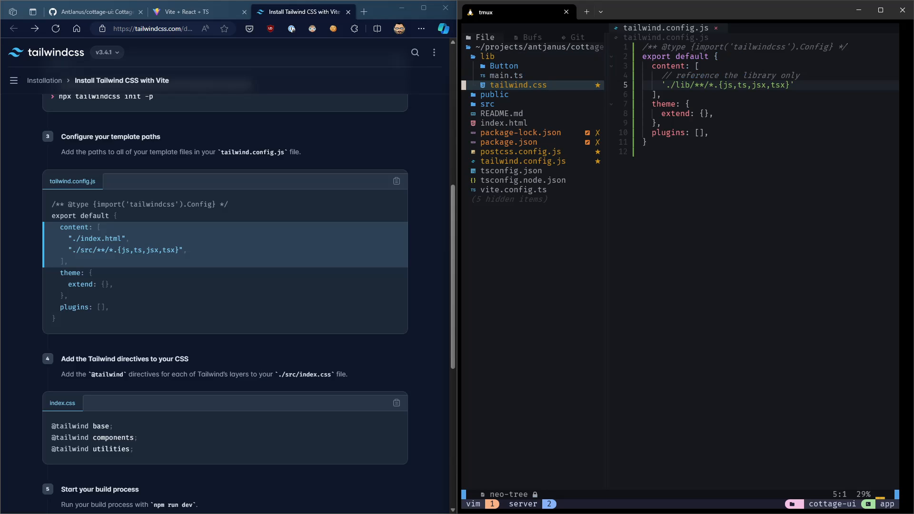
scroll("down", 3)
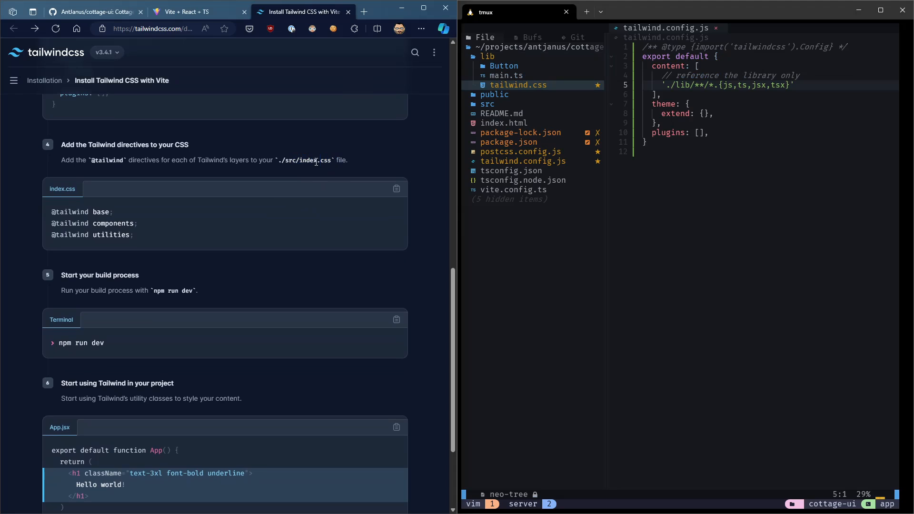
left_click(517, 85)
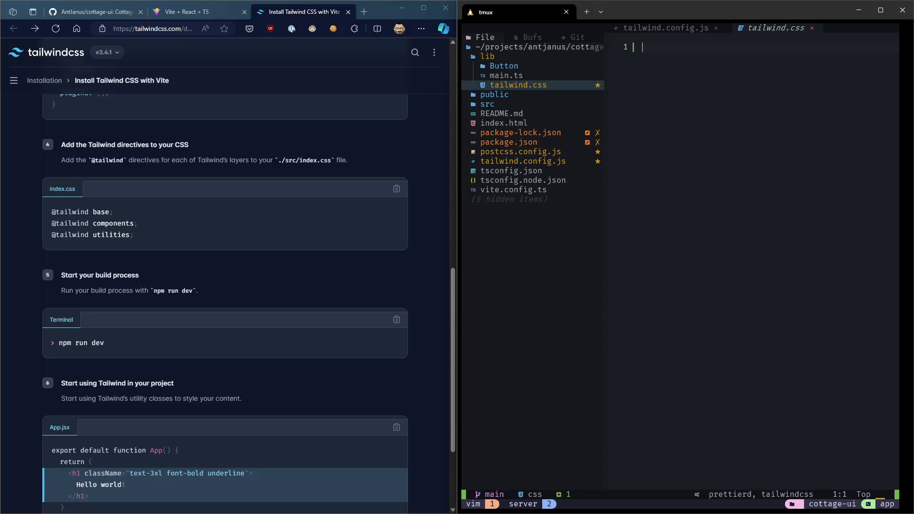
type("@tail")
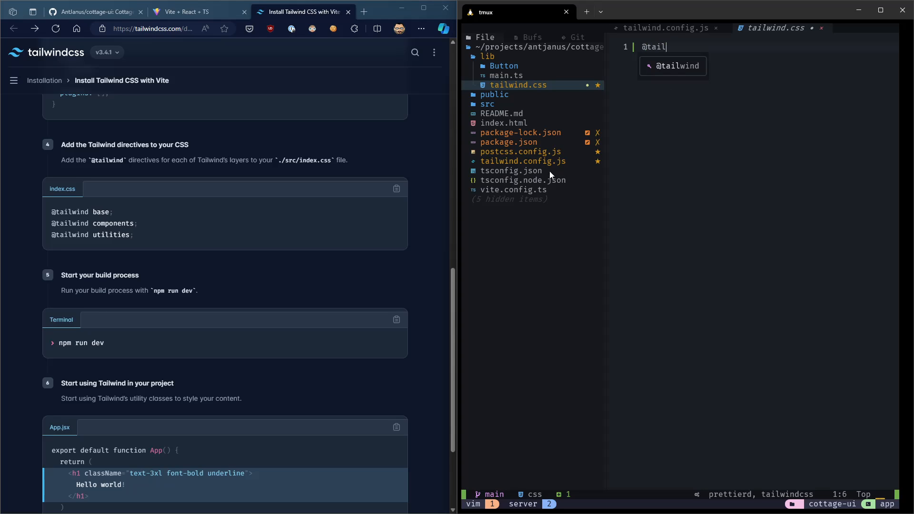
left_click(397, 189)
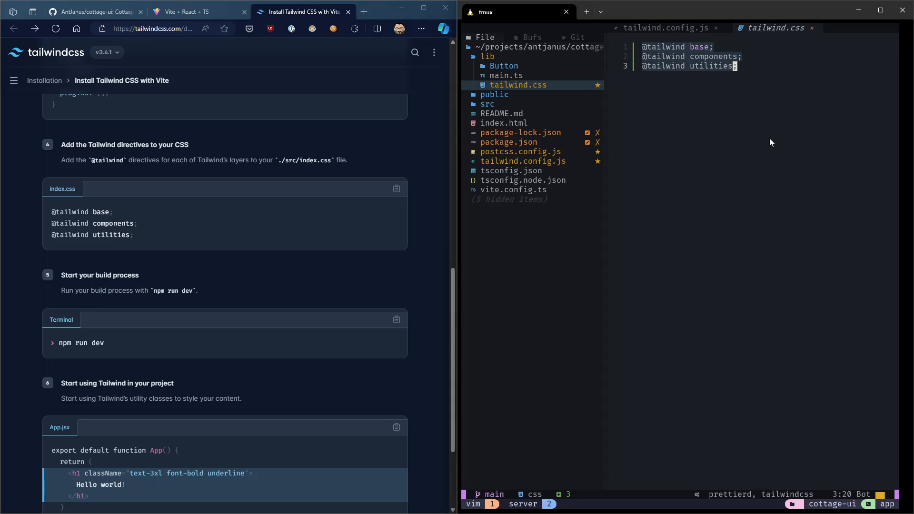
mouse_move(597, 109)
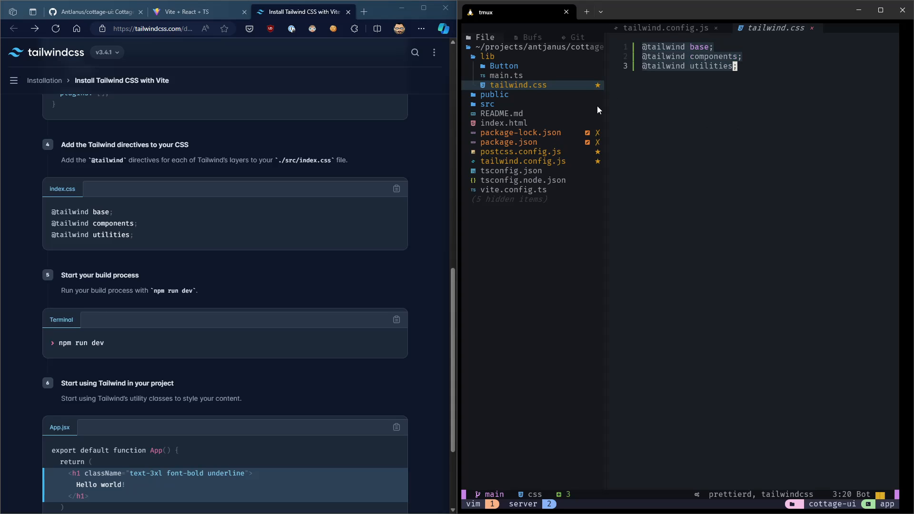
key("gg")
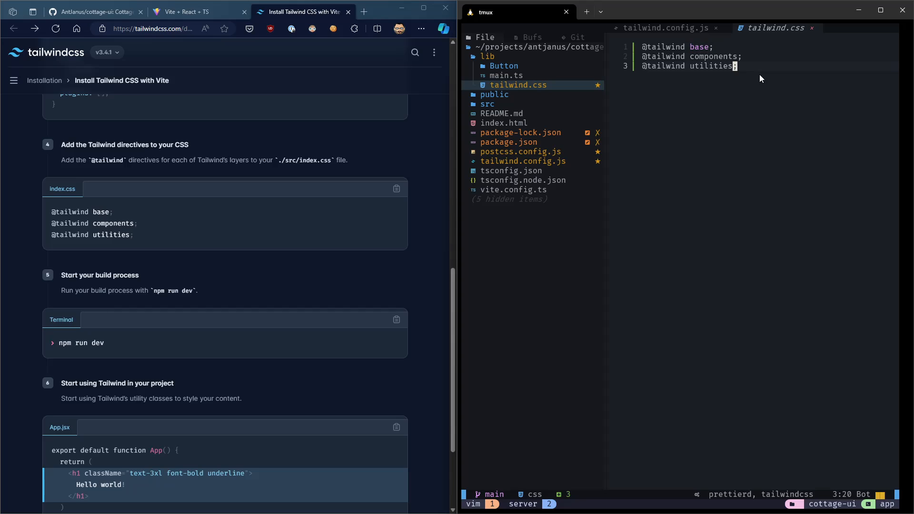
mouse_move(769, 84)
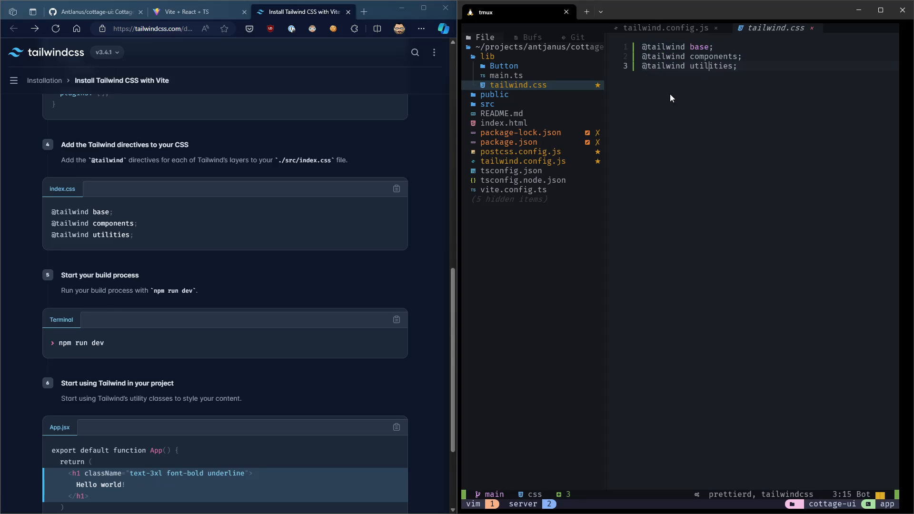
scroll("down", 3)
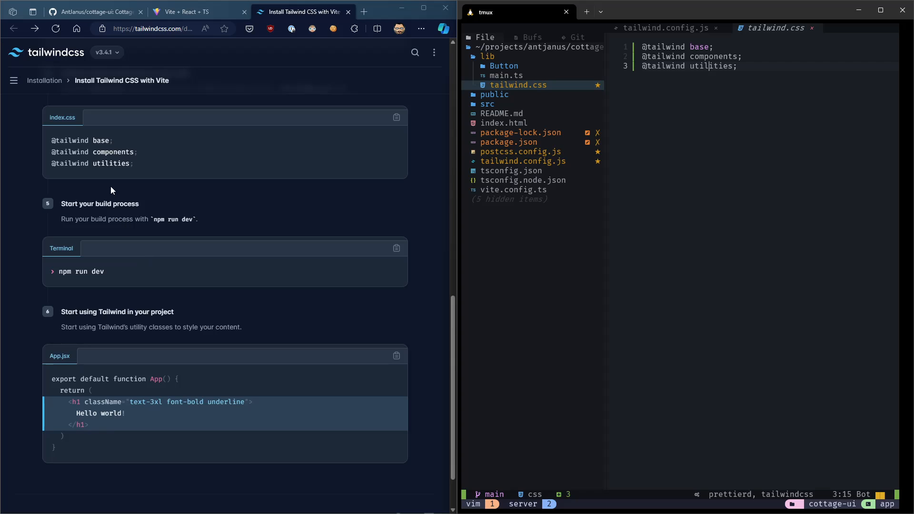
scroll("down", 3)
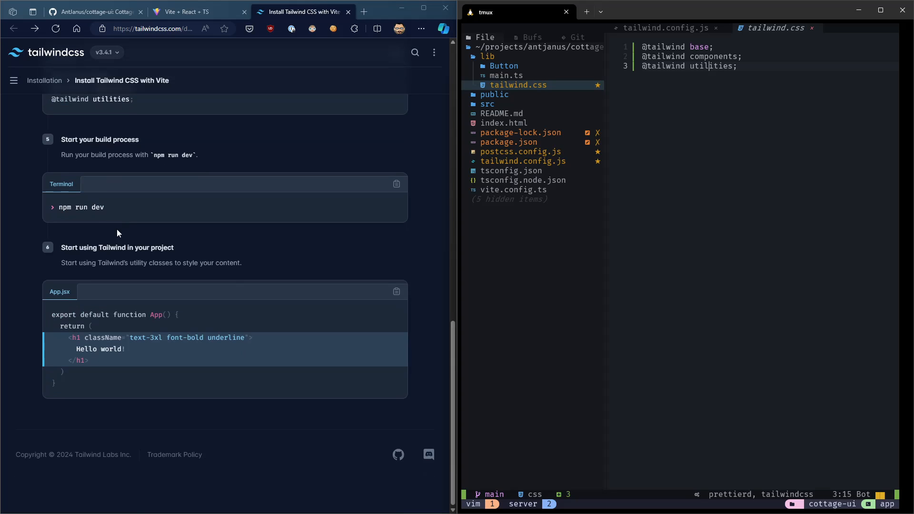
scroll("up", 3)
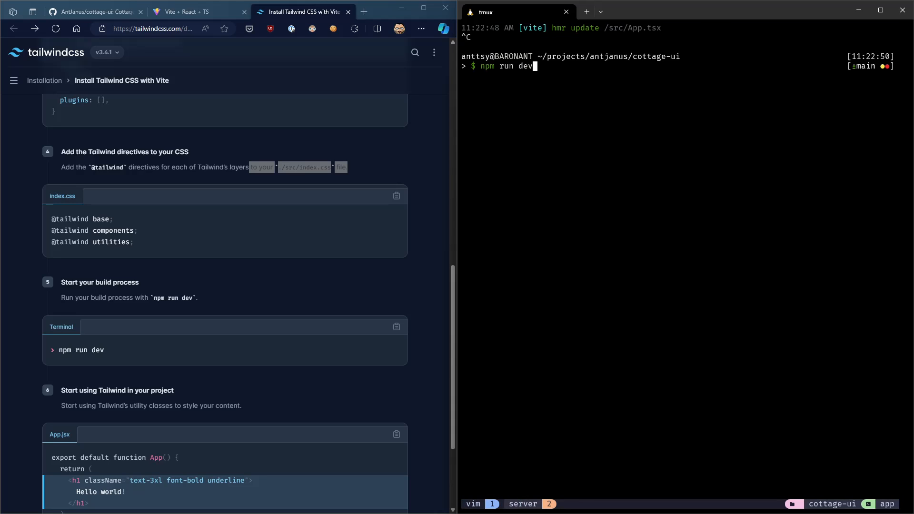
- Start the Vite dev server with npm run dev and view the app at localhost:5173
key("Return")
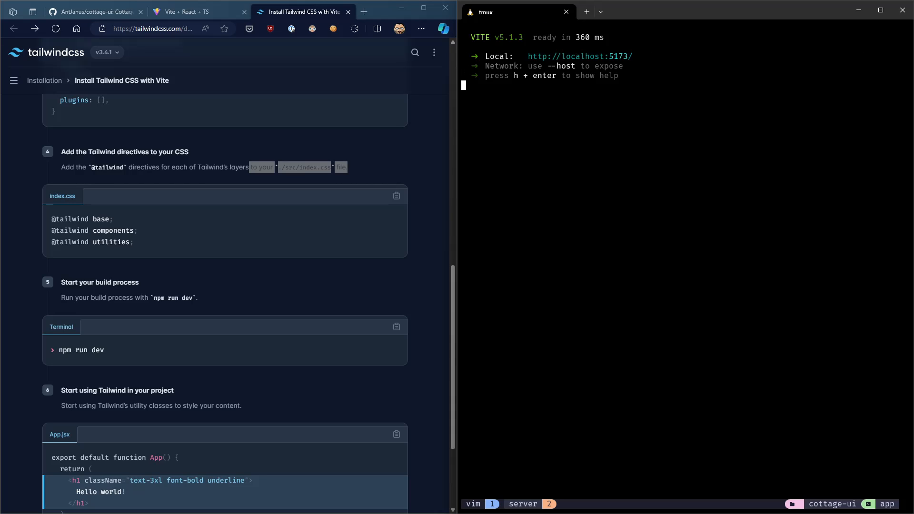
mouse_move(210, 44)
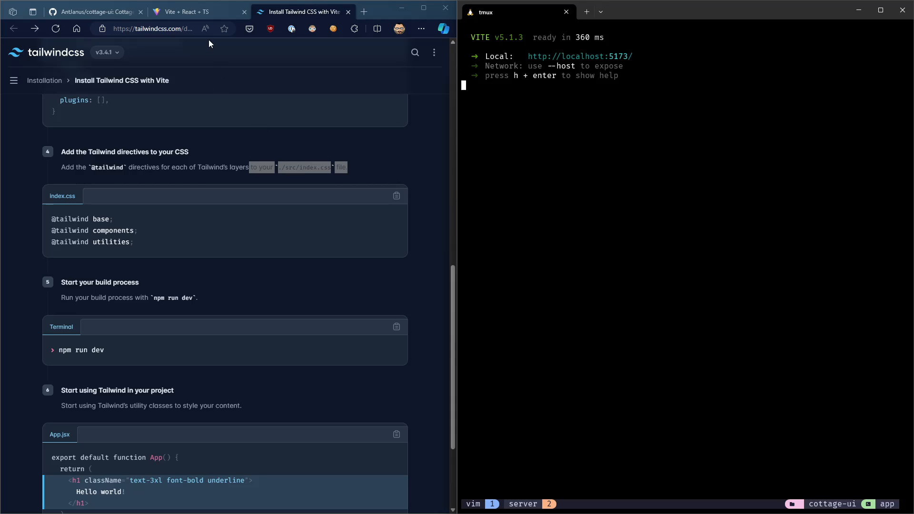
left_click(192, 12)
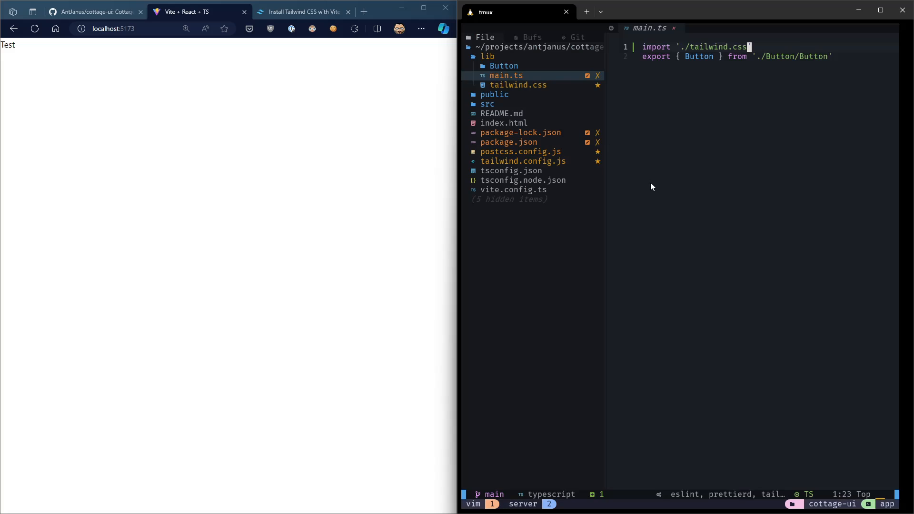
- Give the button in Button.tsx className "bg-red-700" so the Test button renders red
left_click(523, 76)
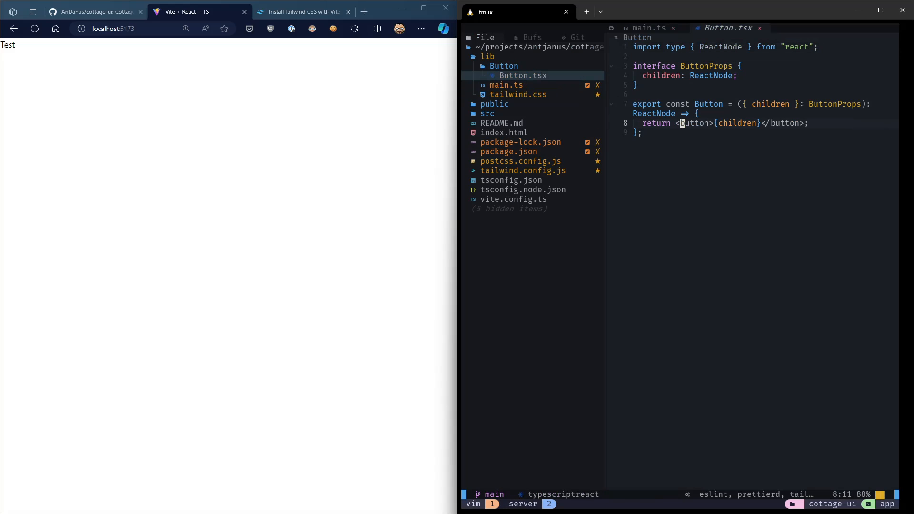
type("className=\"")
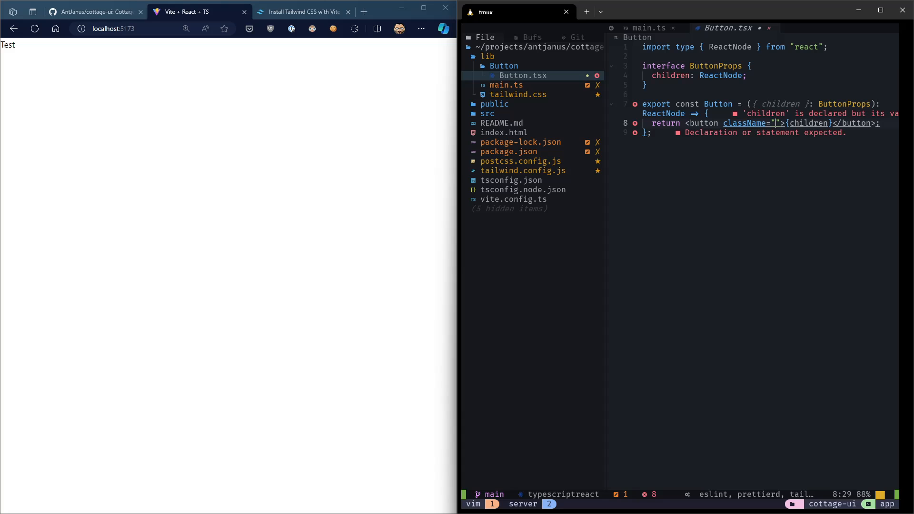
type("bg-red-700")
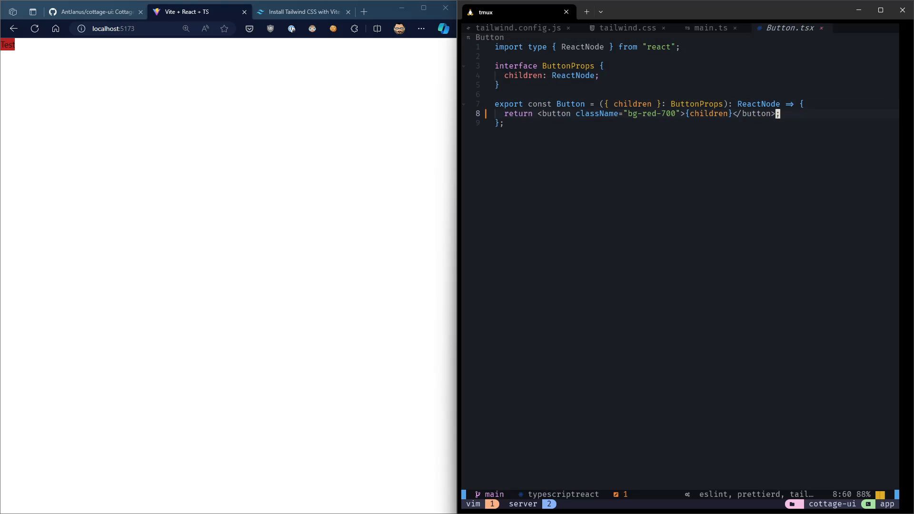
- Review the tailwind.css and tailwind.config.js buffers, then close tailwind.css
left_click(624, 27)
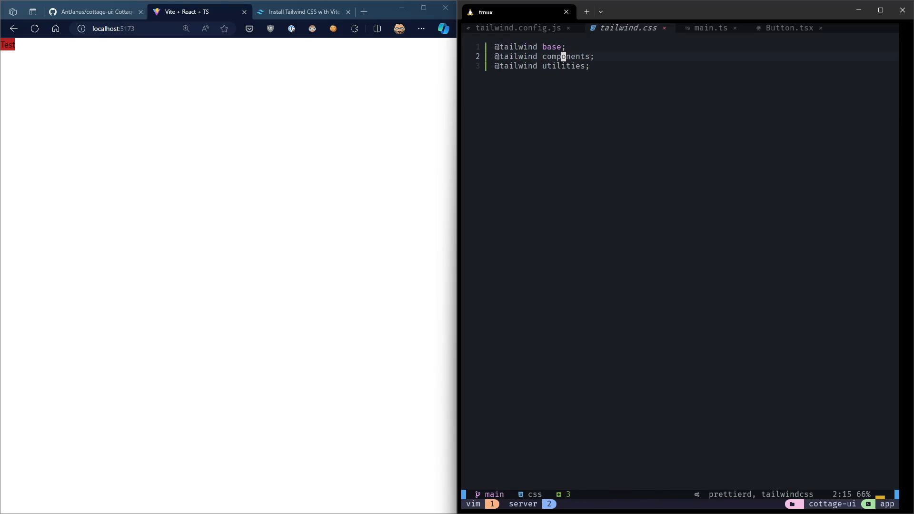
left_click(517, 28)
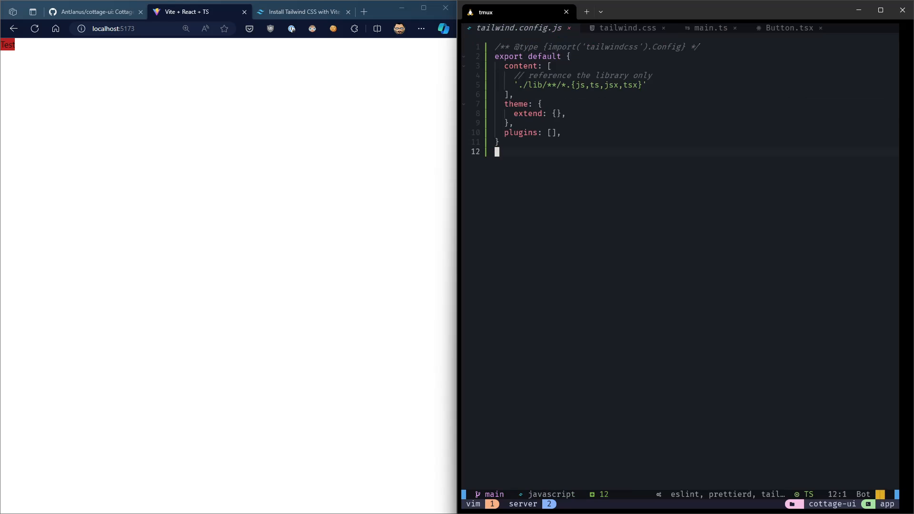
key("k")
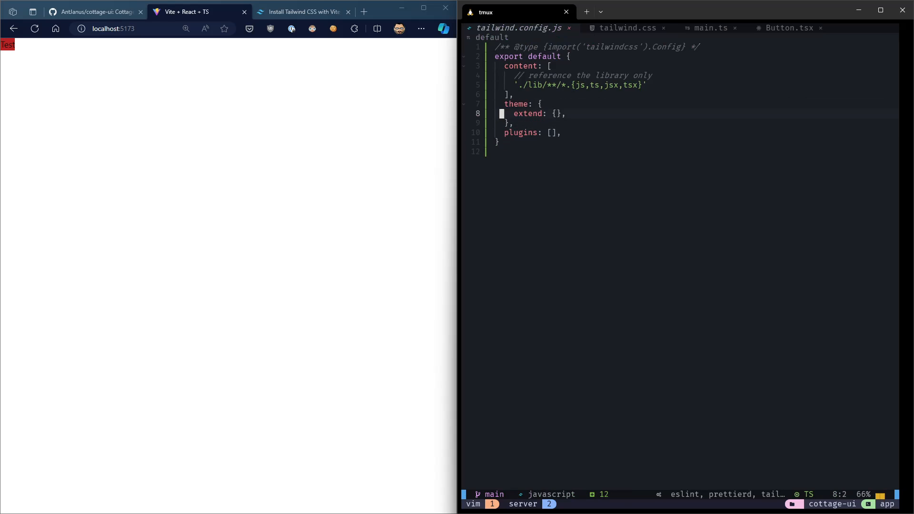
key("k")
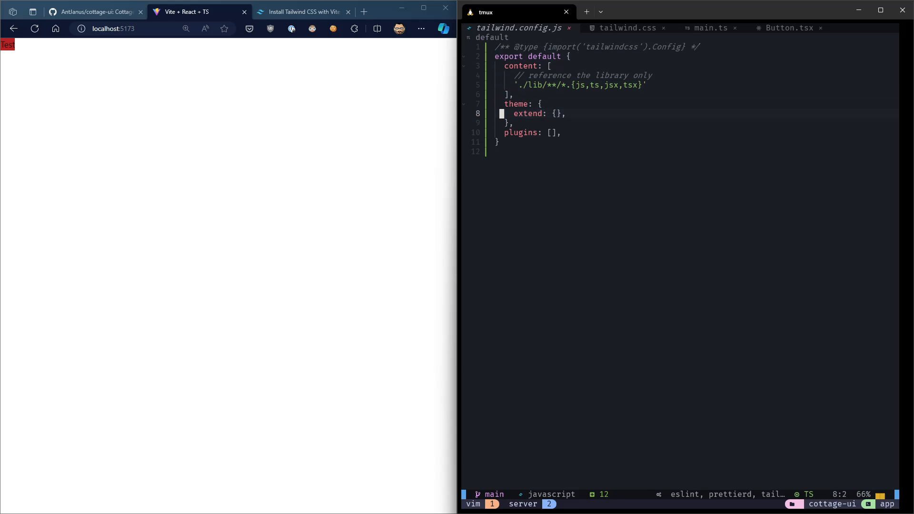
left_click(664, 28)
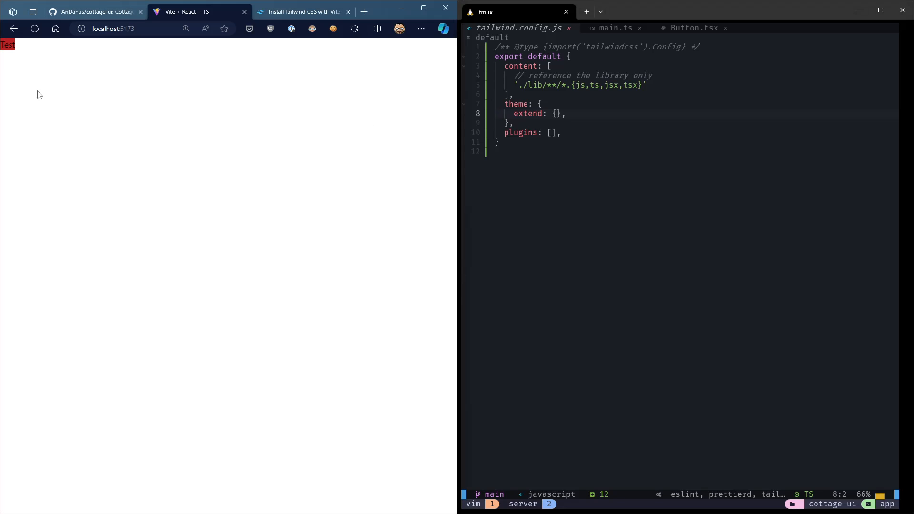
- Open src/App.tsx from the file tree and locate the line rendering the Test button
right_click(8, 44)
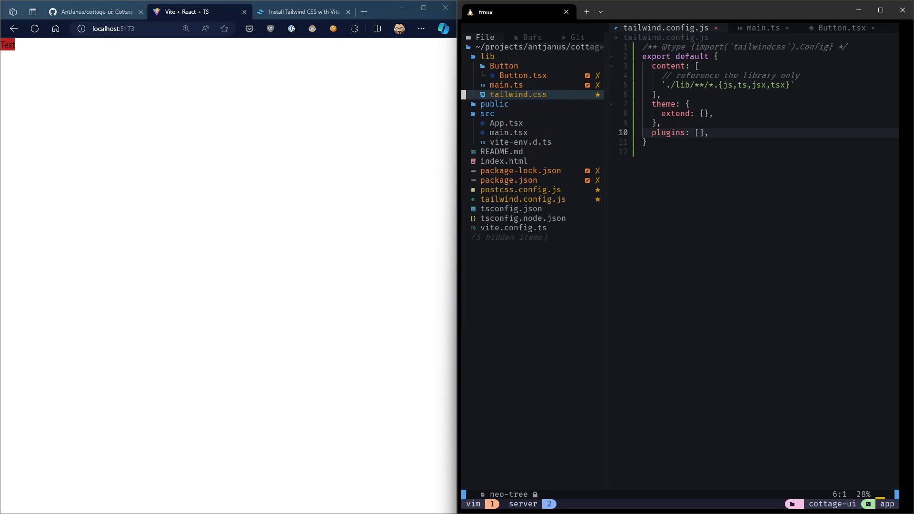
left_click(508, 133)
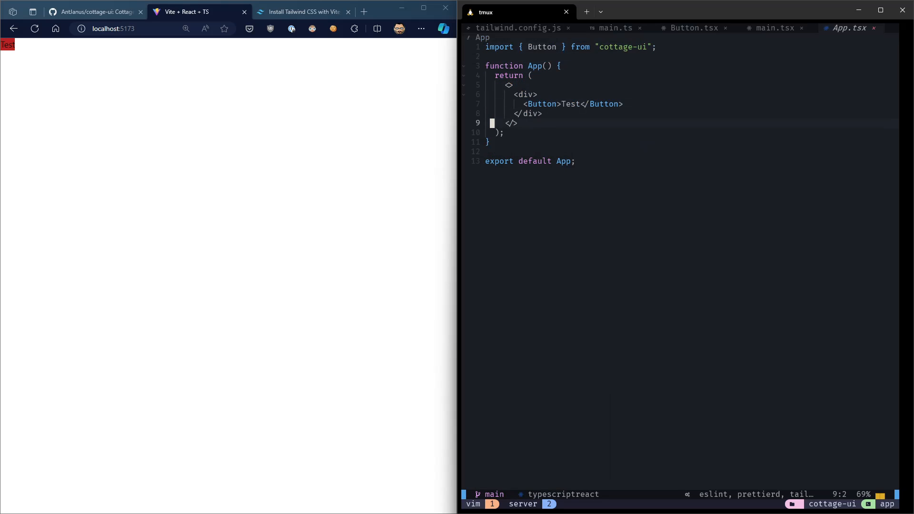
key("k")
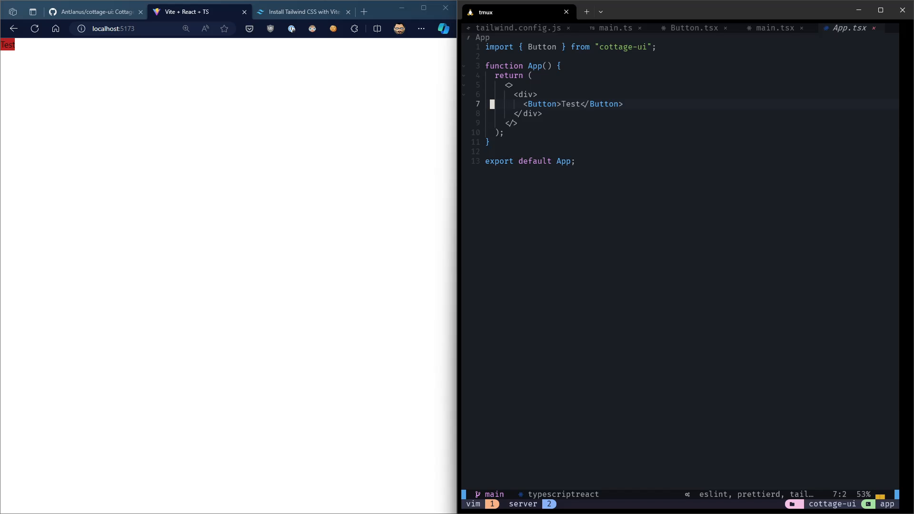
left_click(616, 28)
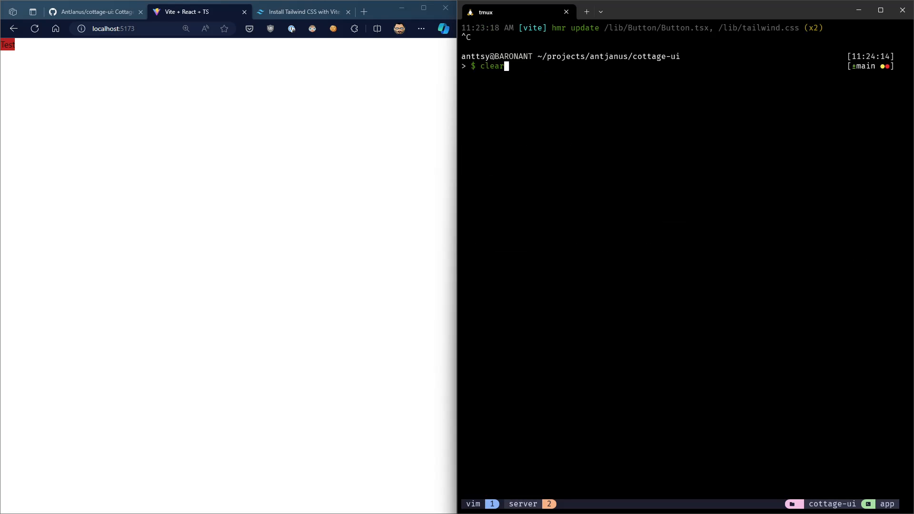
- Clear the terminal screen and scroll through the Storybook for Vite blog post
key("Return")
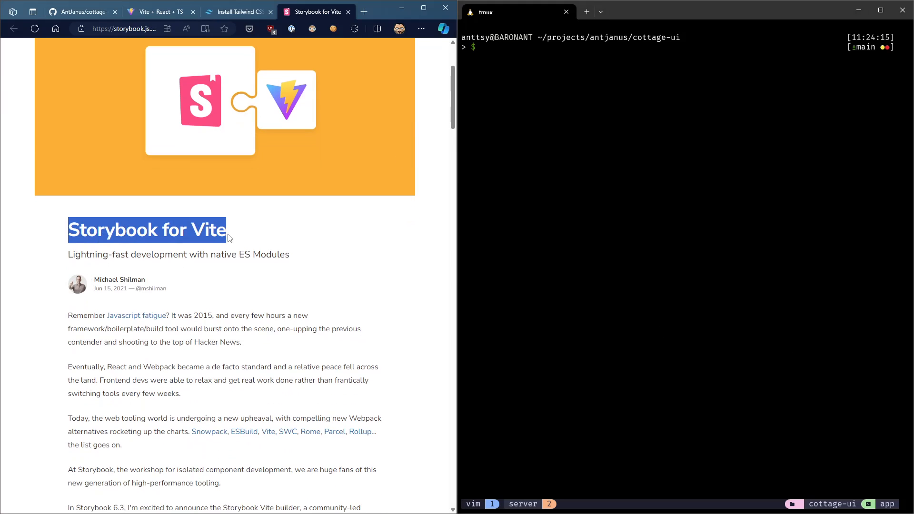
scroll("down", 3)
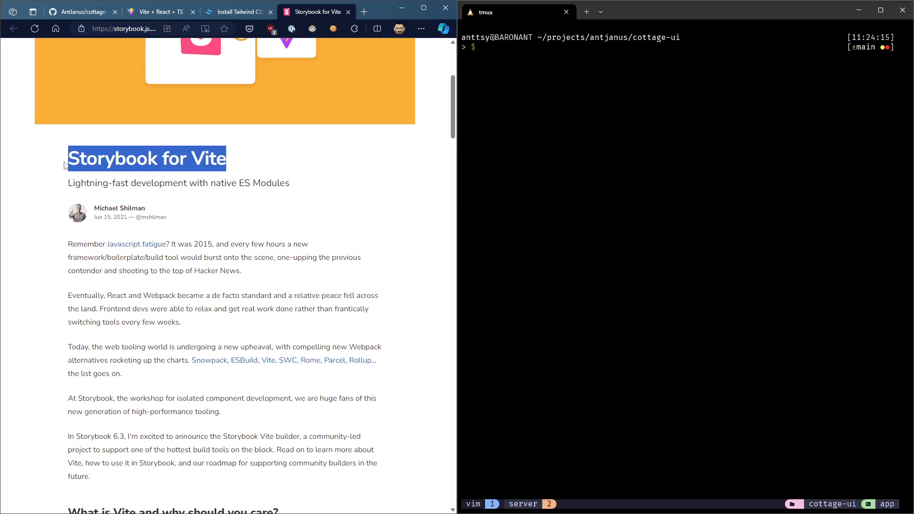
scroll("up", 3)
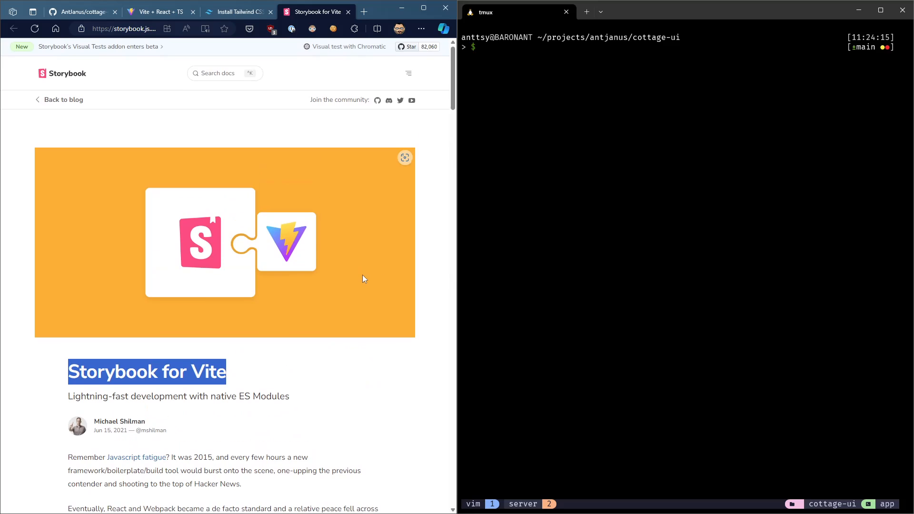
scroll("down", 3)
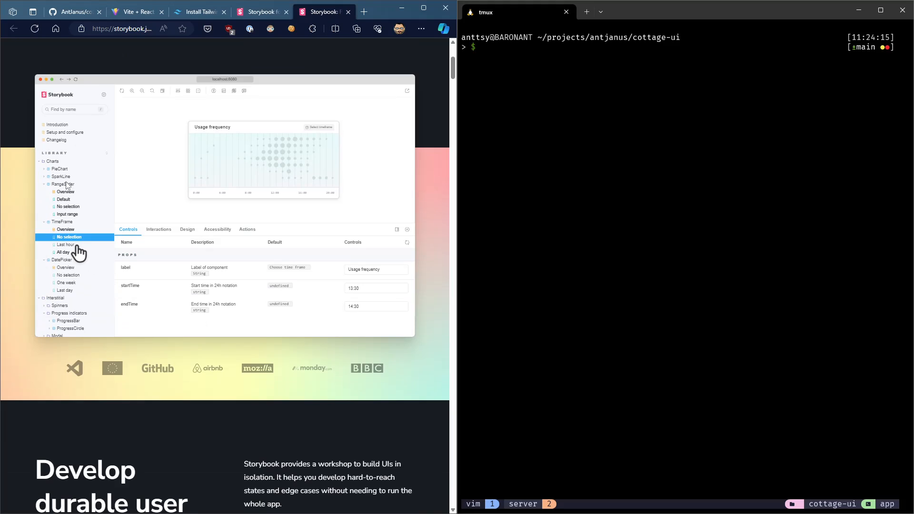
- Browse the TimeFrame demo's Last hour and All day stories and its overview docs
left_click(66, 244)
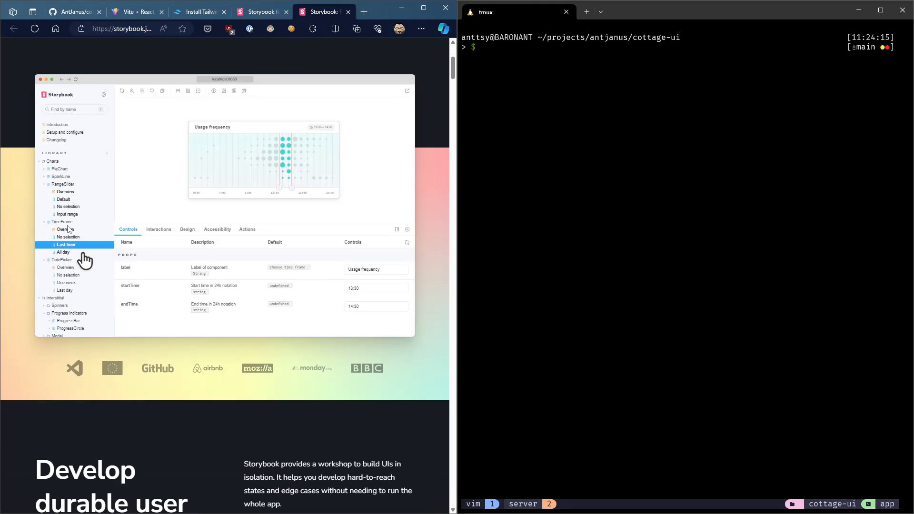
left_click(62, 252)
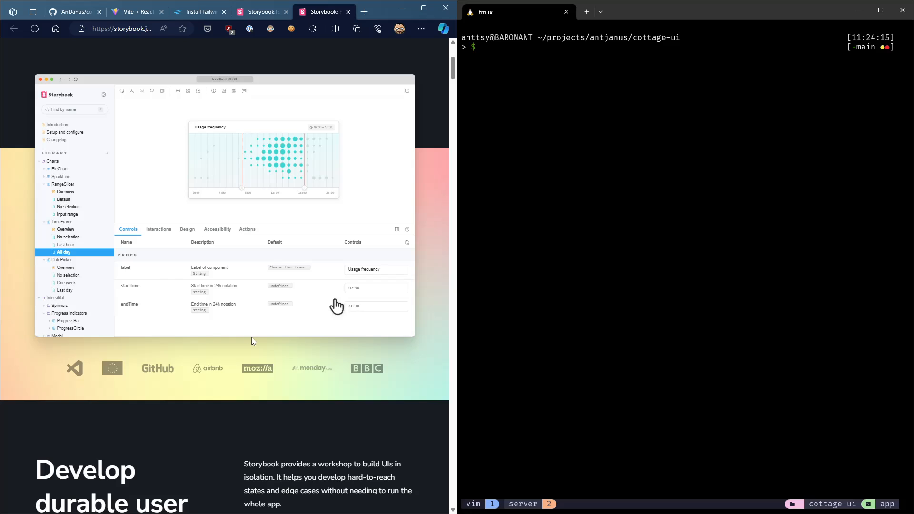
left_click(65, 229)
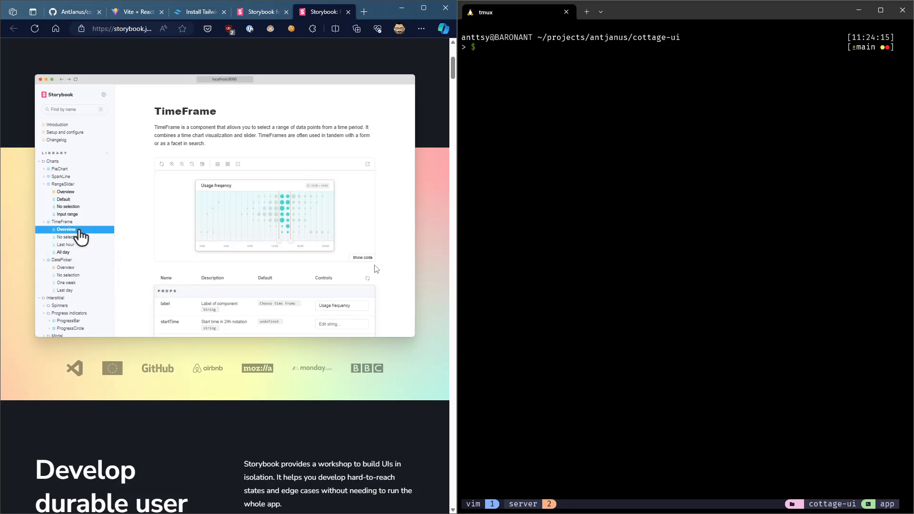
mouse_move(138, 108)
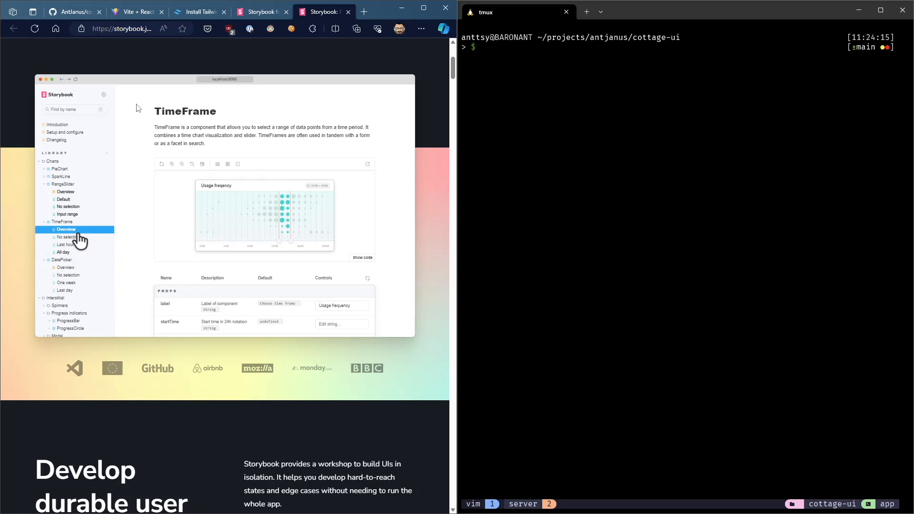
left_click(68, 238)
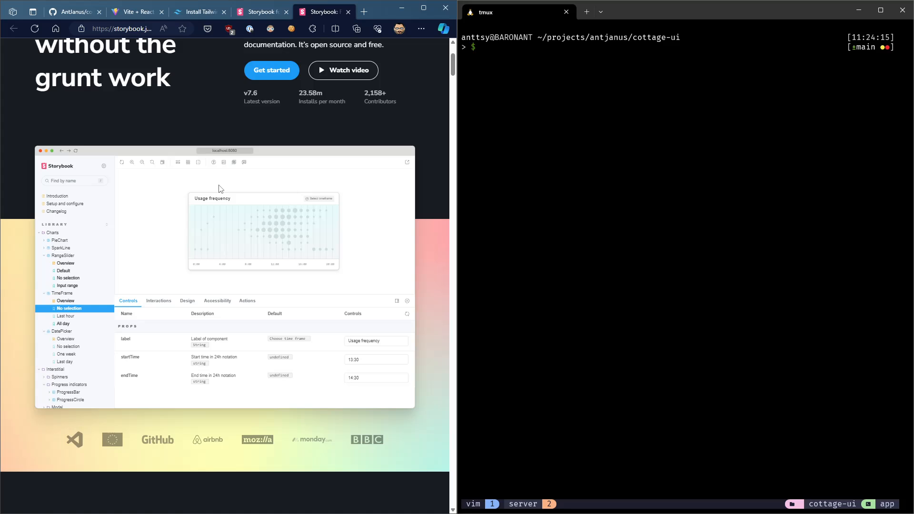
left_click(66, 316)
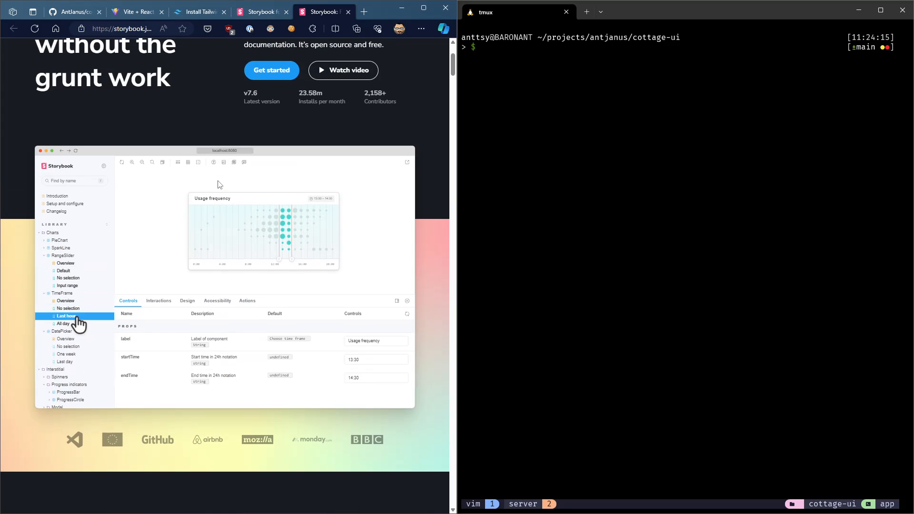
left_click(63, 323)
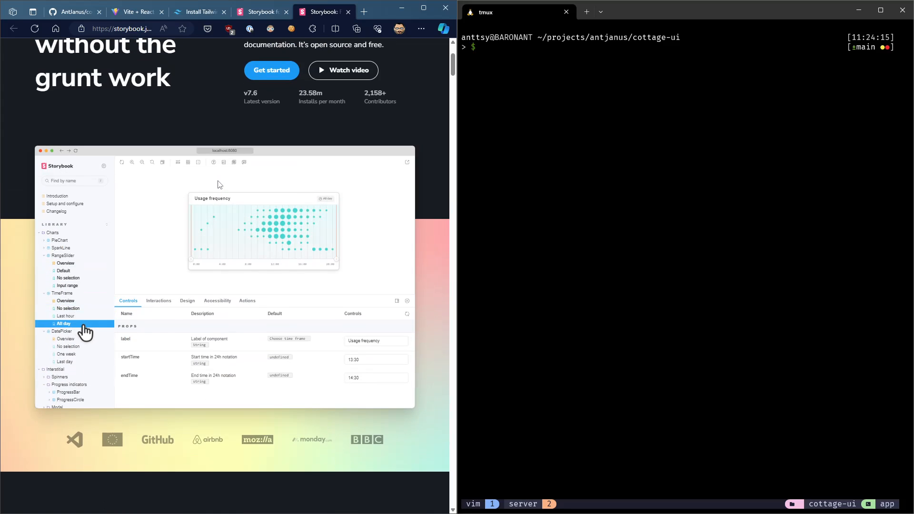
mouse_move(356, 368)
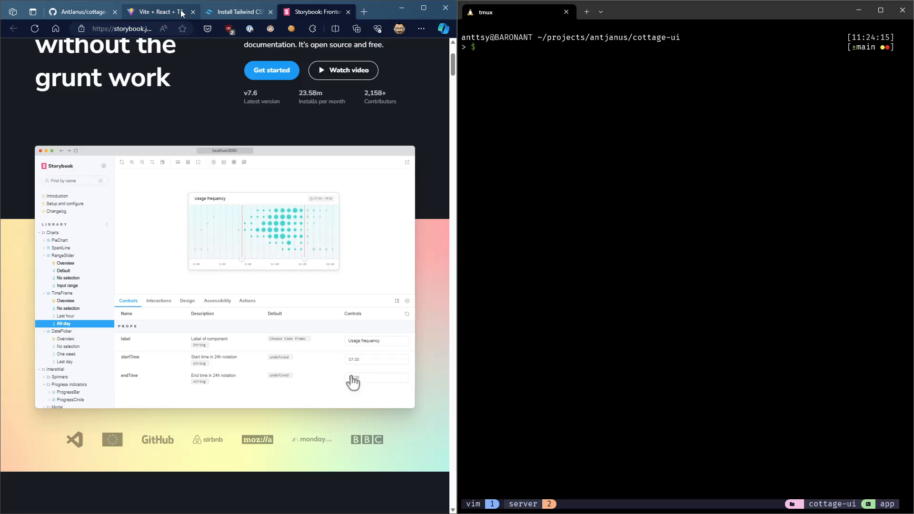
- Open the Storybook Vite builder announcement post in a new tab
left_click(158, 11)
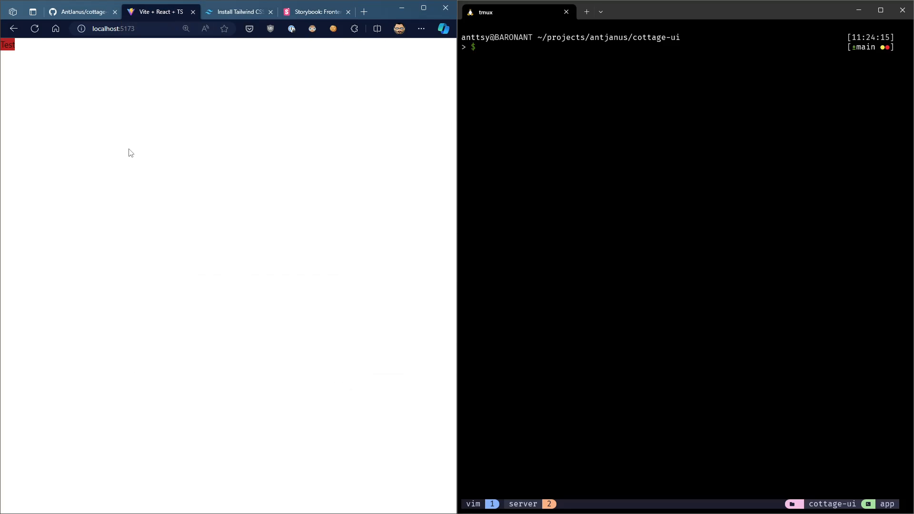
mouse_move(538, 79)
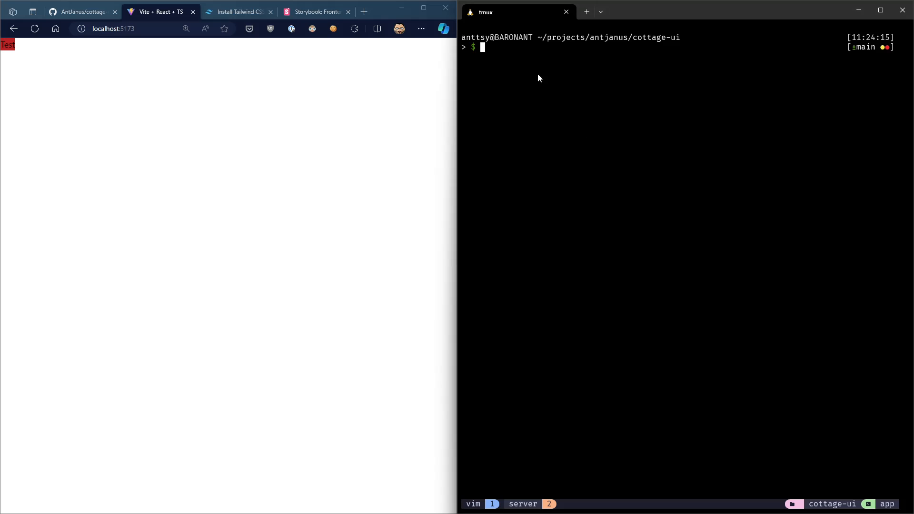
left_click(315, 12)
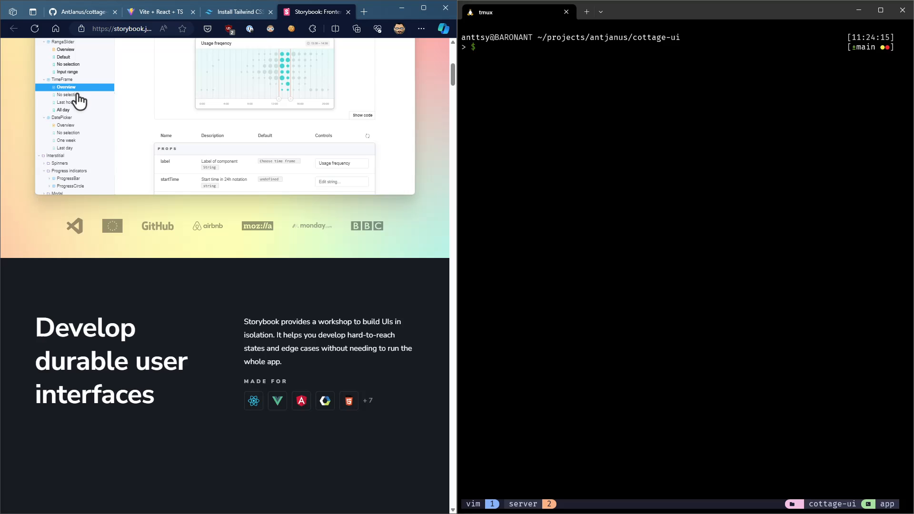
left_click(65, 94)
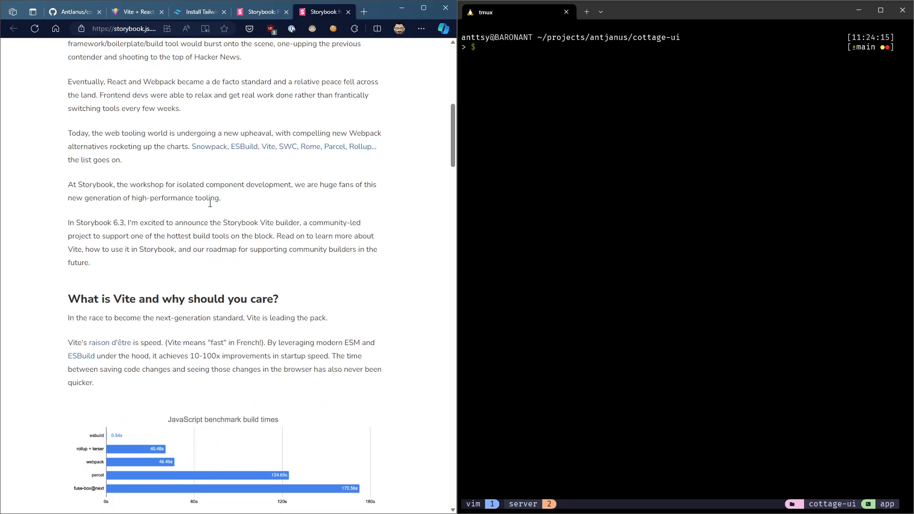
scroll("down", 3)
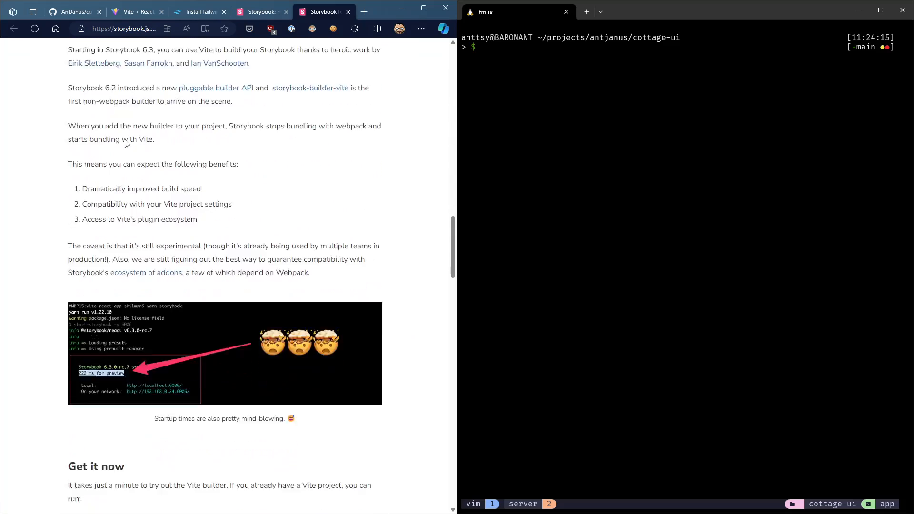
scroll("down", 3)
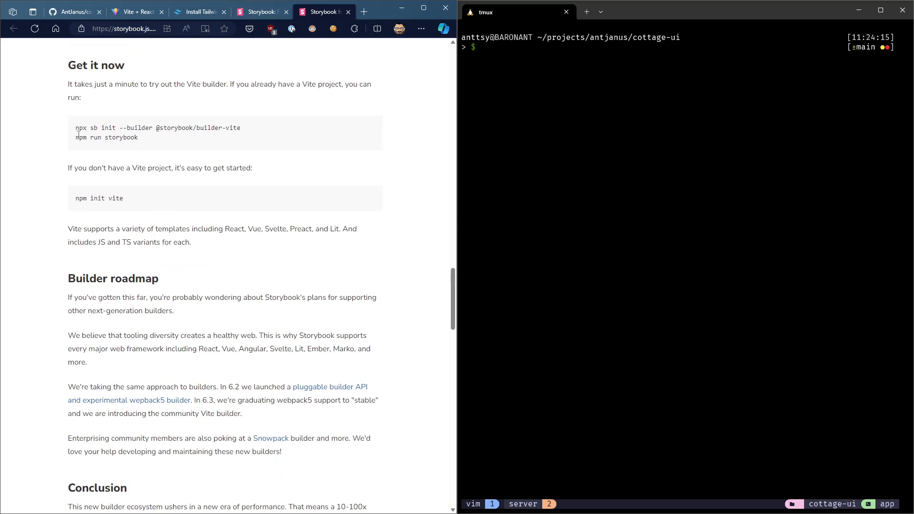
left_click_drag(75, 127, 245, 138)
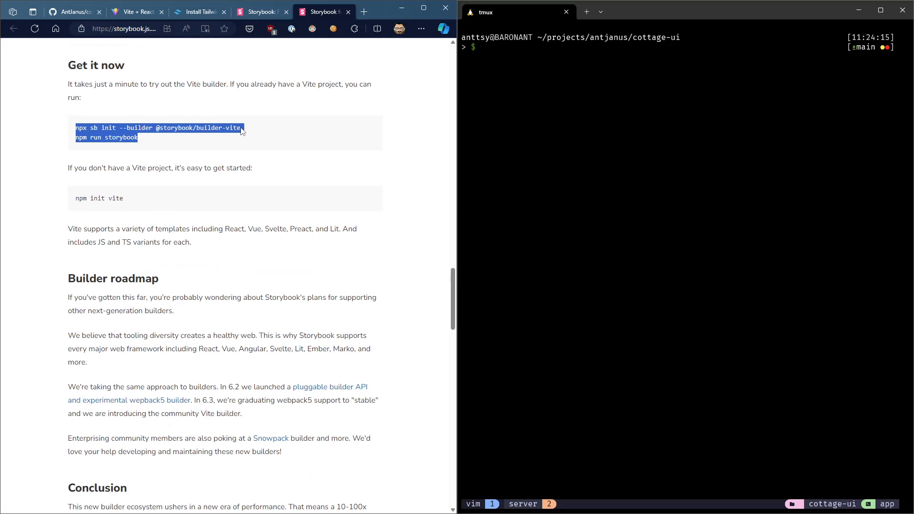
left_click(660, 113)
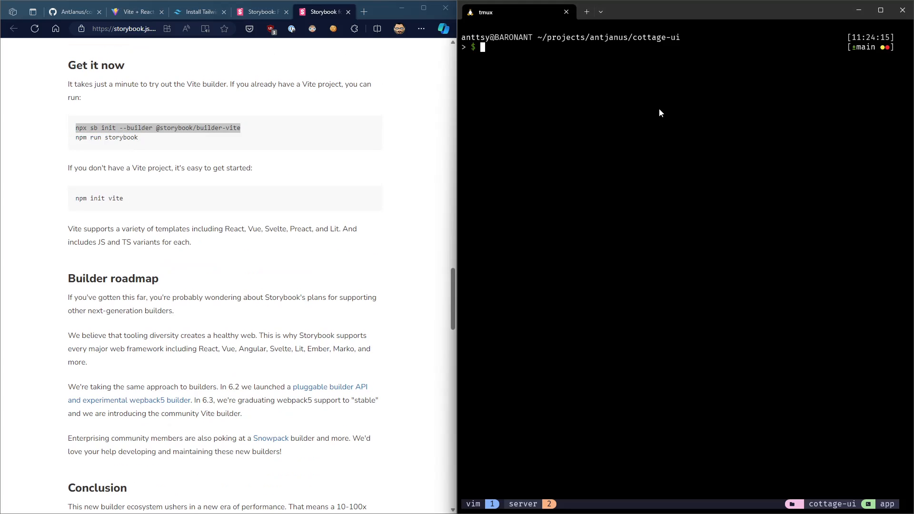
type("npx sb init --builder @storybook/builder-vite")
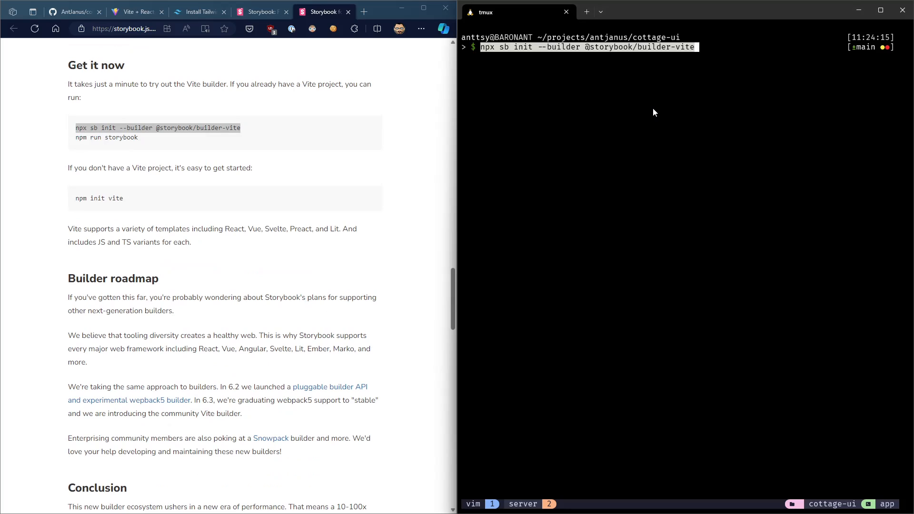
key("Return")
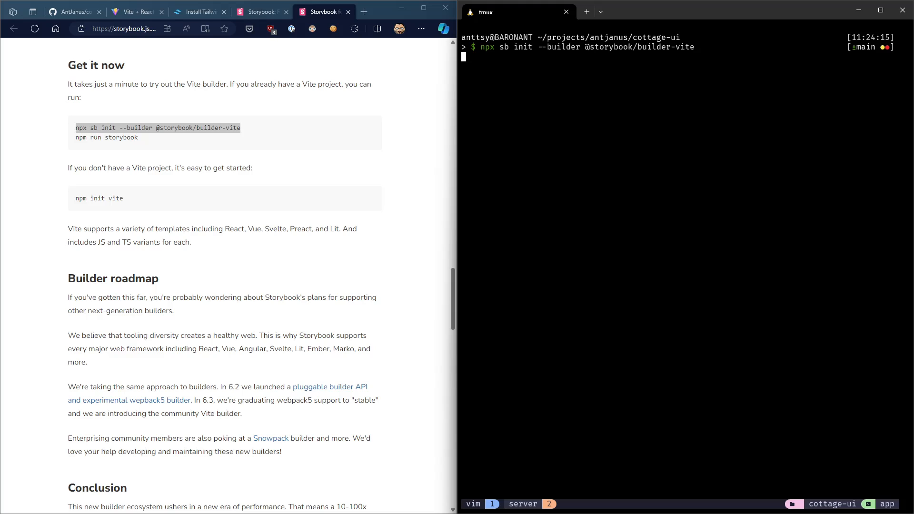
mouse_move(535, 62)
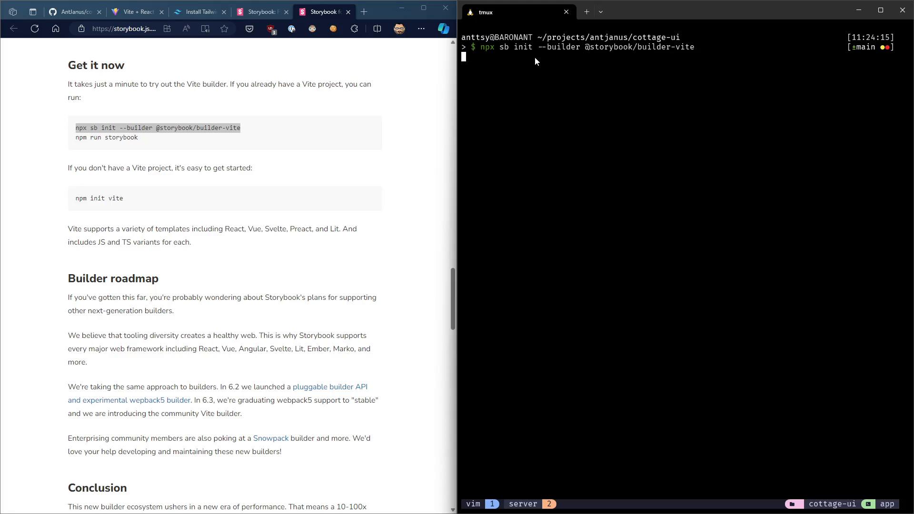
- Accept the Storybook ESLint plugin prompt, then return to the Storybook homepage tab
key("Return")
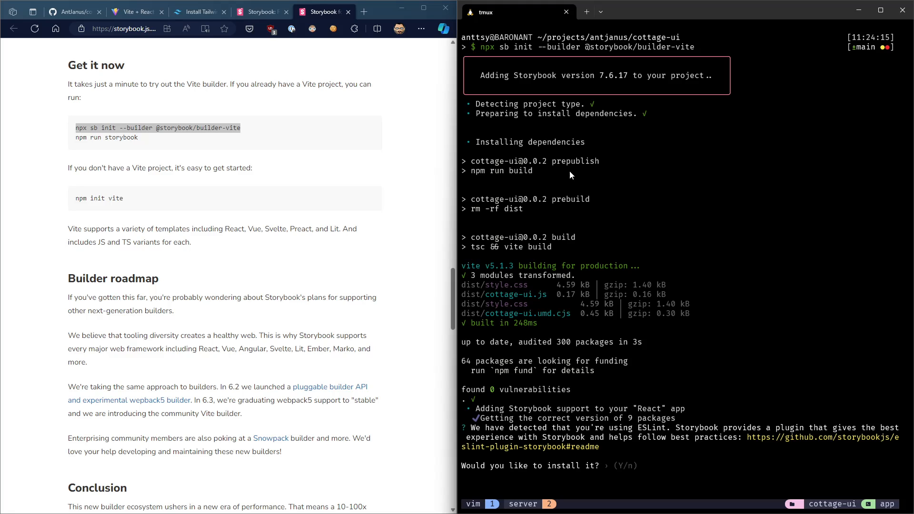
mouse_move(526, 219)
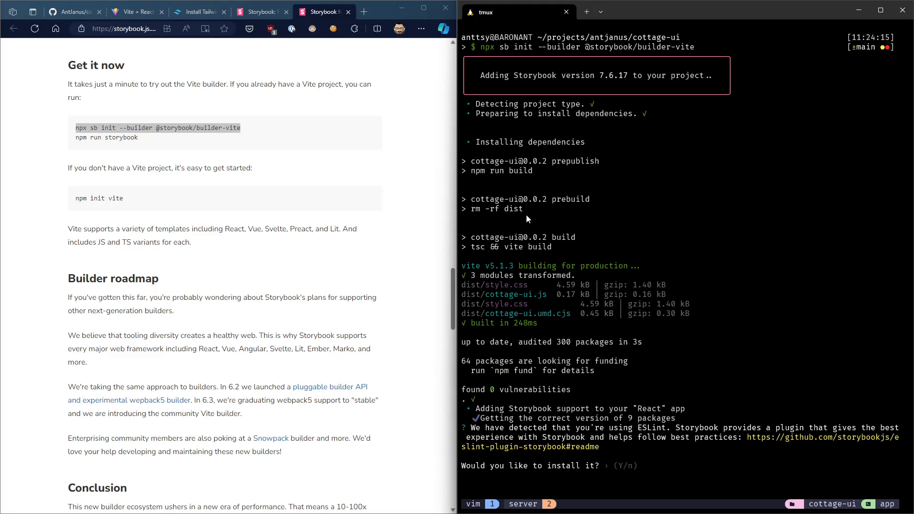
mouse_move(777, 263)
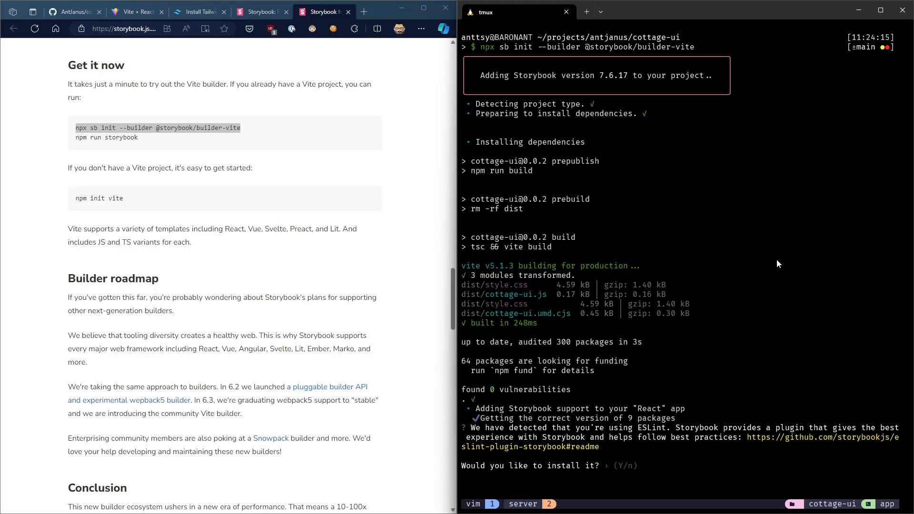
mouse_move(470, 283)
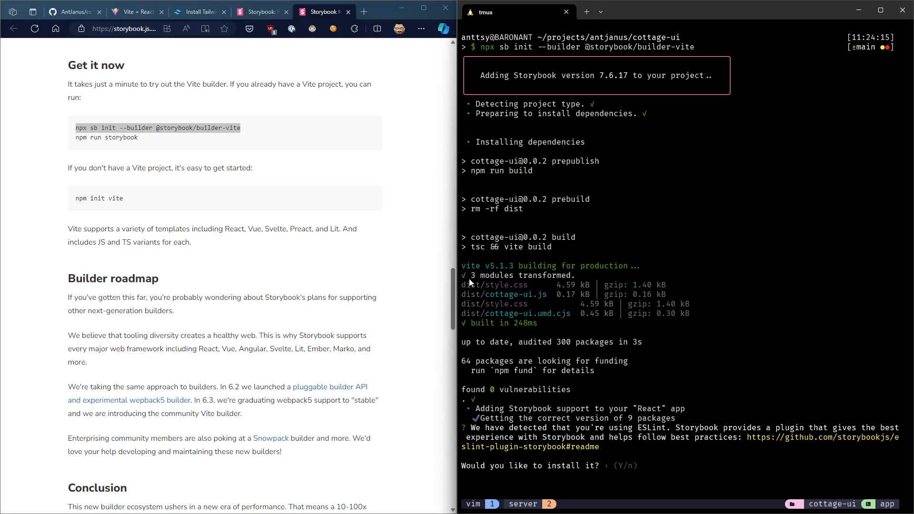
mouse_move(515, 294)
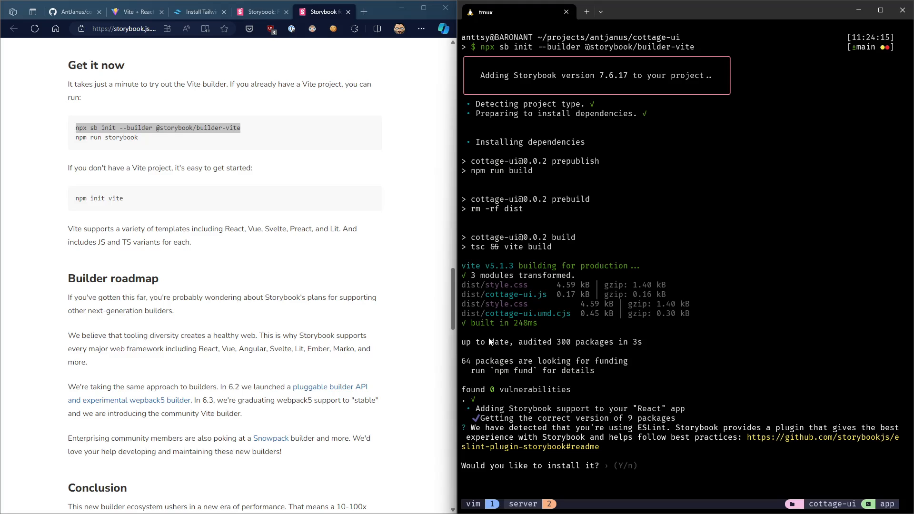
mouse_move(660, 480)
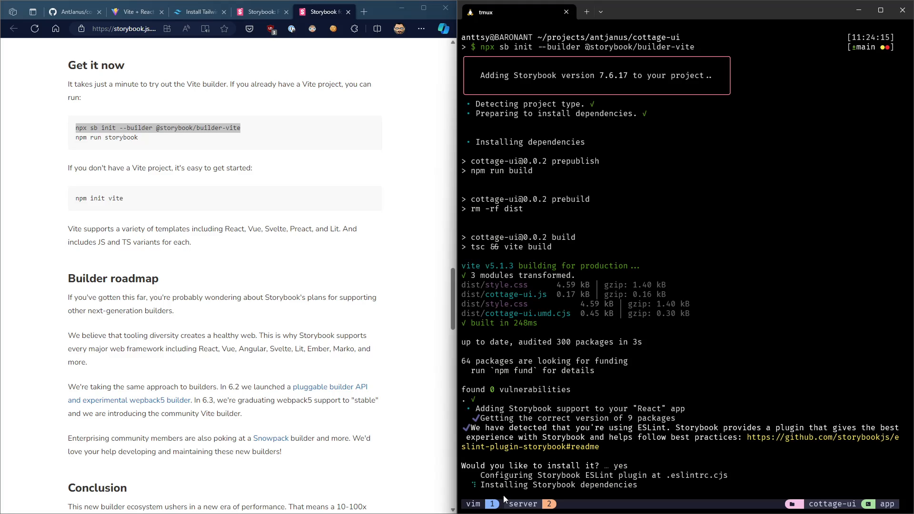
mouse_move(651, 492)
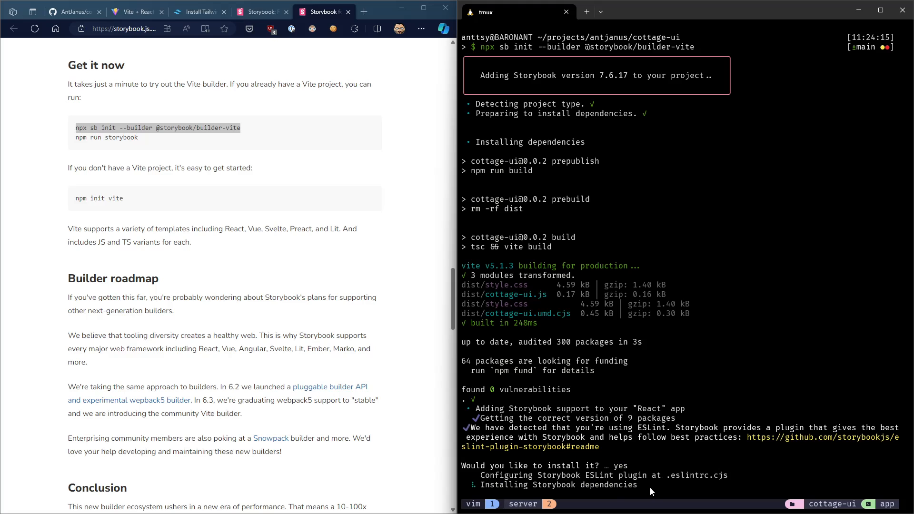
mouse_move(369, 379)
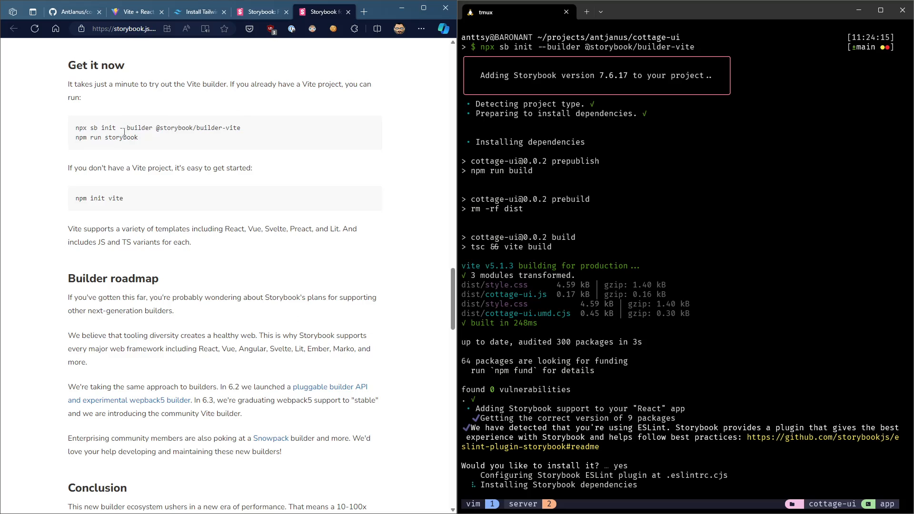
left_click_drag(122, 128, 138, 137)
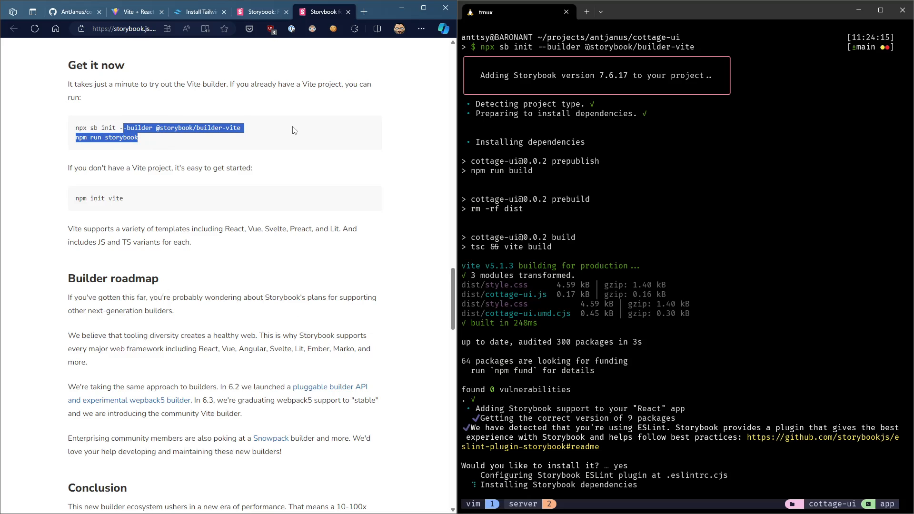
left_click(246, 201)
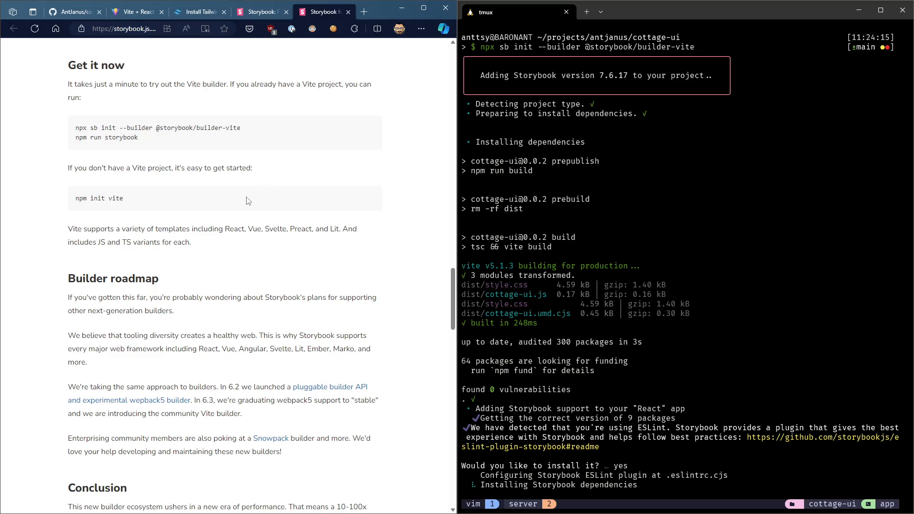
left_click(318, 12)
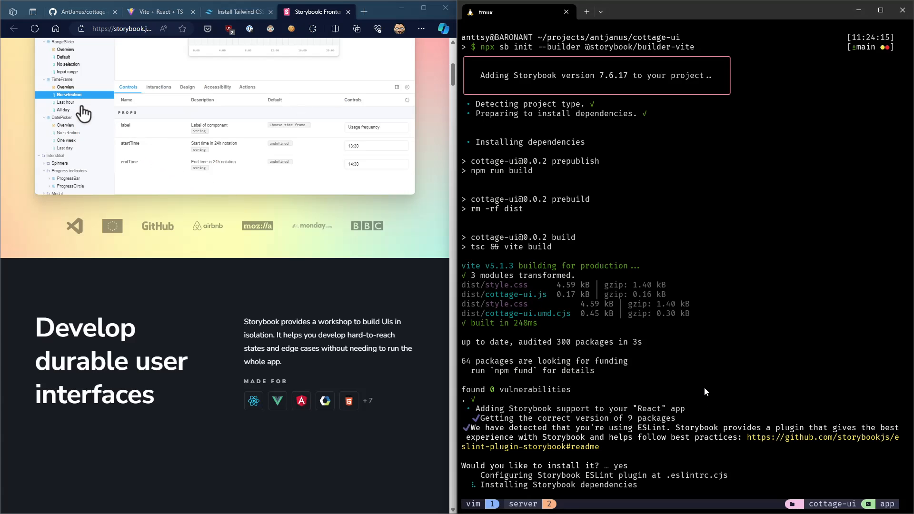
left_click(66, 102)
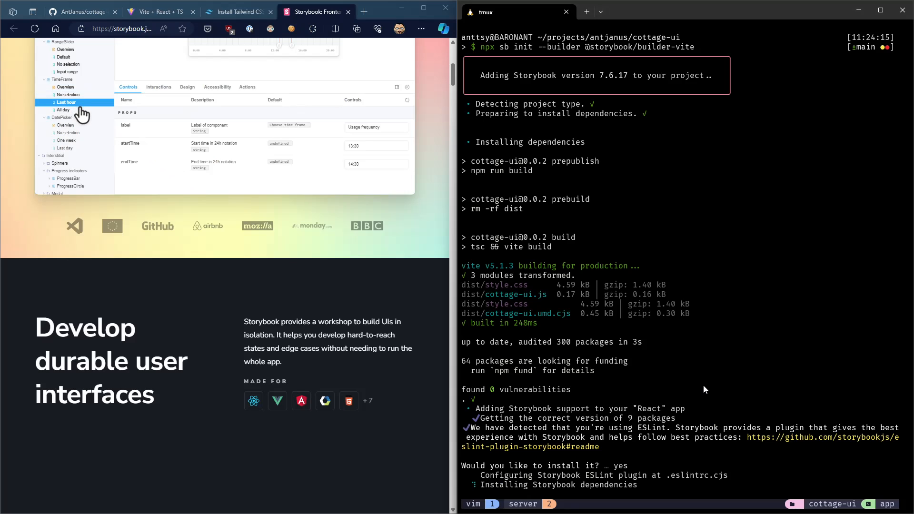
left_click(63, 110)
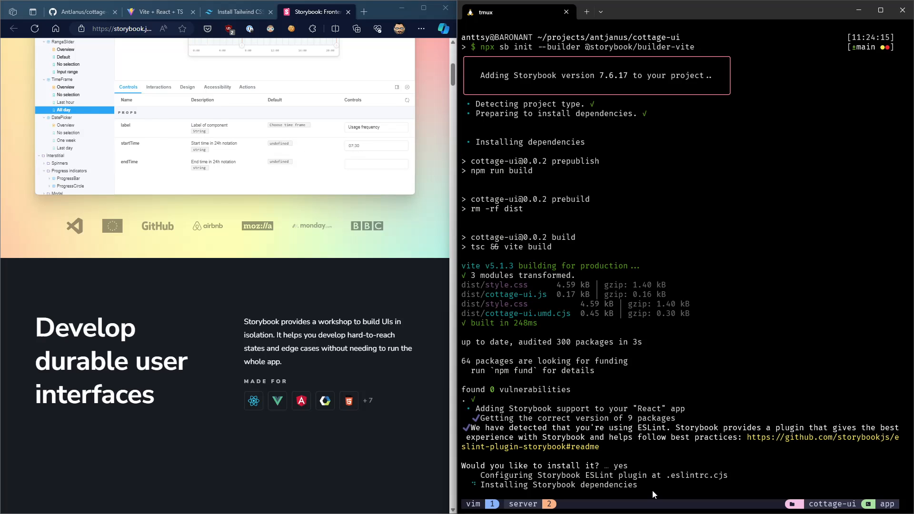
mouse_move(354, 168)
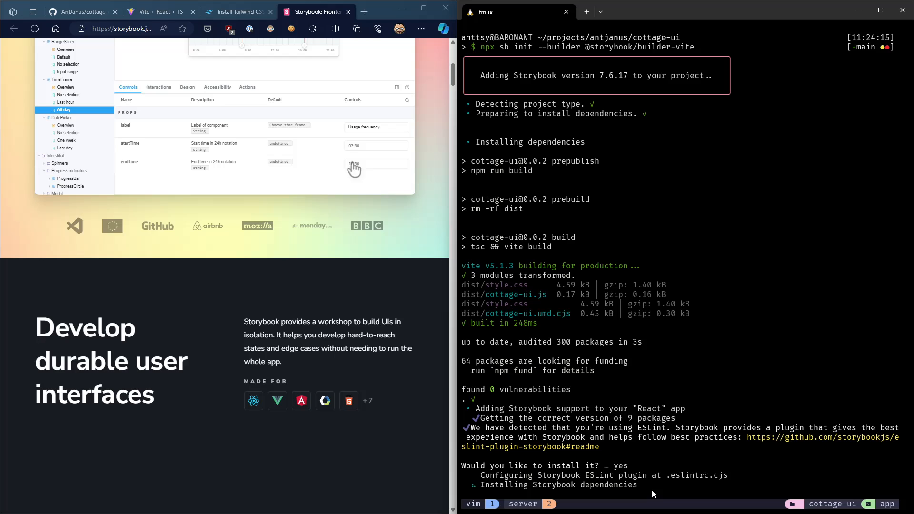
left_click(66, 87)
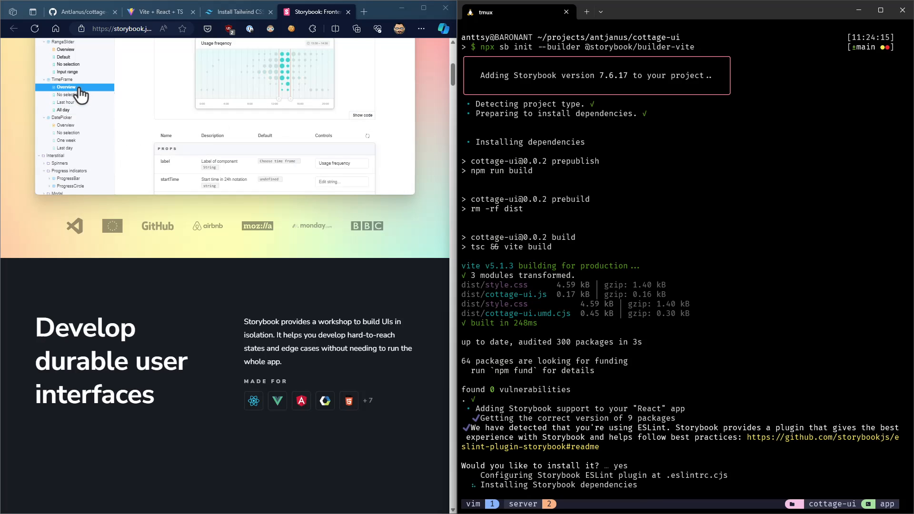
left_click(67, 94)
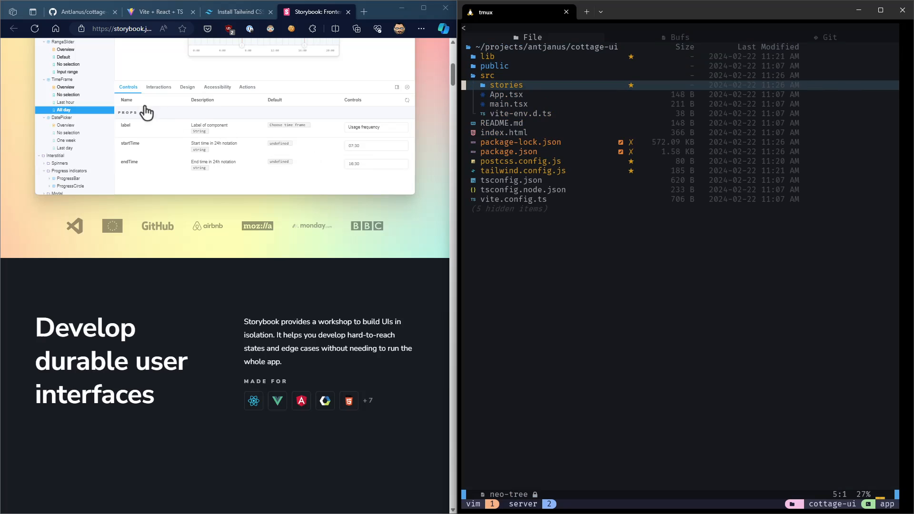
- Preview the generated stories Button.tsx and Configure.mdx in neo-tree, then collapse the tree
left_click(64, 86)
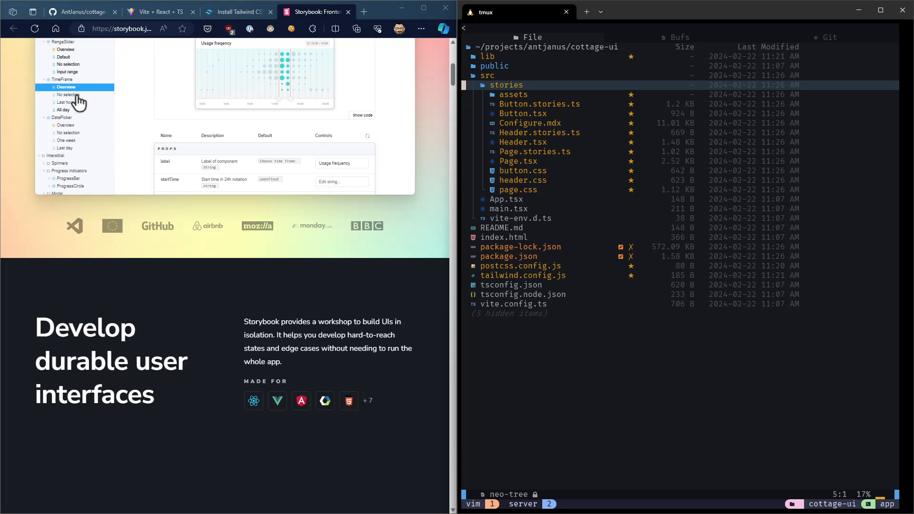
left_click(68, 94)
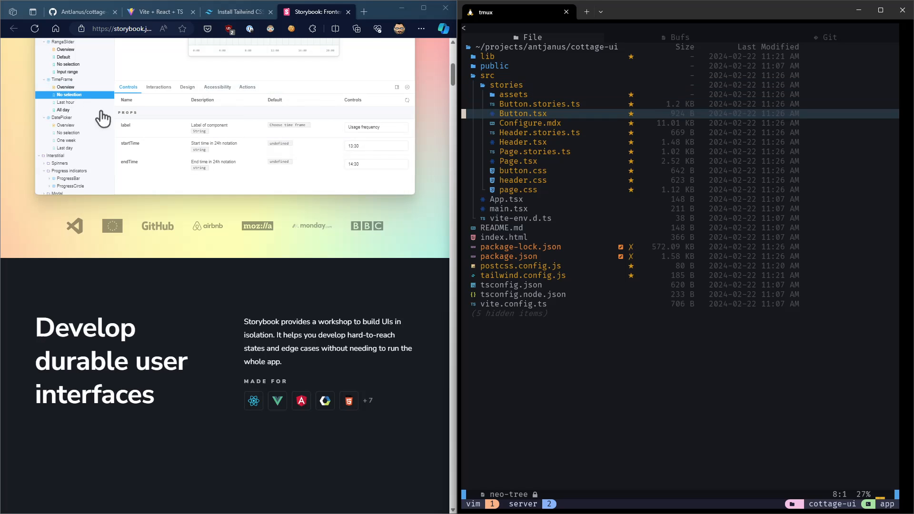
mouse_move(211, 190)
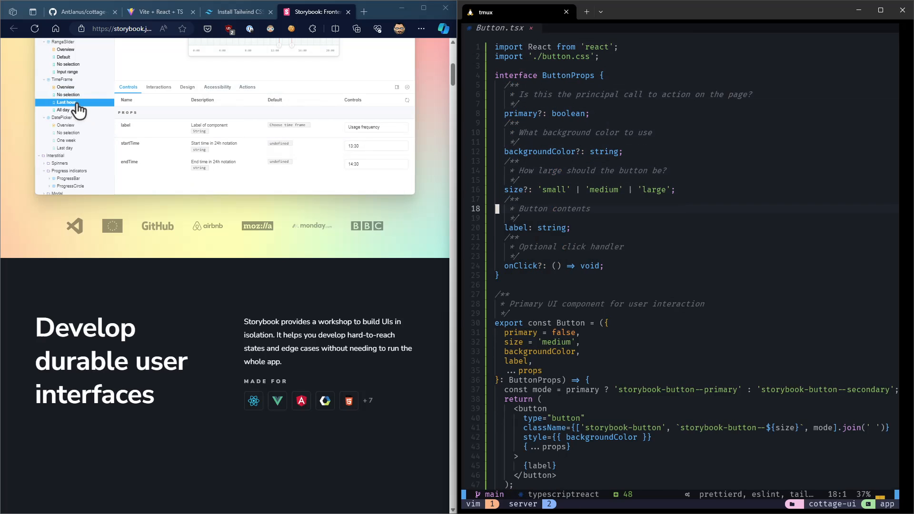
left_click(64, 109)
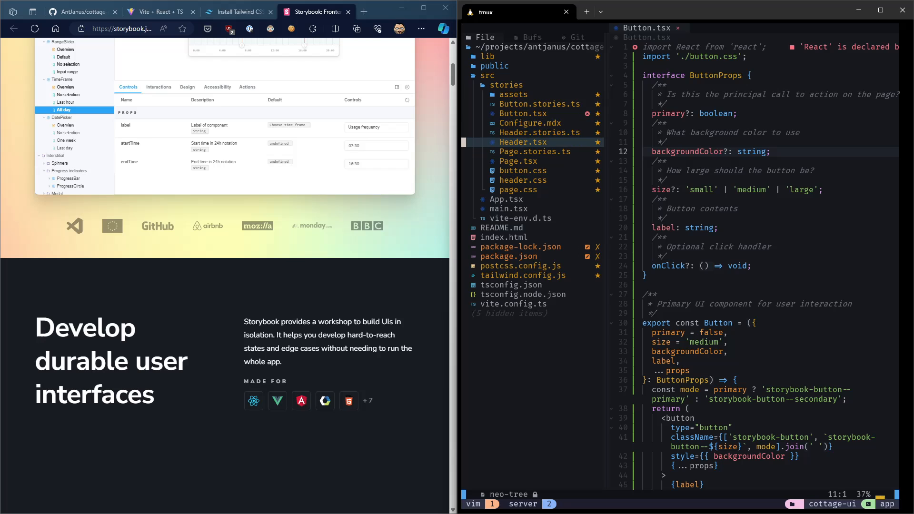
left_click(529, 123)
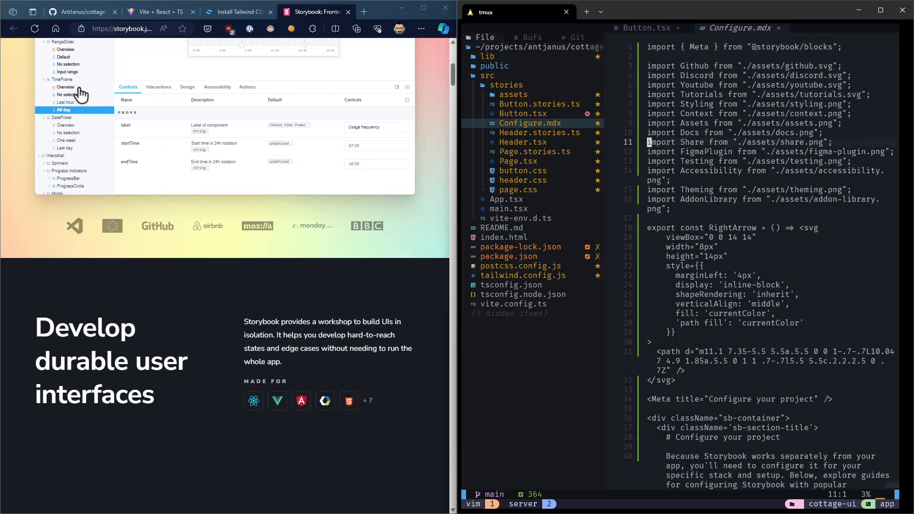
left_click(65, 87)
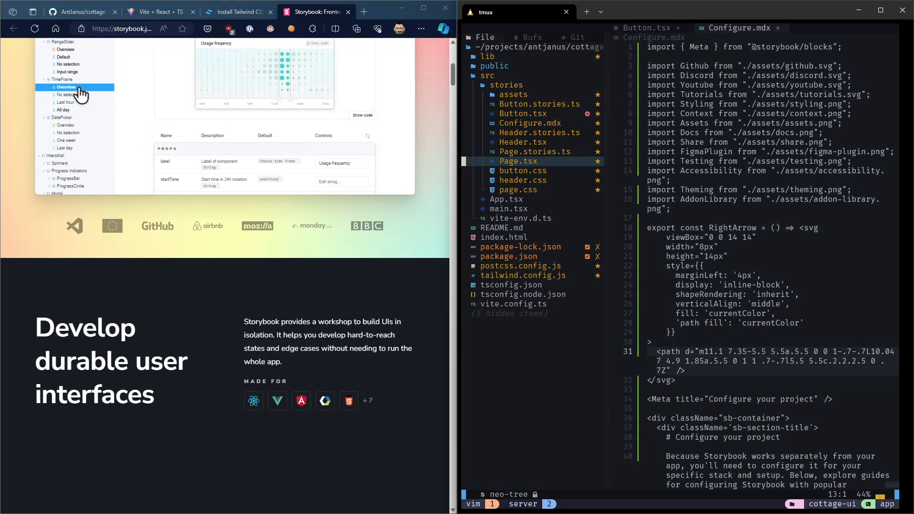
left_click(68, 96)
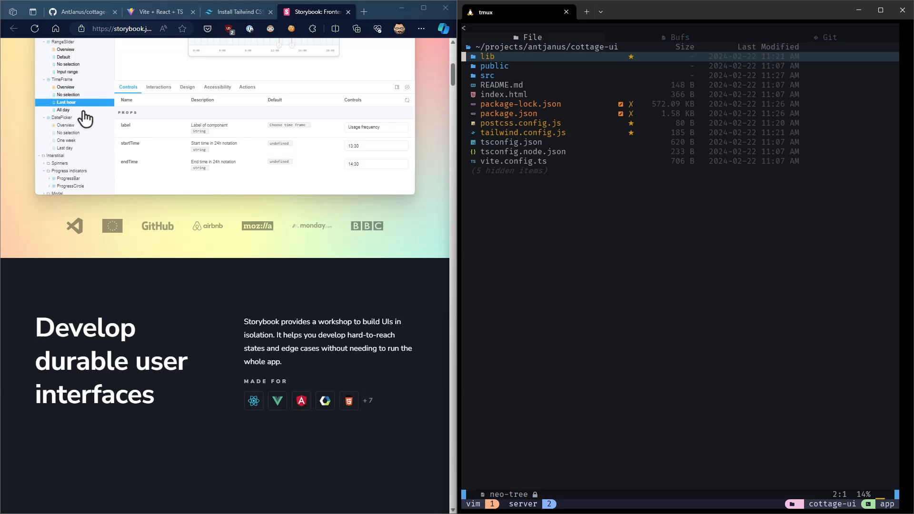
left_click(62, 109)
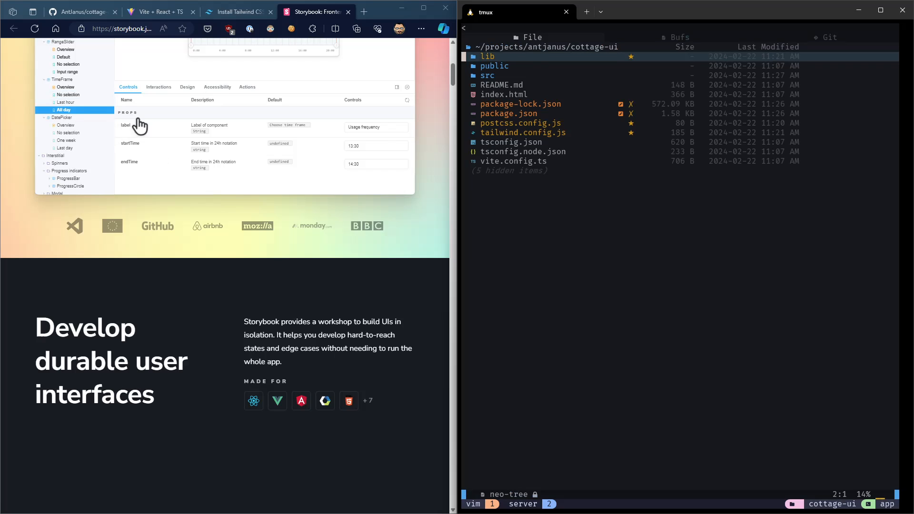
- Show hidden files in neo-tree and open .storybook/main.ts
key("H")
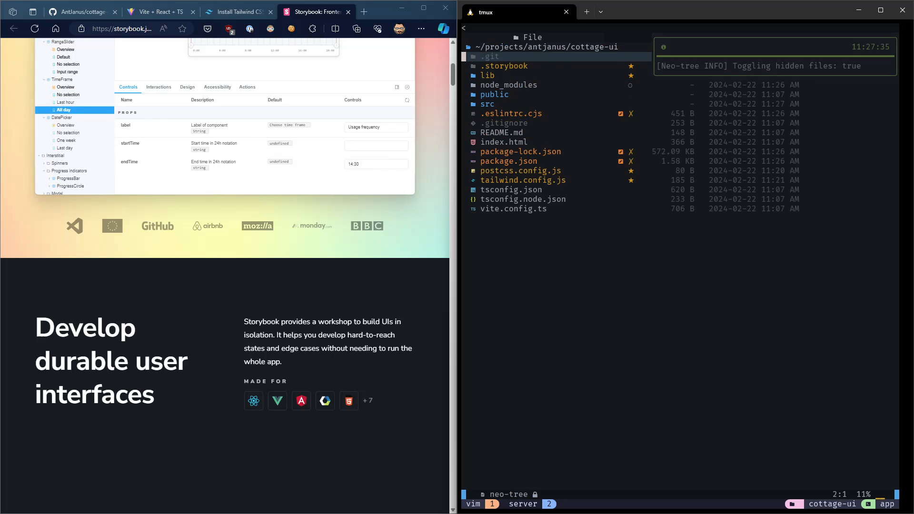
left_click(504, 66)
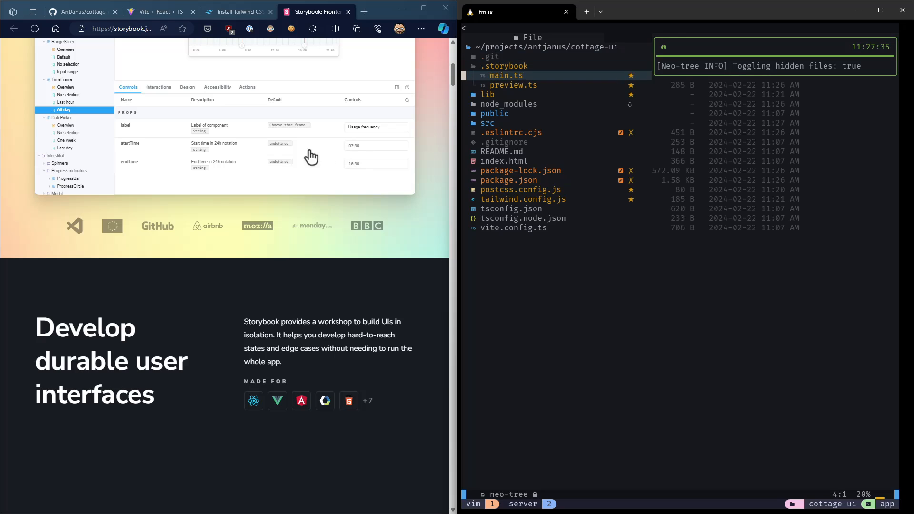
left_click(65, 87)
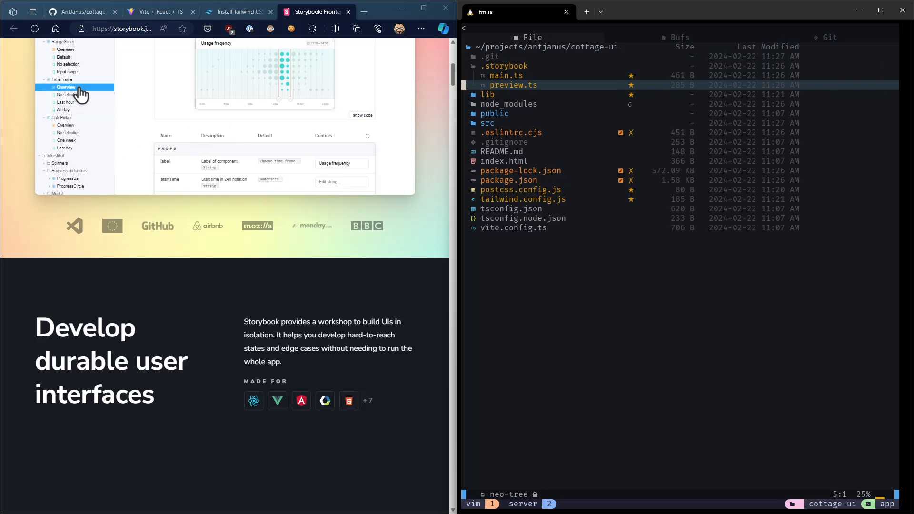
left_click(506, 75)
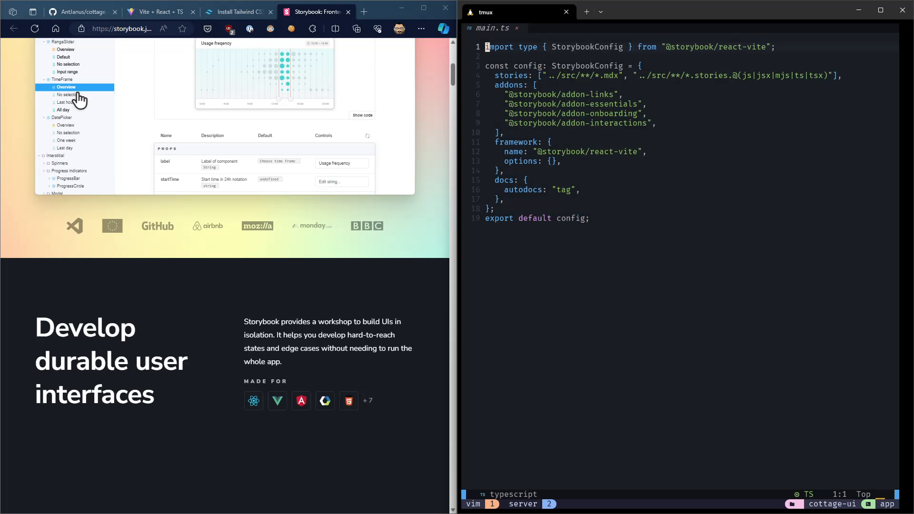
left_click(68, 95)
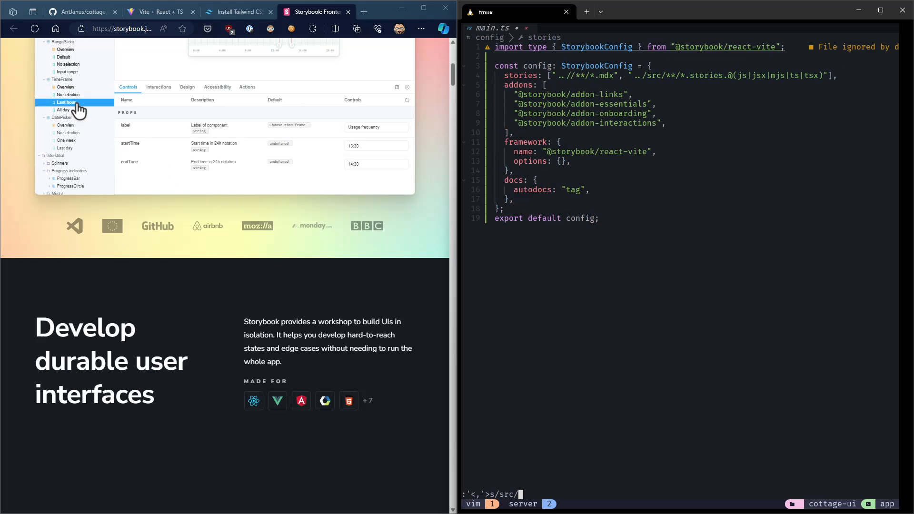
- Substitute src with lib in the stories globs using :s/src/lib/g
left_click(63, 110)
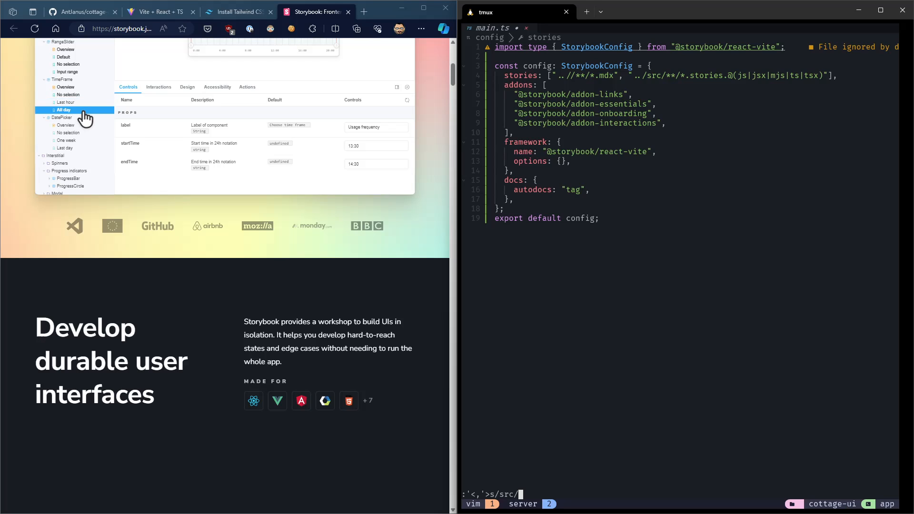
type("lib/g")
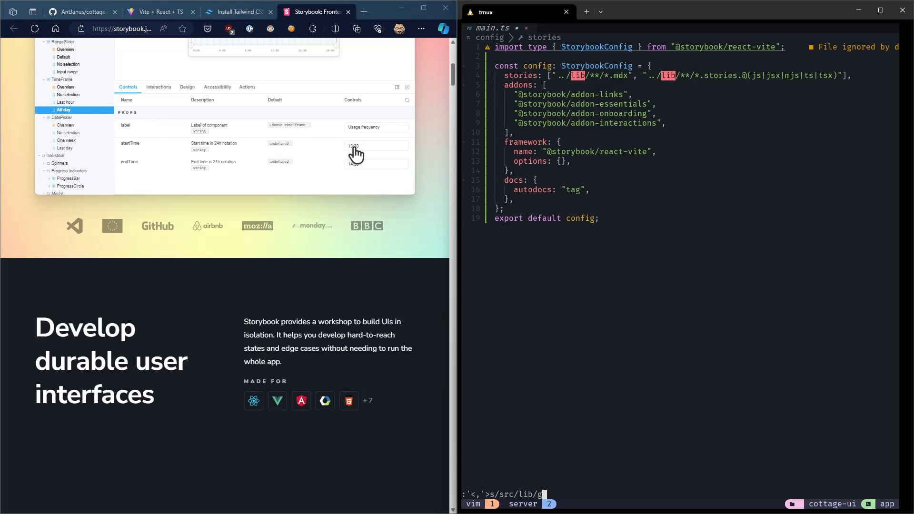
key("Return")
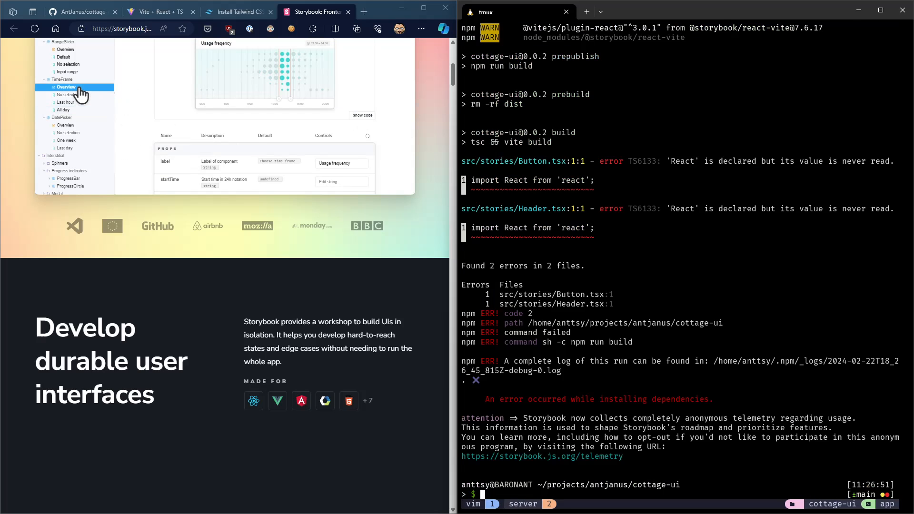
- Start Storybook with npm run storybook, check package.json scripts, then return to main.ts
type("npm run st")
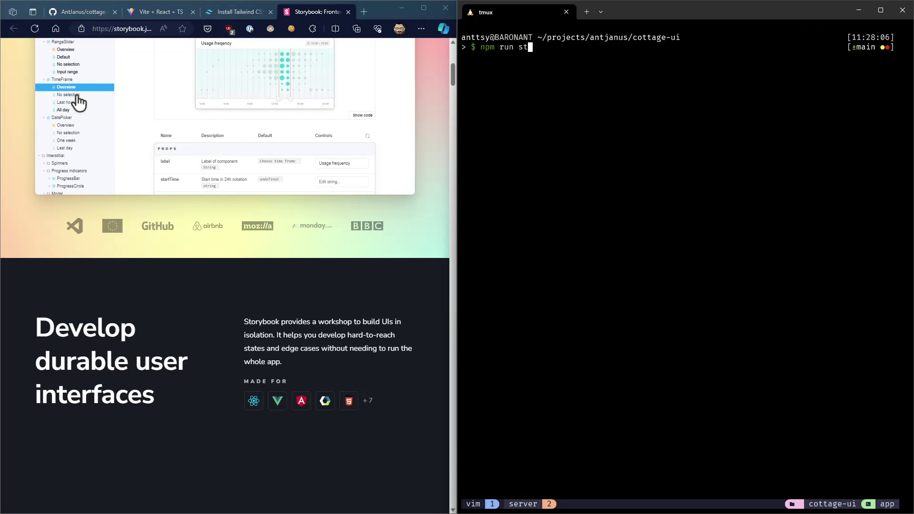
key("Return")
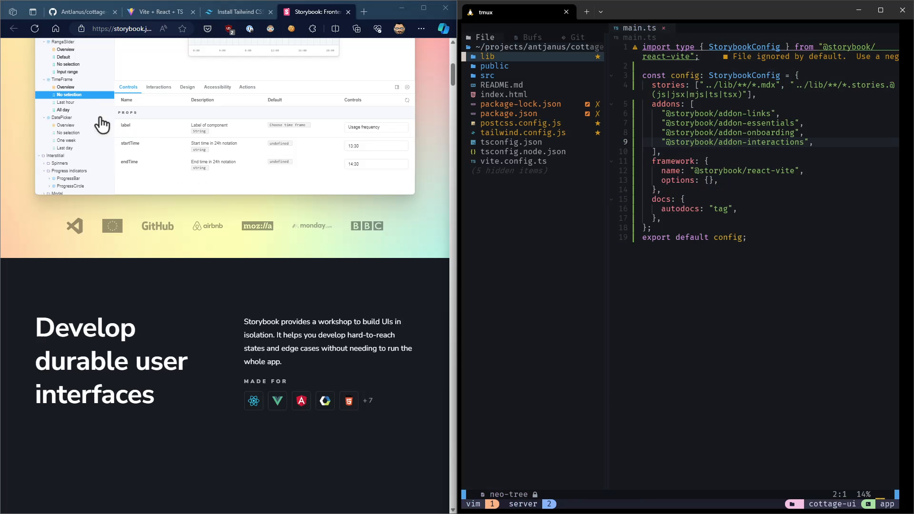
left_click(509, 114)
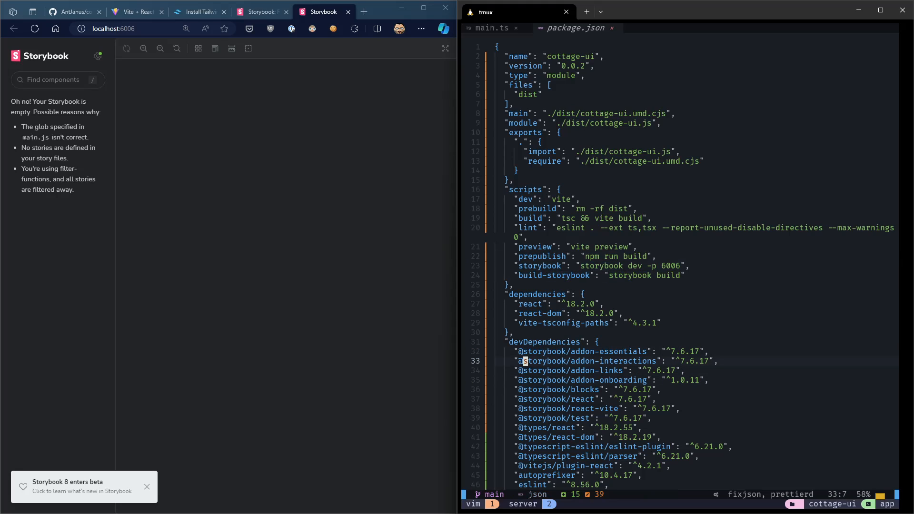
left_click(493, 28)
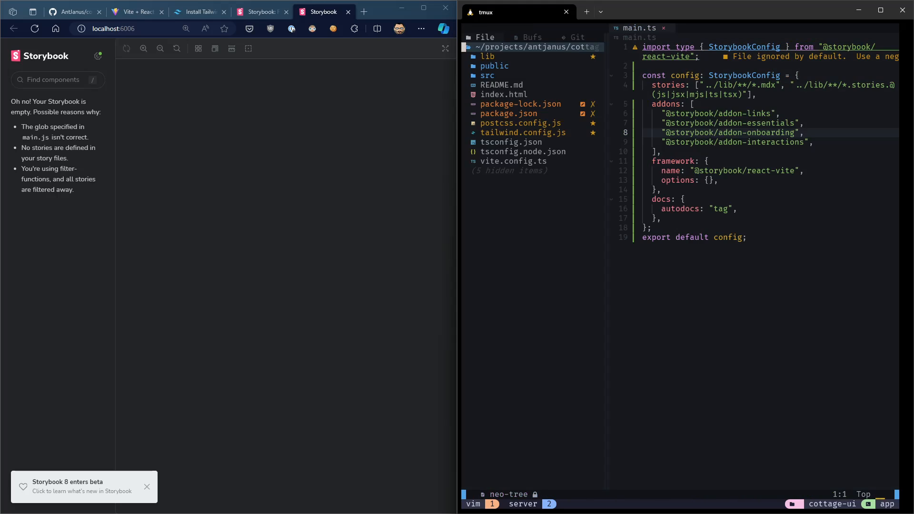
- Create lib/Button/Button.stories.tsx, review Button.tsx, and open the new stories file
left_click(486, 56)
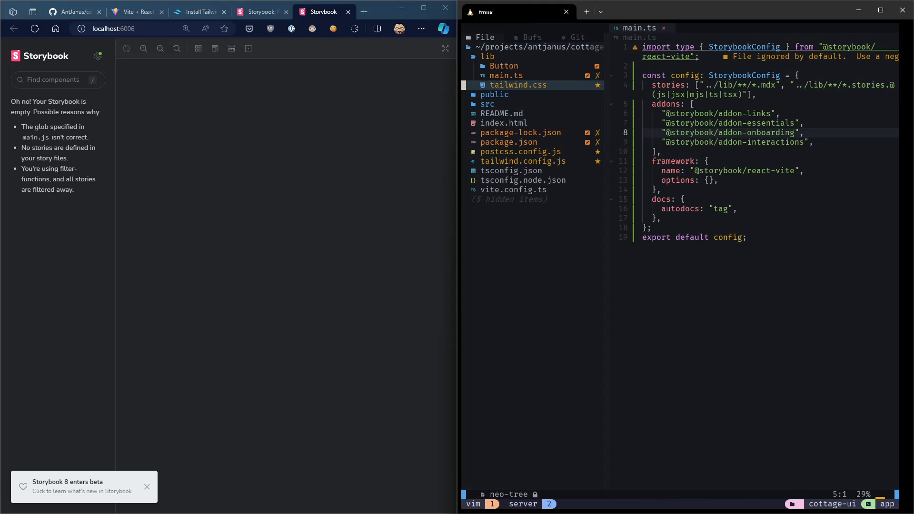
type("Button.stories.j")
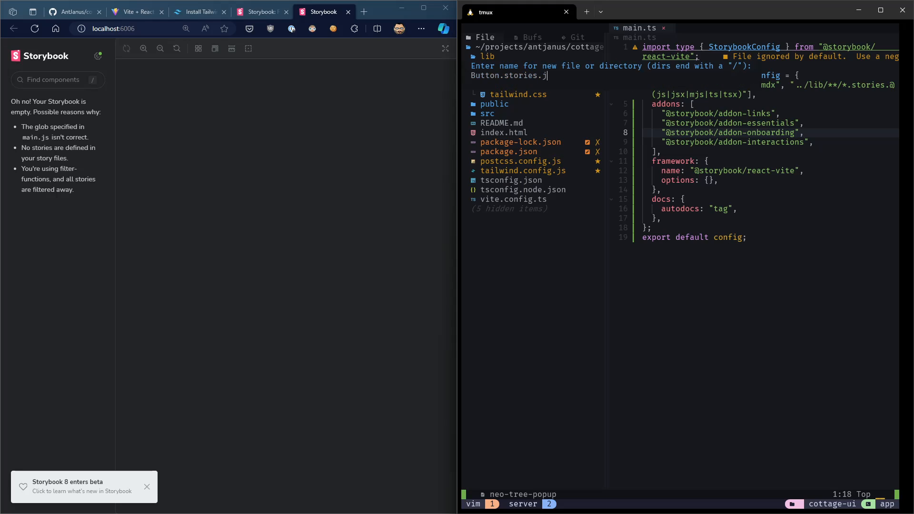
key("Return")
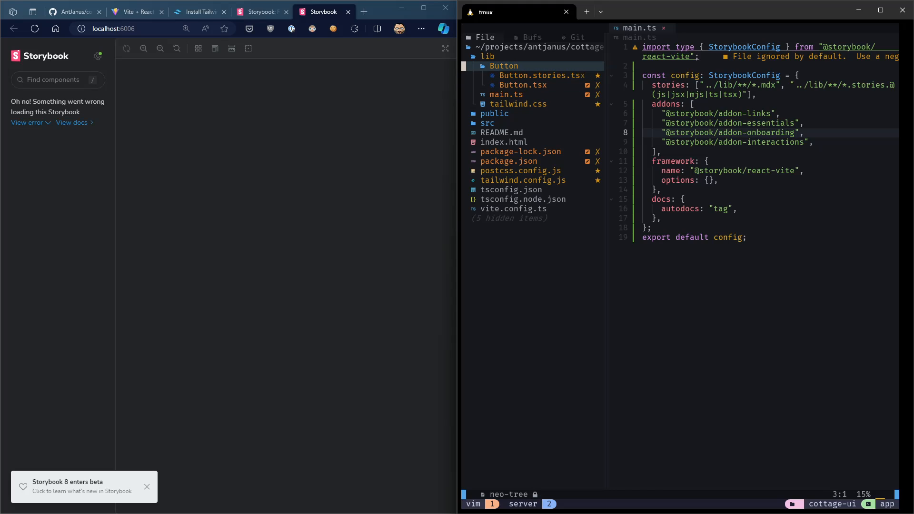
left_click(523, 84)
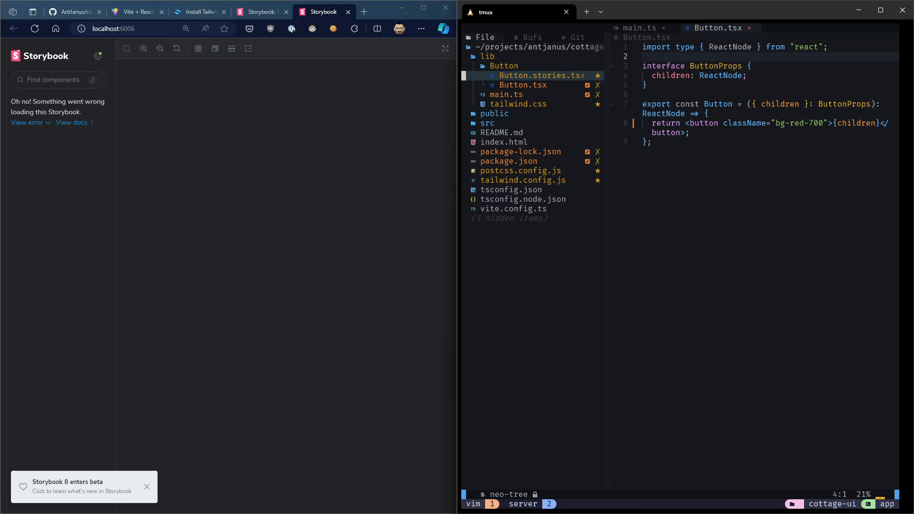
left_click(542, 76)
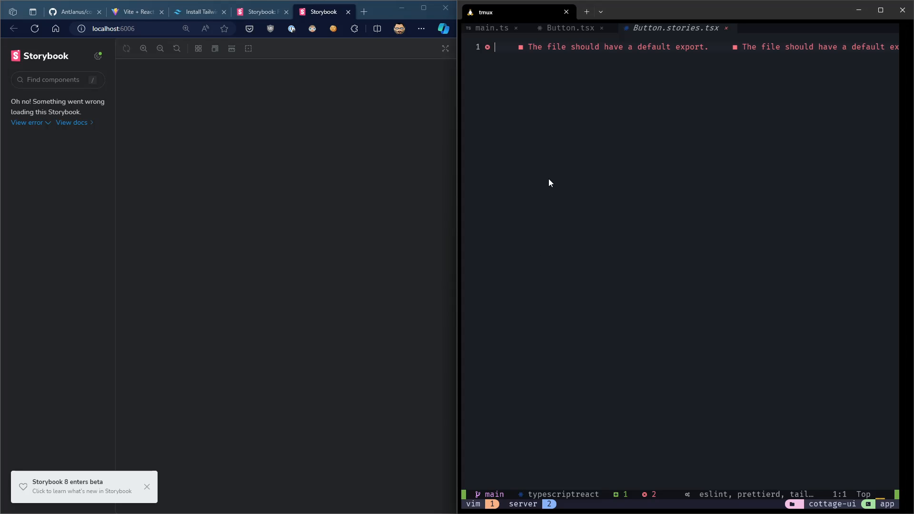
type("import")
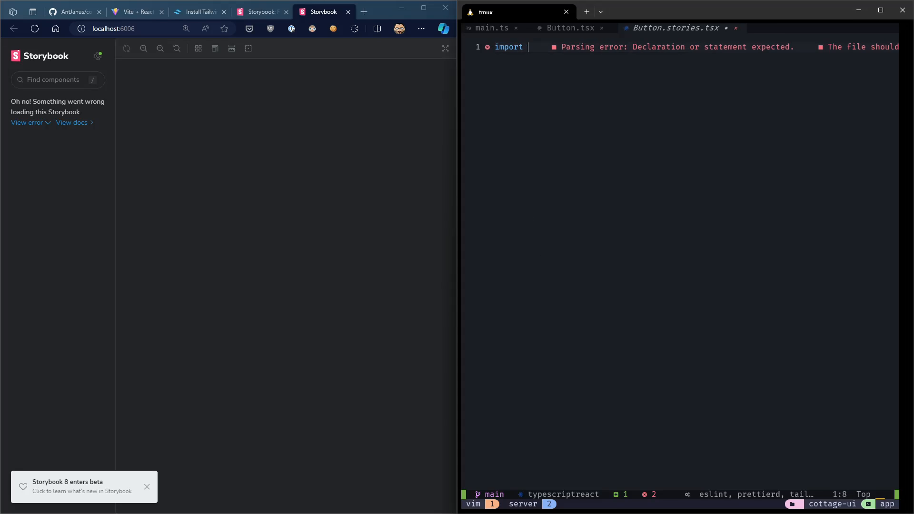
type("type { Meta, StoryObj")
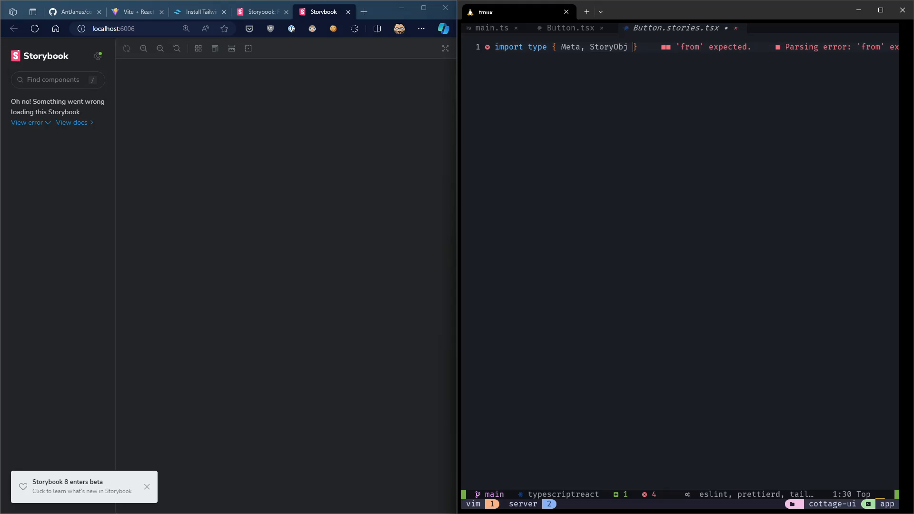
type("from")
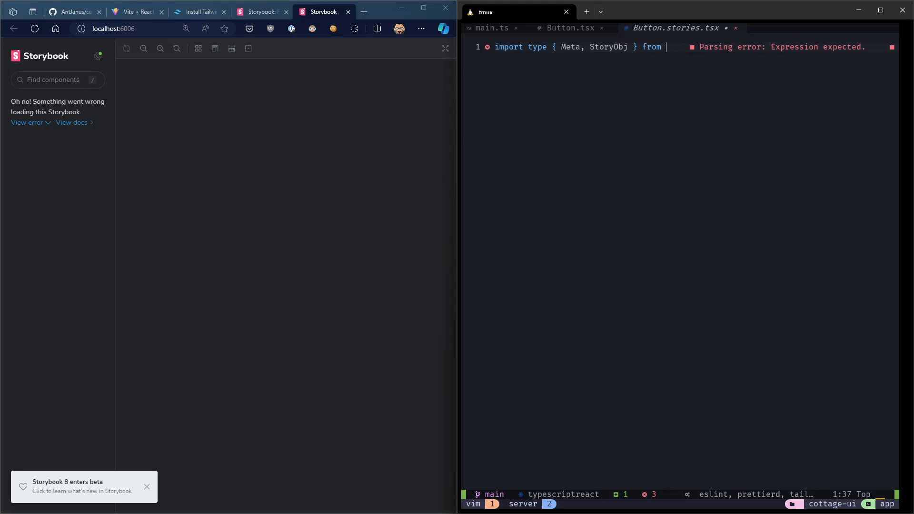
type("'@storybook/react")
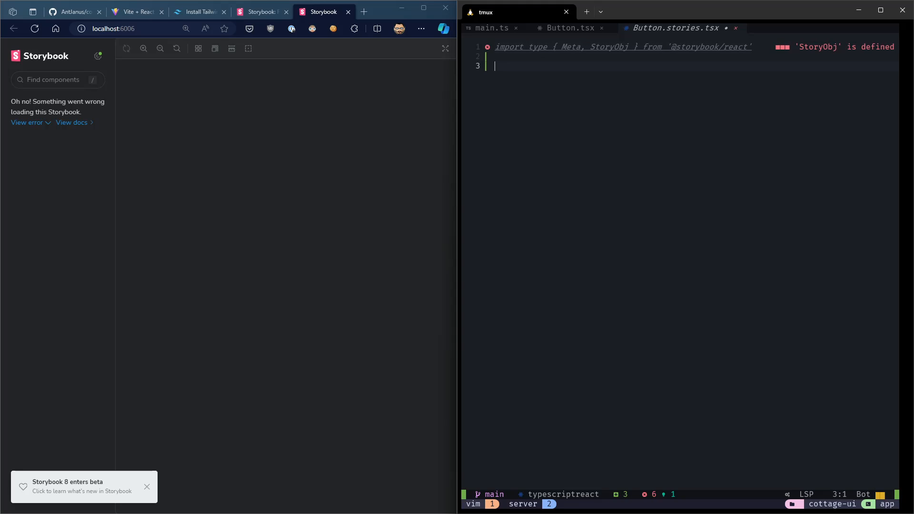
type("import { Button } from")
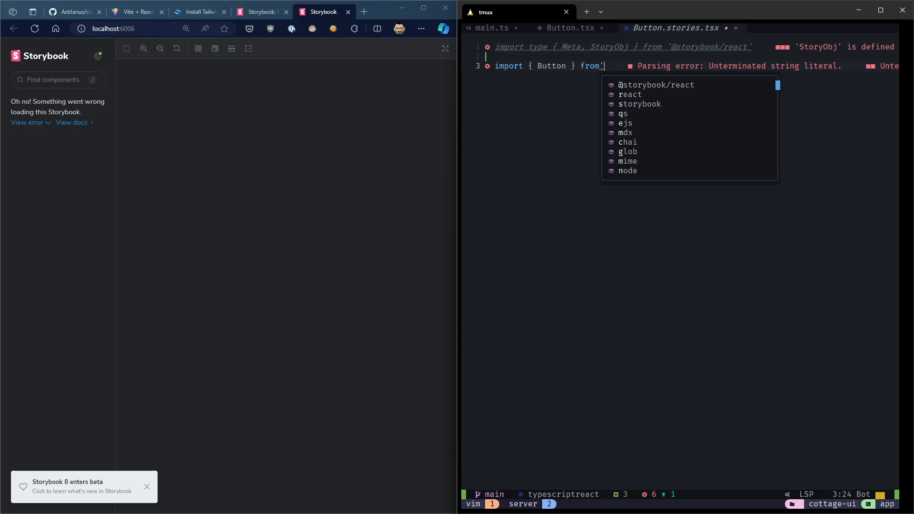
type("'./Button'")
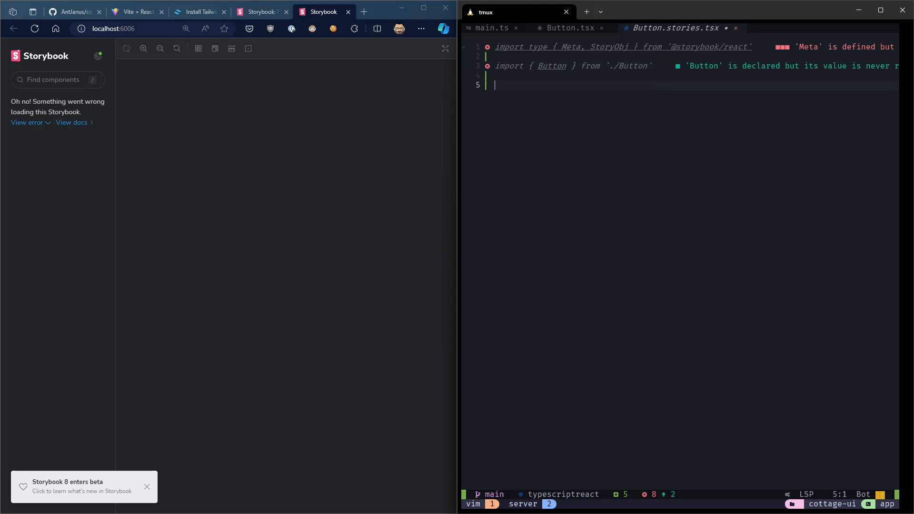
- Define const meta: Meta<typeof Button> with component Button and export it as default
type("const meta:")
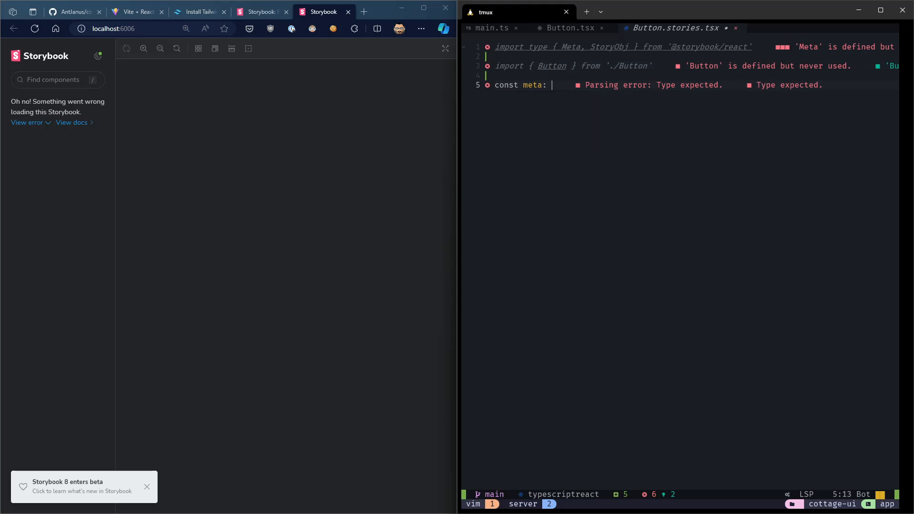
type("Meta,")
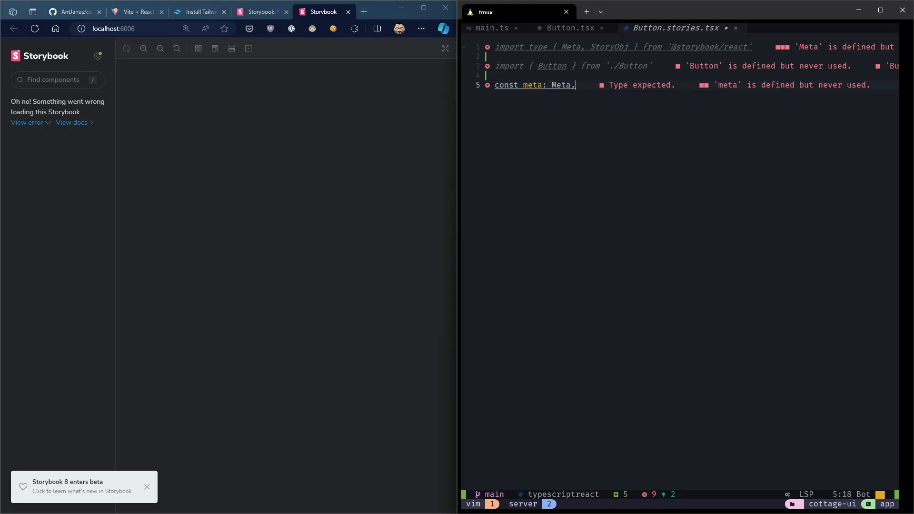
type("<typeof")
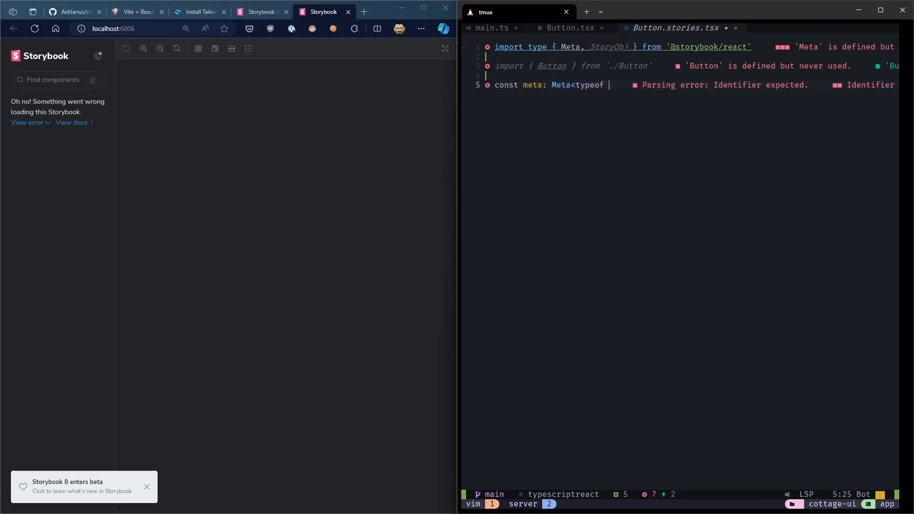
type("Button> = {}")
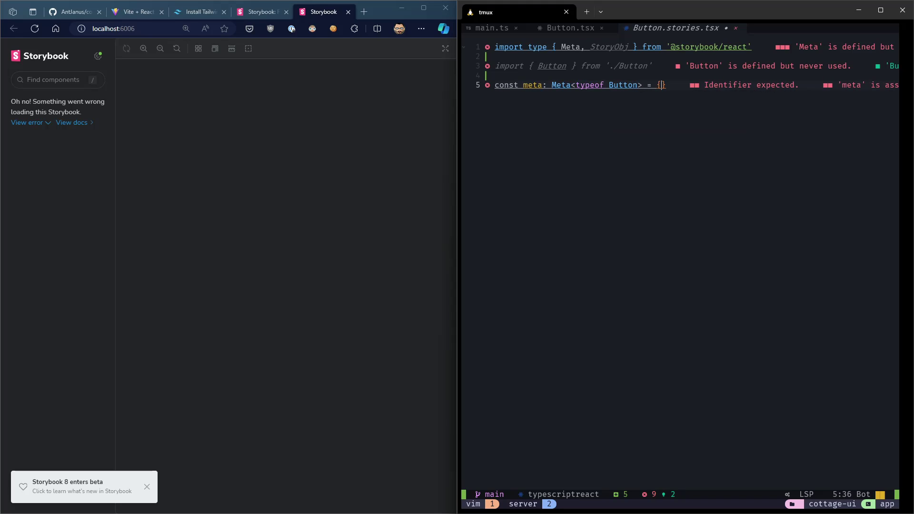
type("component: Button")
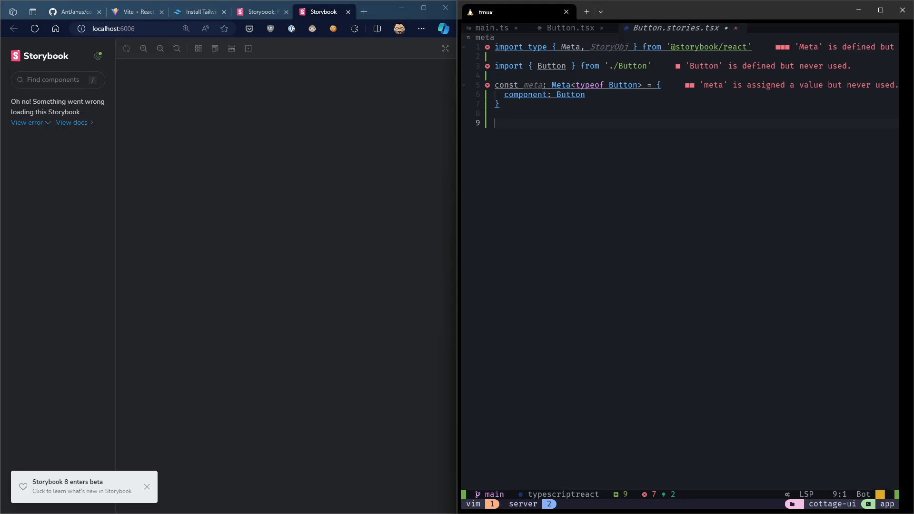
type("export default")
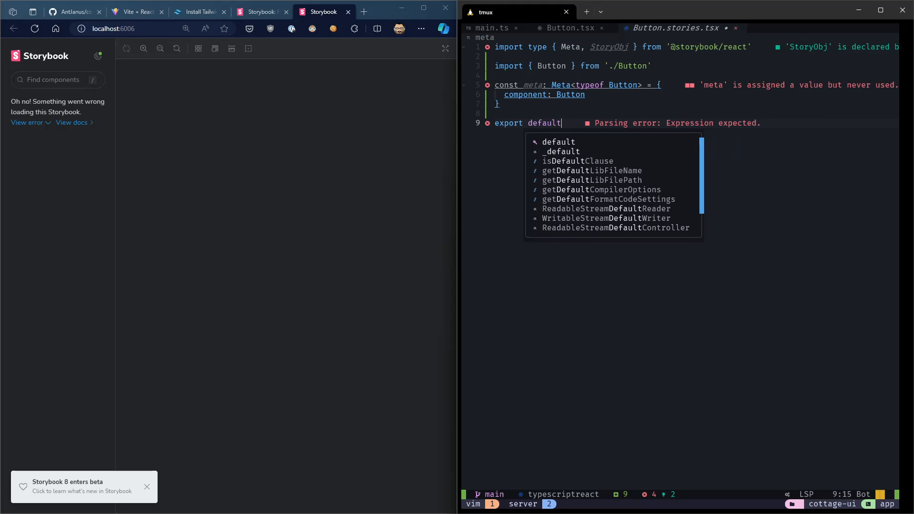
type("Meta")
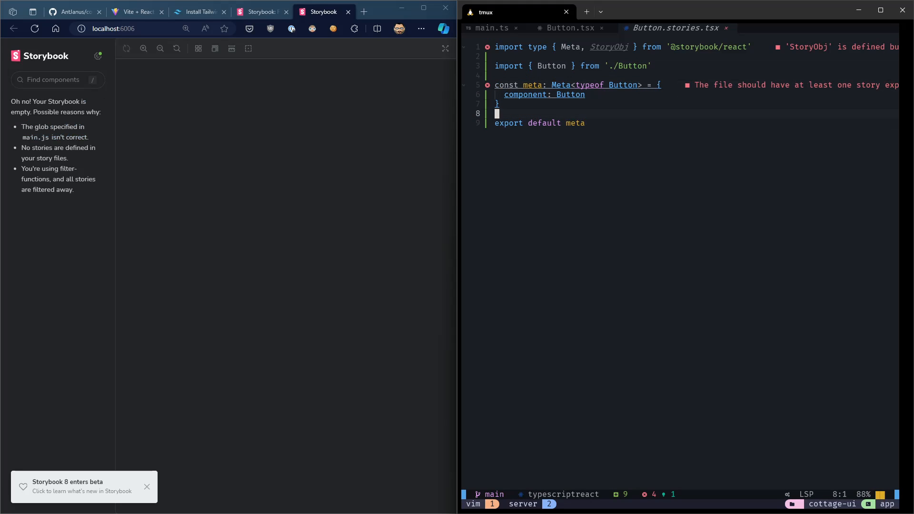
key("j")
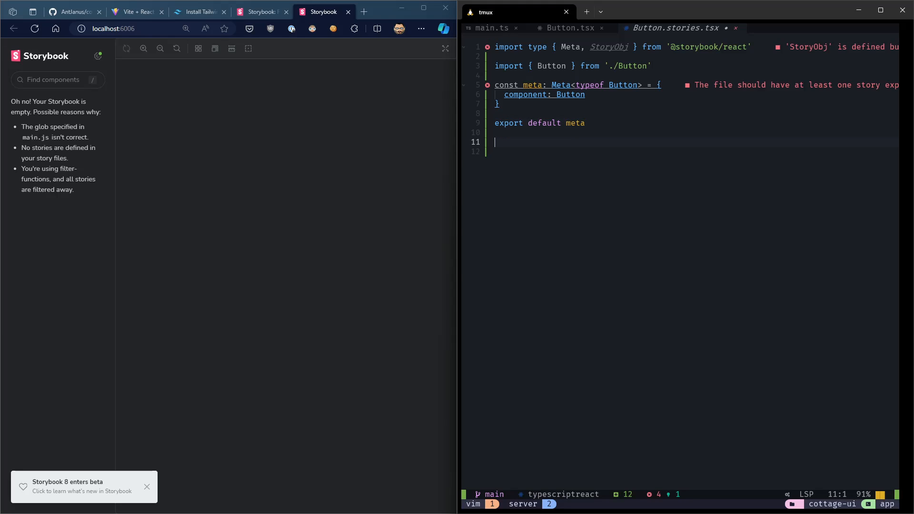
- Add 'type Story = StoryObj<typeof Button>' below the default export
type("type Stor")
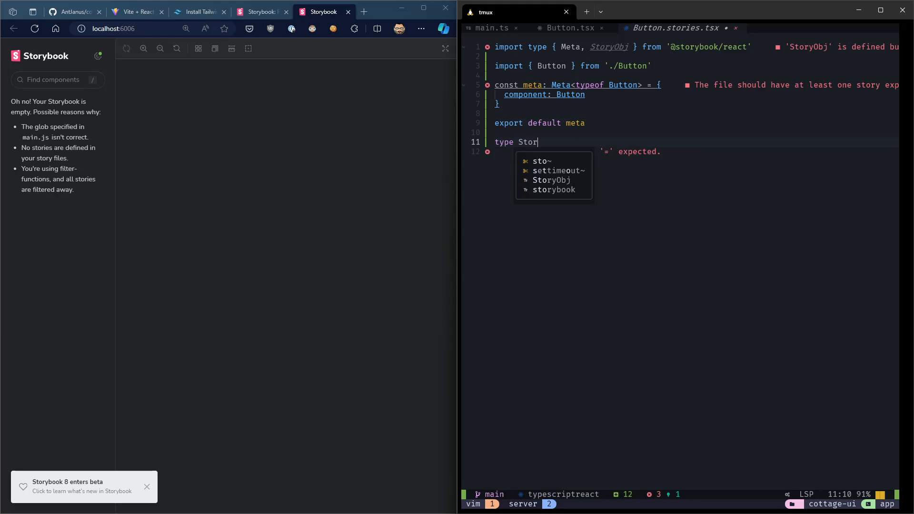
type("y = Story")
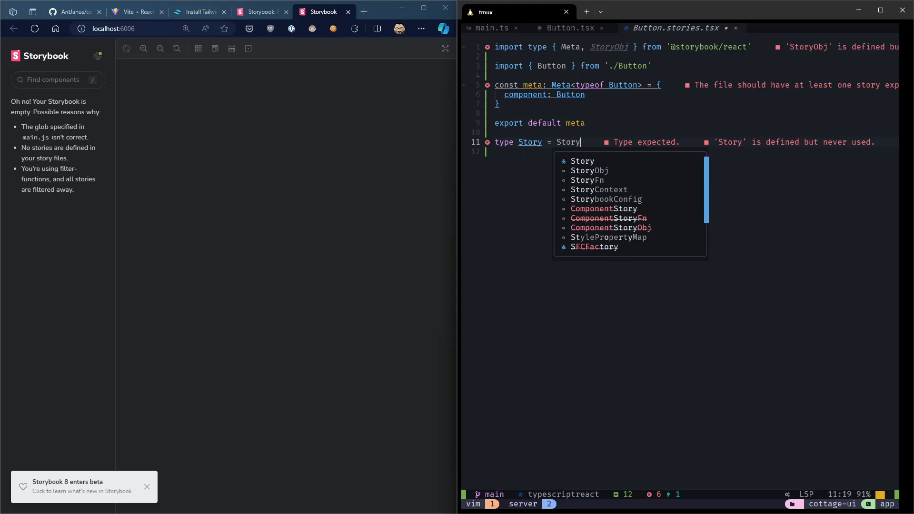
type("Obj<typeof Button>")
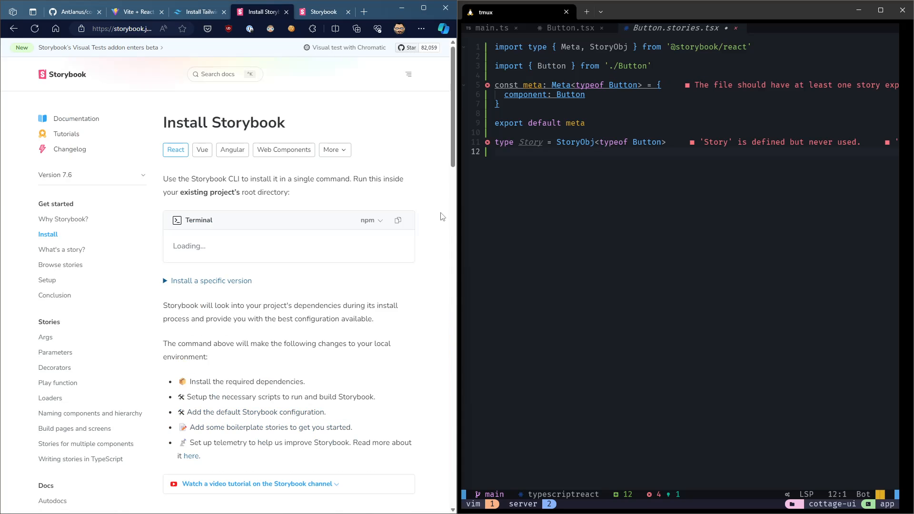
- Check the docs' Setup page example, then start an exported Default: Story object
left_click(62, 249)
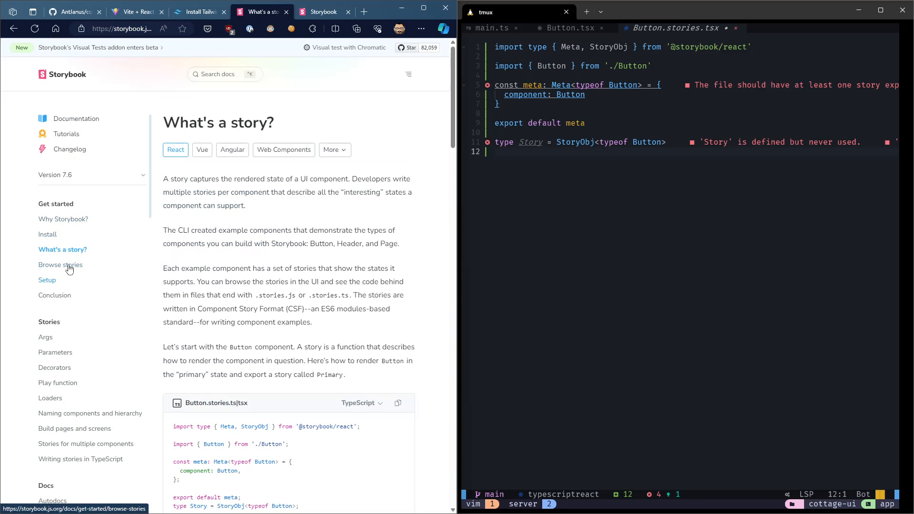
left_click(47, 280)
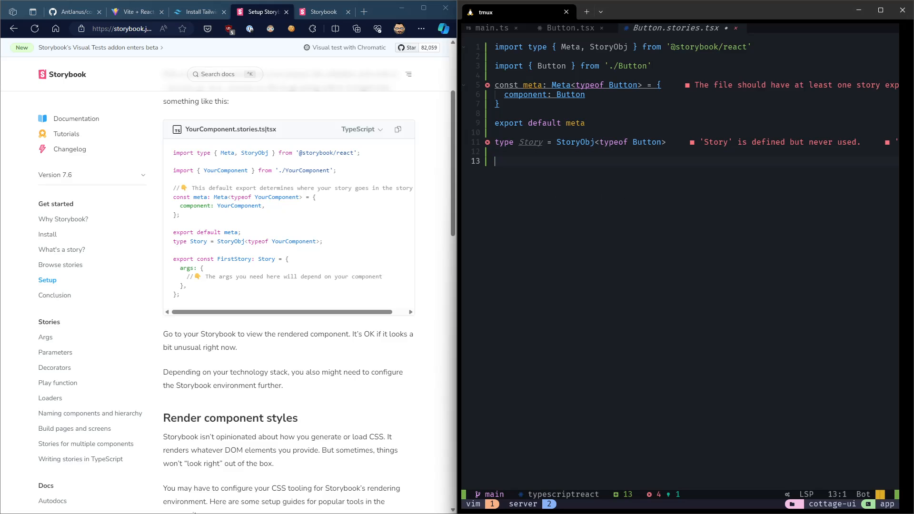
type("export defaul")
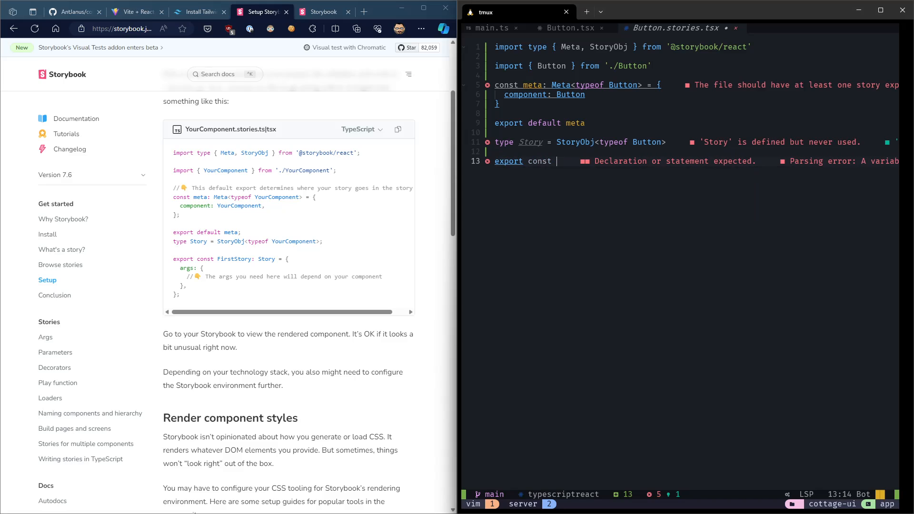
type("Default:")
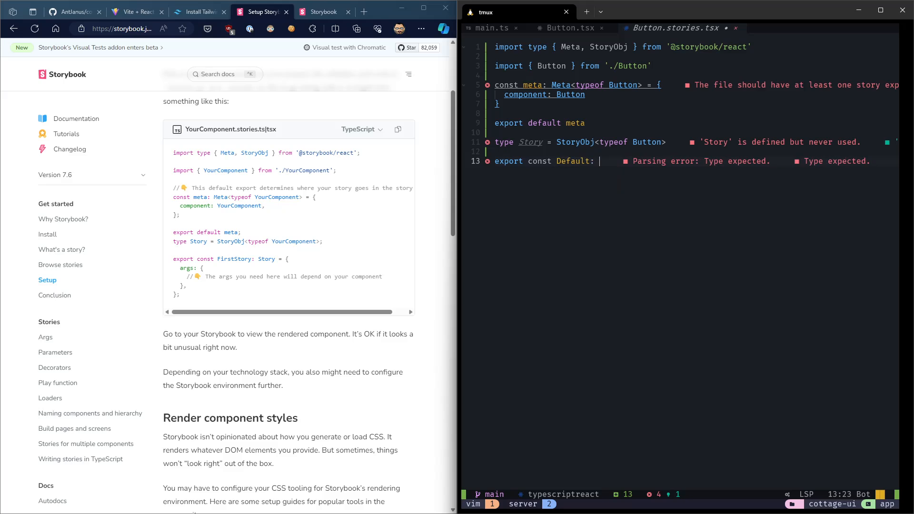
type("Story =")
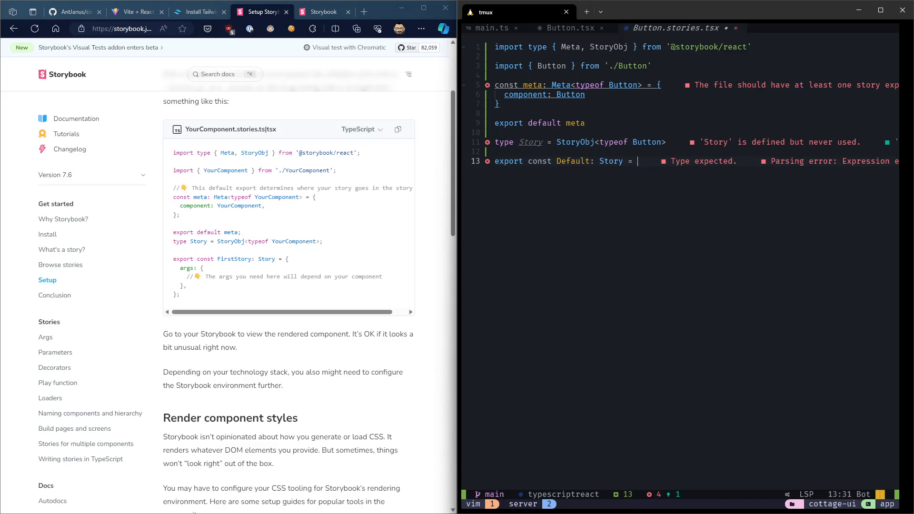
type("{")
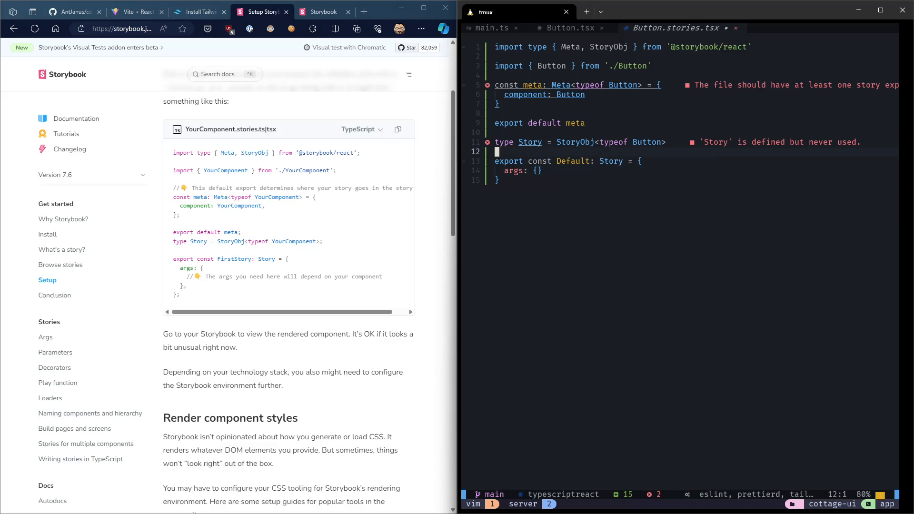
- Give the Default story args with children 'Click me!'
key("G")
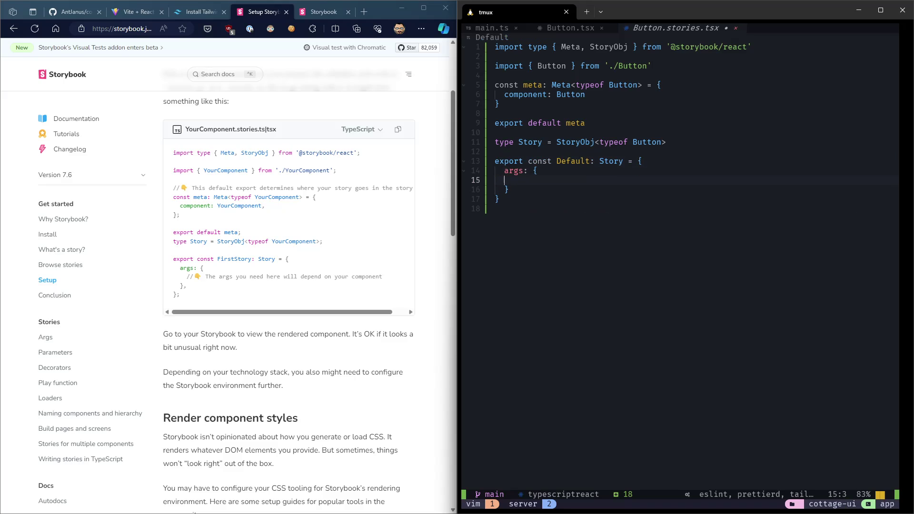
type("children: '")
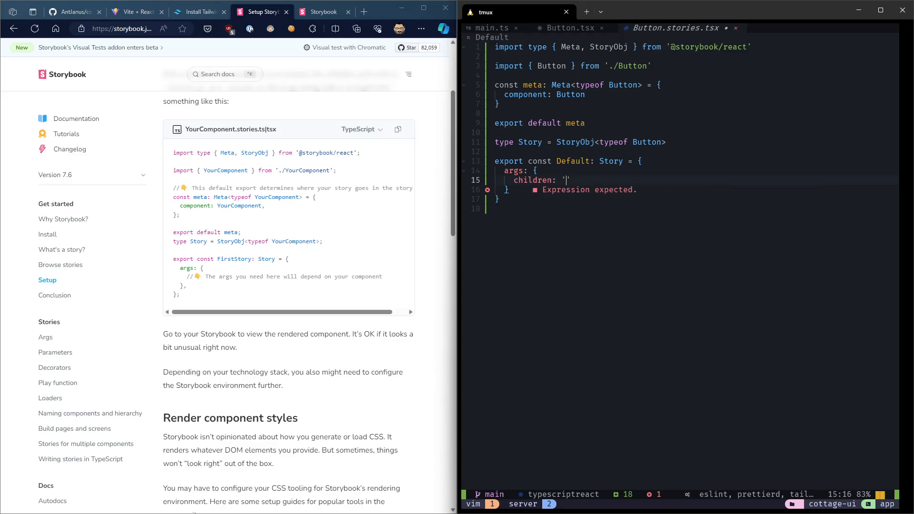
type("Click me!")
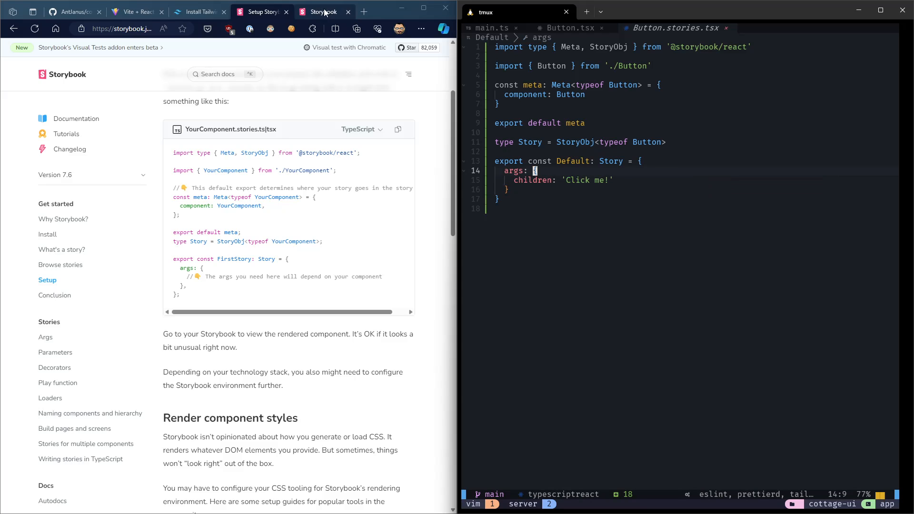
- Add an 'Emoji' story duplicating Default, with emoji children, and view it in Storybook
left_click(324, 12)
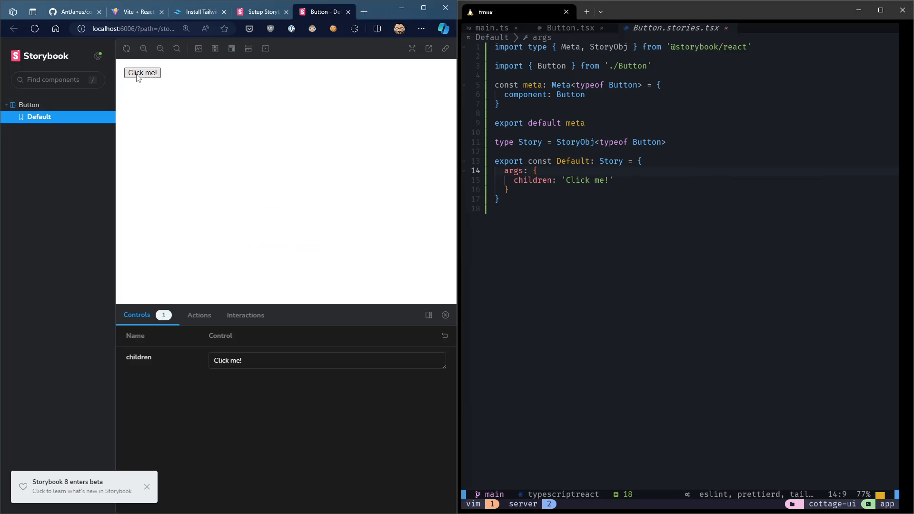
mouse_move(40, 116)
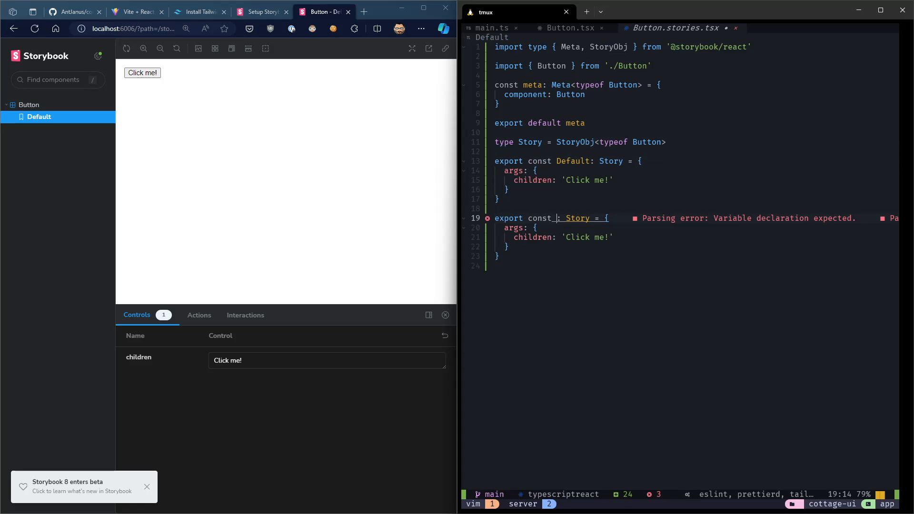
type("Emoji")
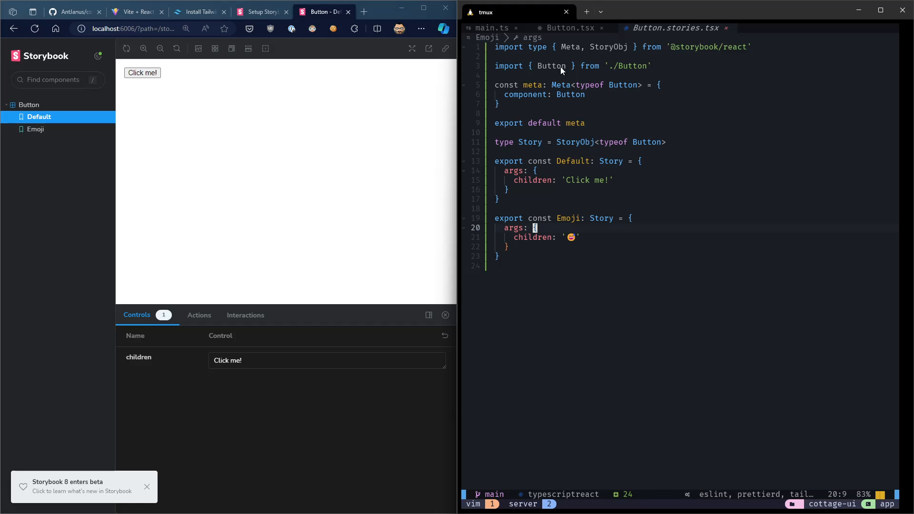
mouse_move(571, 241)
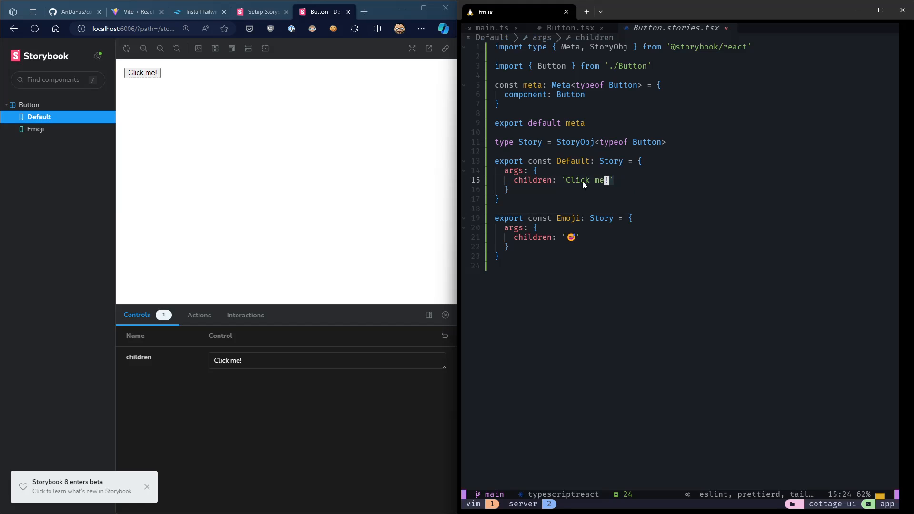
- Open the Emoji story and live-edit its children arg to 'Buy Product'
left_click(36, 129)
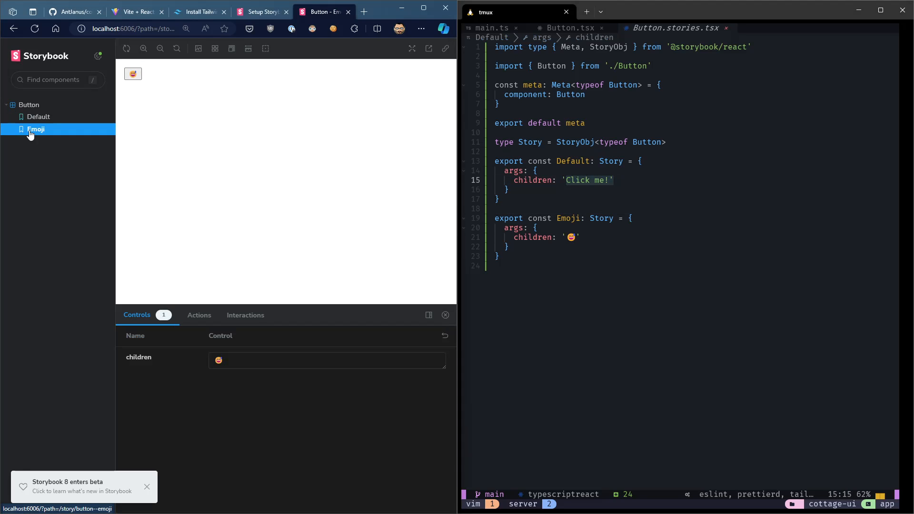
mouse_move(240, 368)
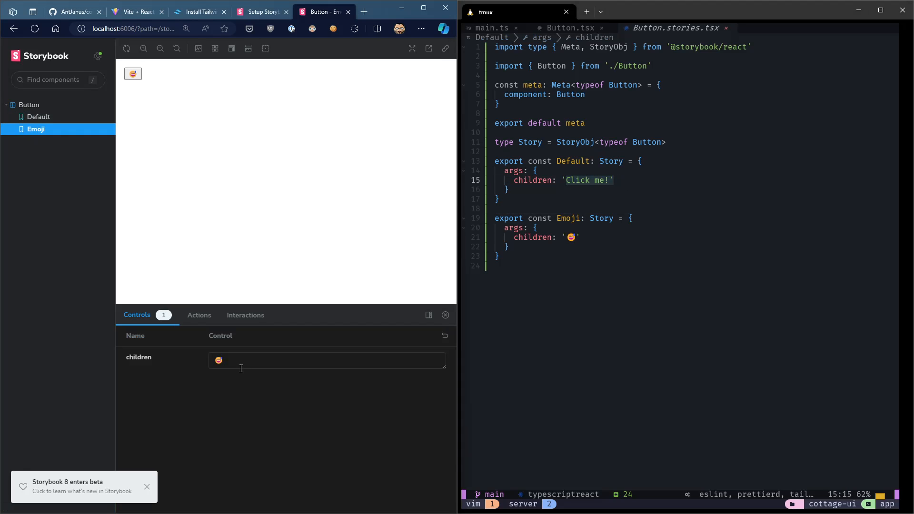
left_click(326, 360)
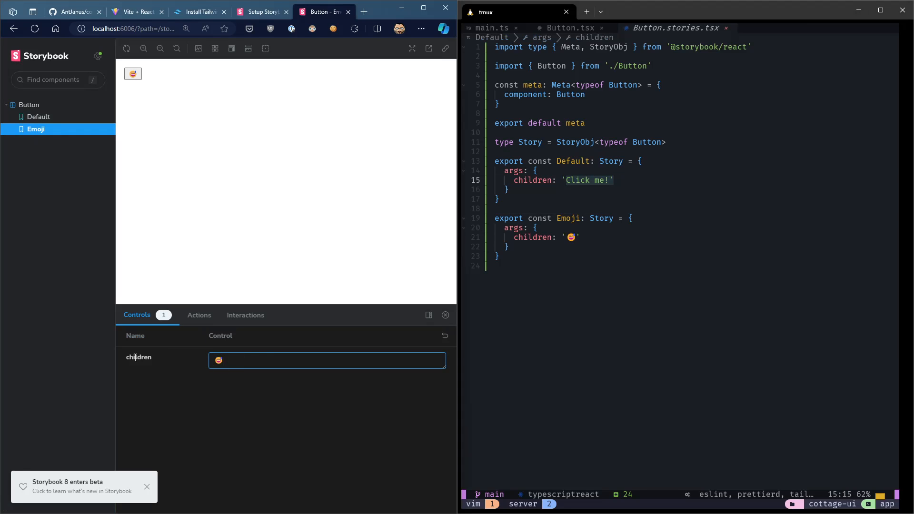
type("fdsafsdafasd")
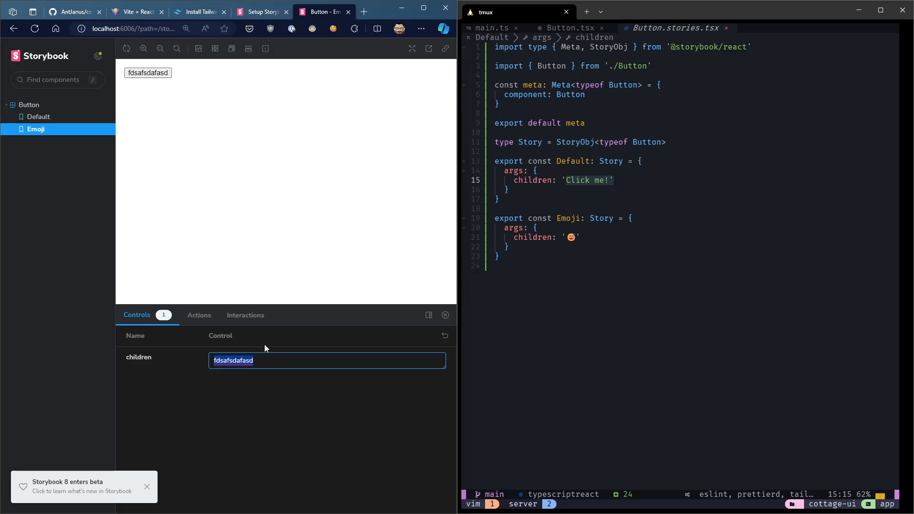
type("Buy Product")
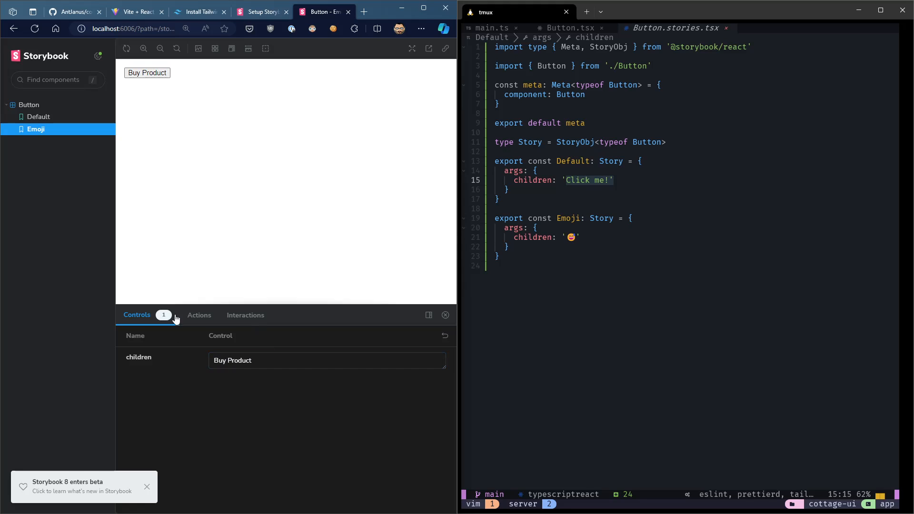
- Check the Actions and Controls panels and the docs, then select Button > Default
left_click(199, 315)
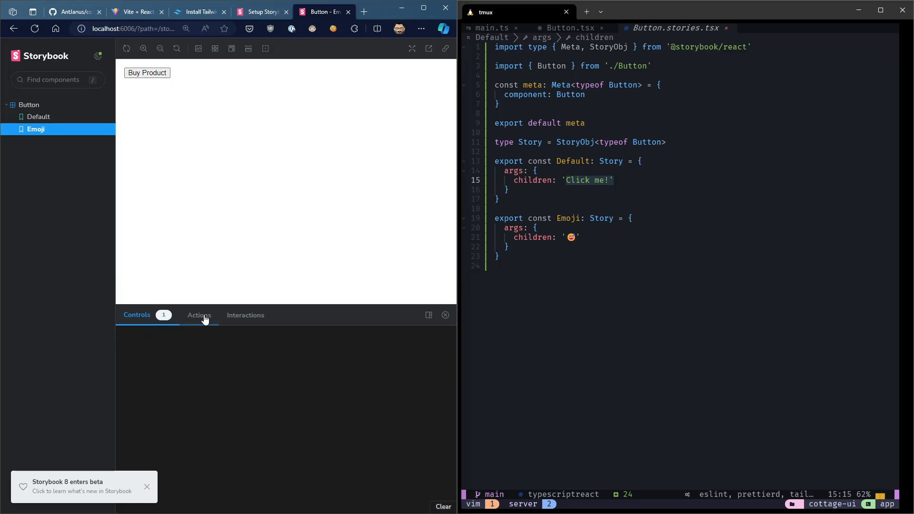
left_click(137, 314)
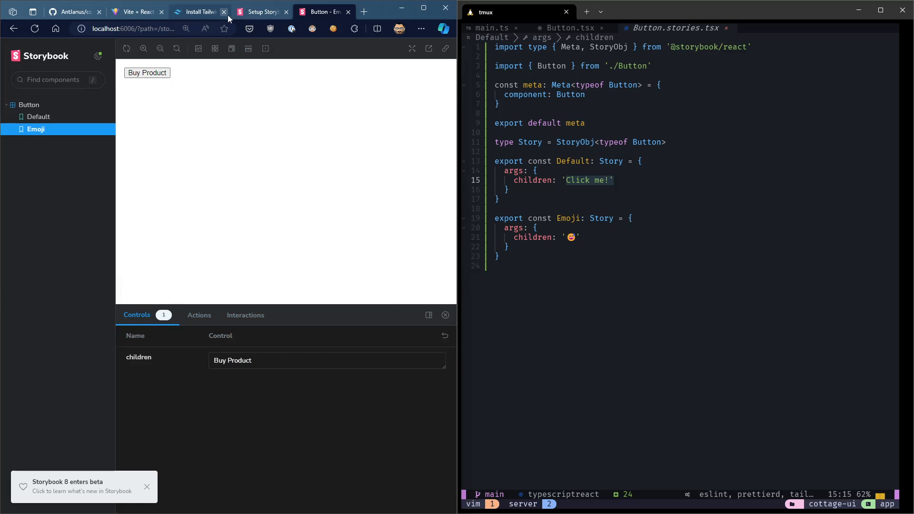
left_click(259, 11)
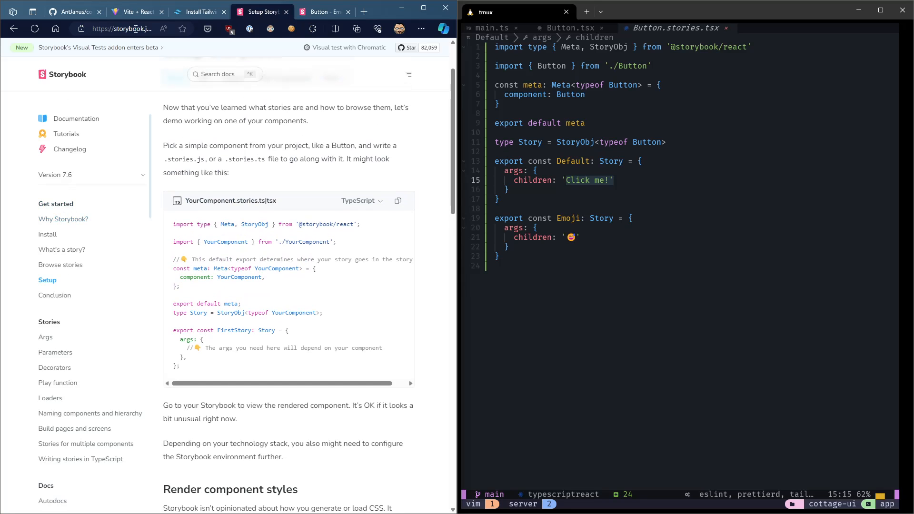
left_click(322, 11)
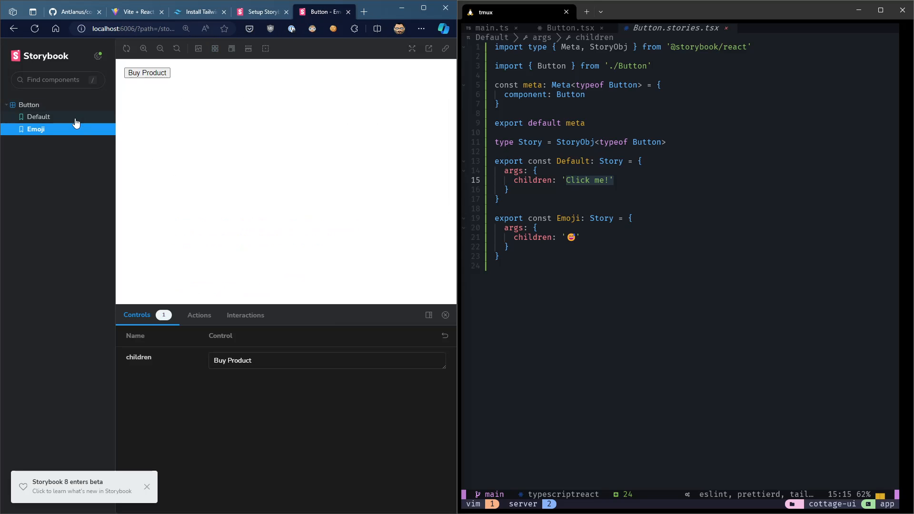
left_click(39, 117)
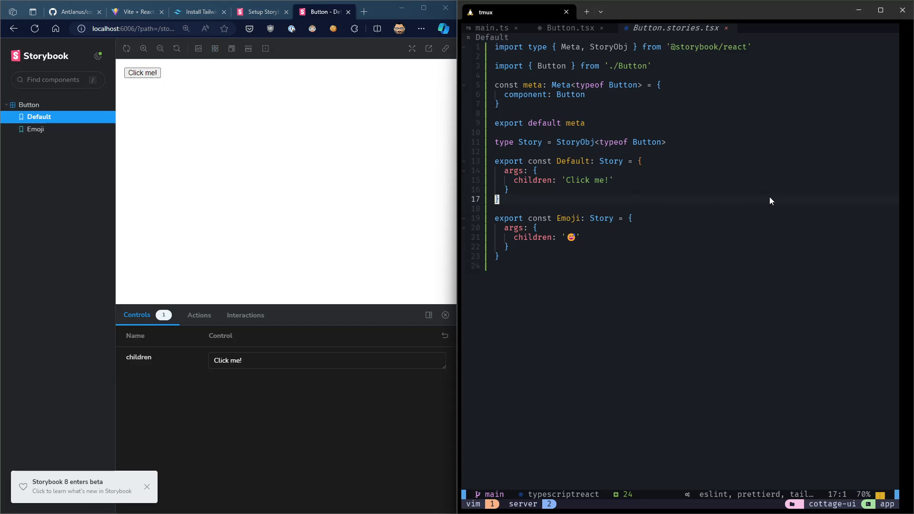
mouse_move(603, 203)
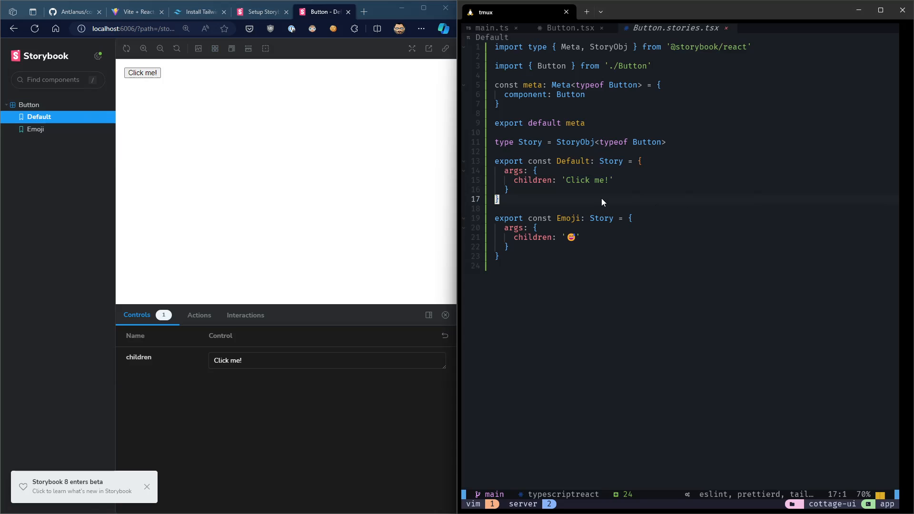
mouse_move(143, 73)
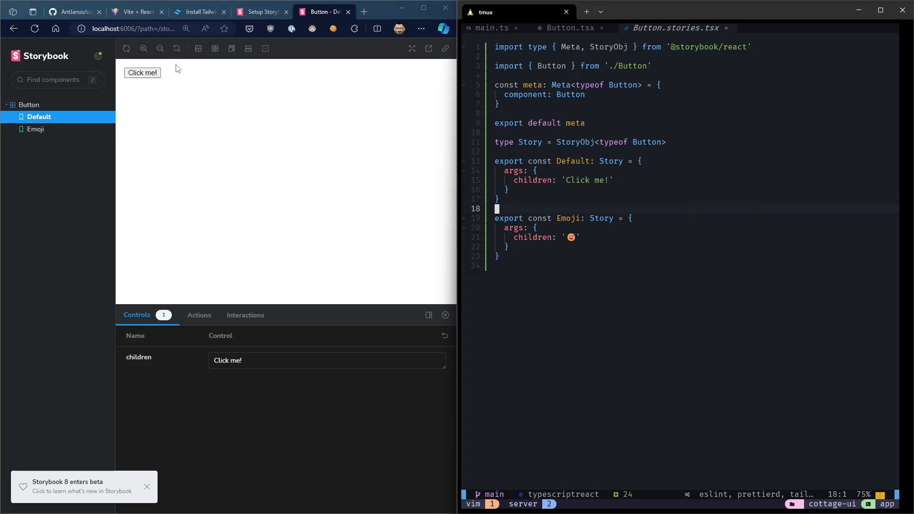
- Leave Button.stories.tsx and view lib/main.ts in Neovim to check the tailwind.css import
left_click(142, 72)
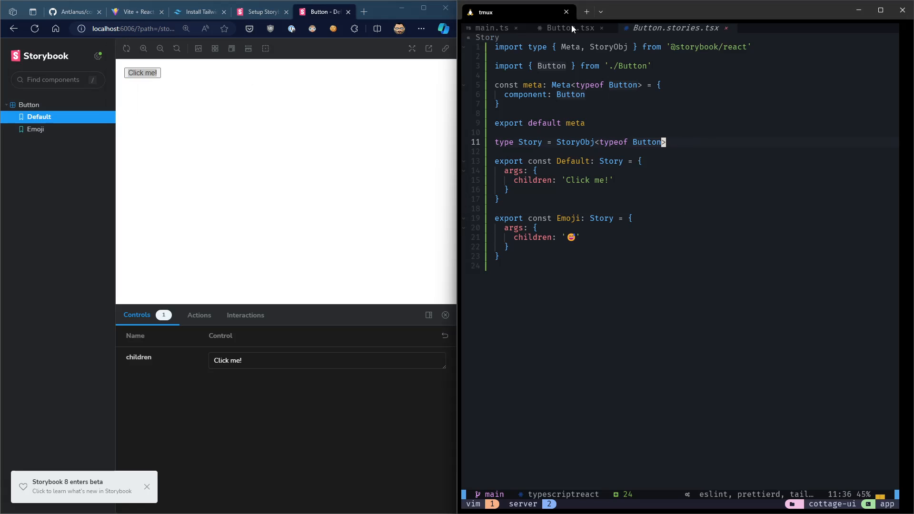
left_click(493, 28)
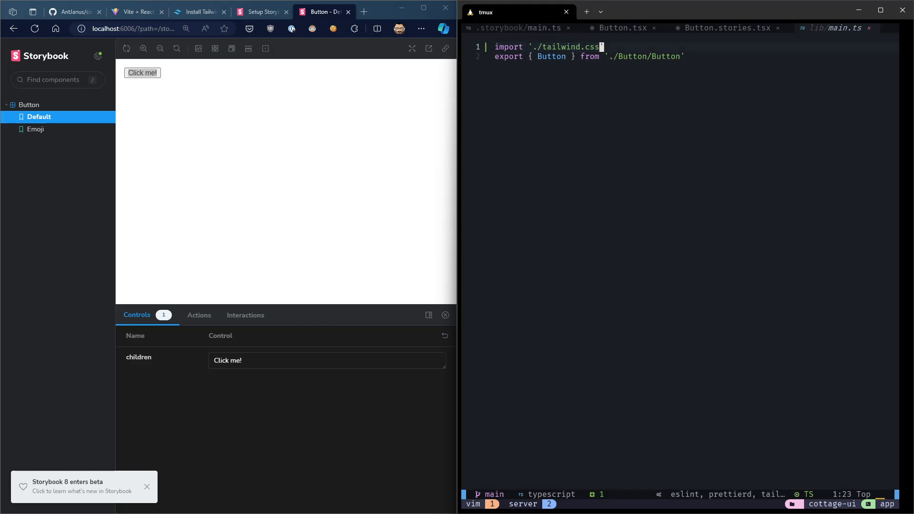
left_click(495, 27)
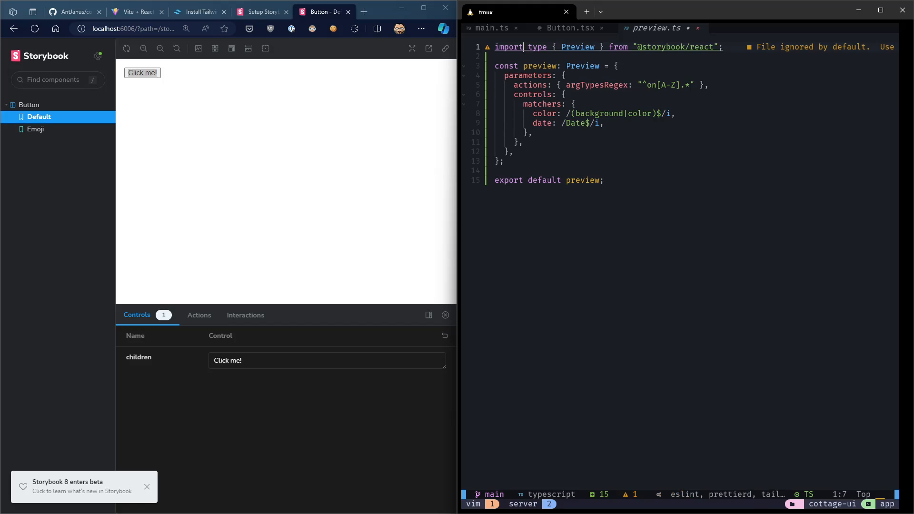
- Import '../lib/tailwind.css' in .storybook/preview.ts and view the red-styled Emoji story
type("import '.")
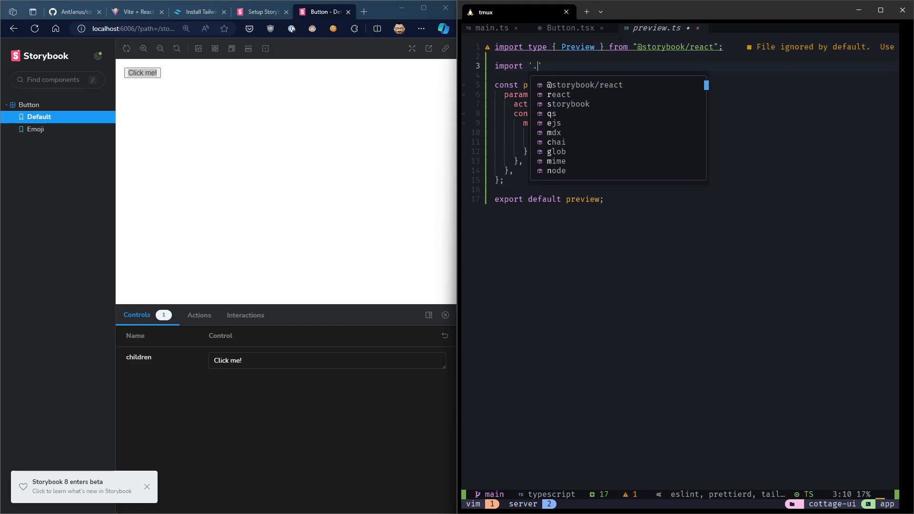
type("./lib")
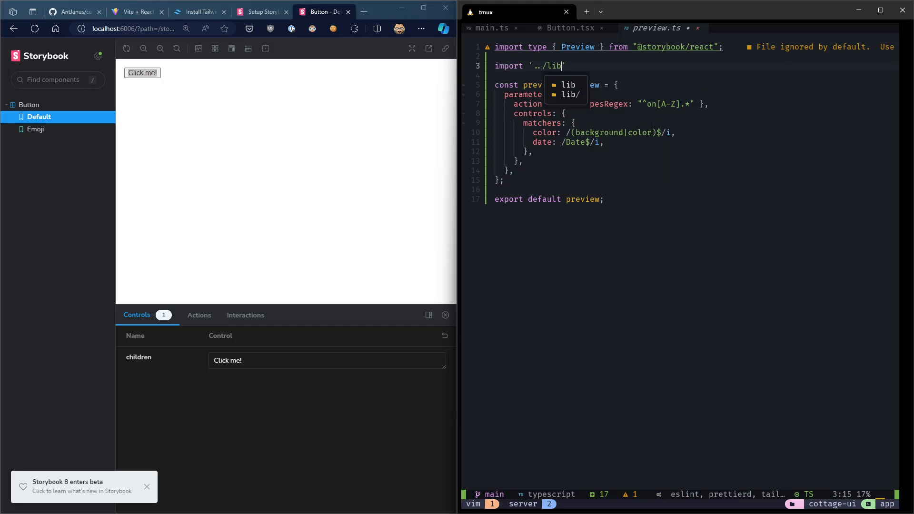
type("/tailwind.css")
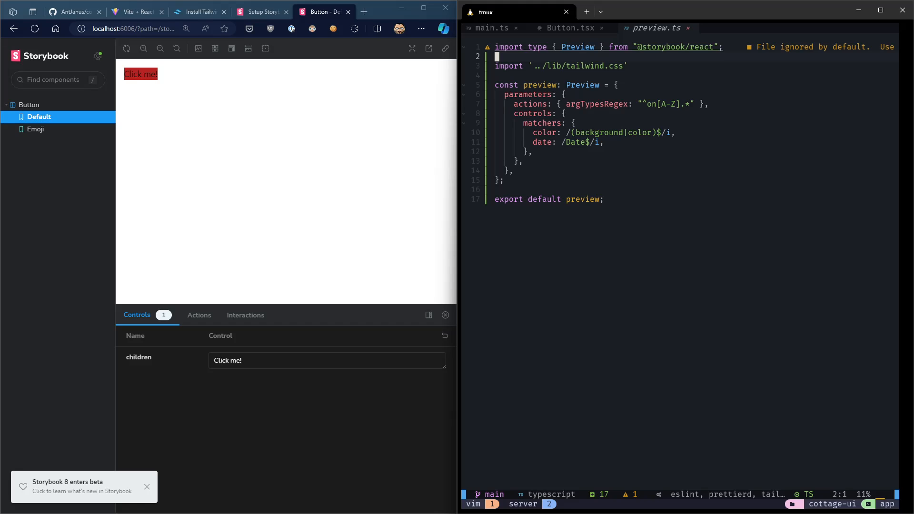
mouse_move(226, 118)
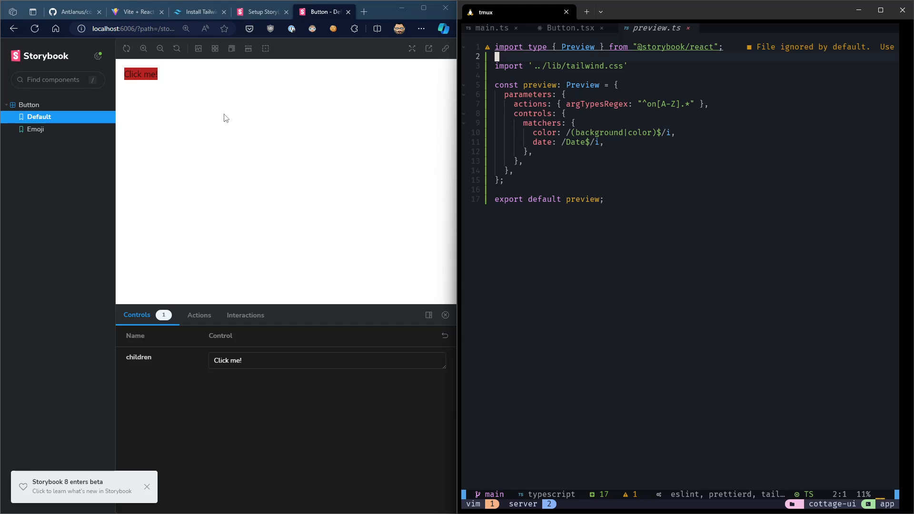
left_click(35, 129)
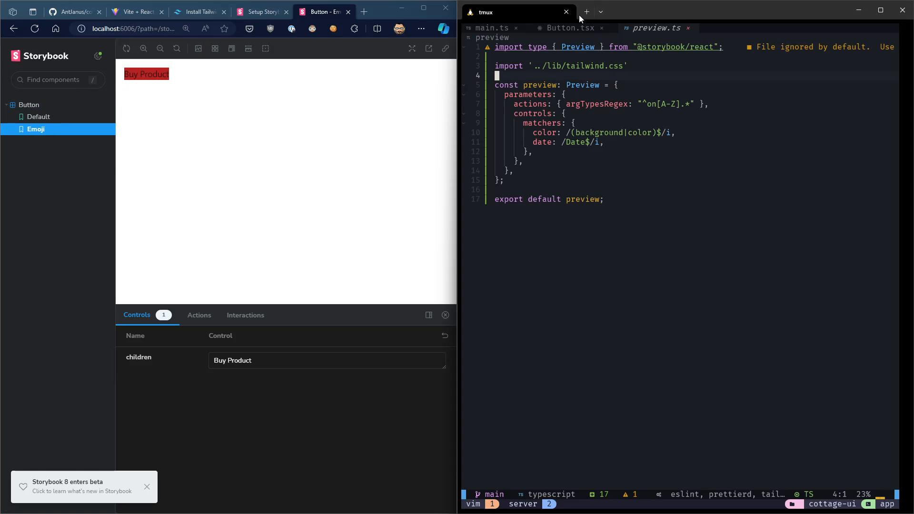
left_click(492, 27)
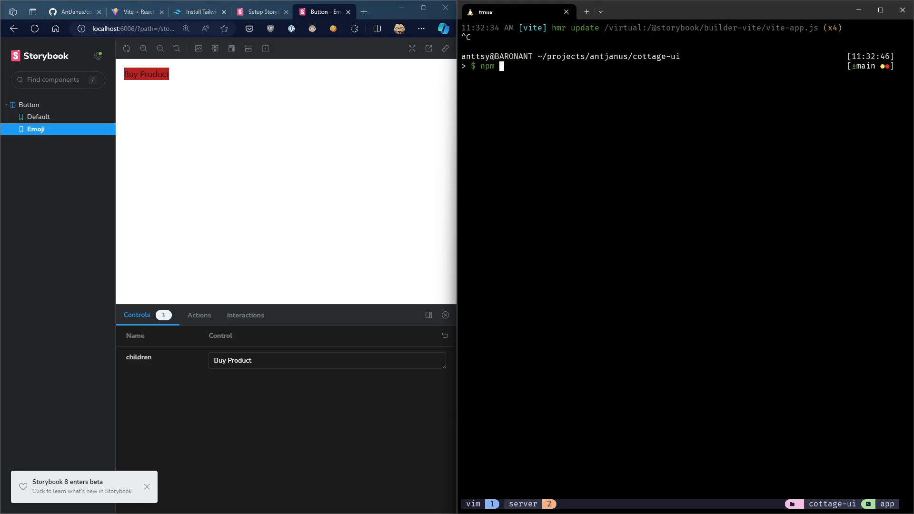
- Run npm run build and inspect the generated dist/style.css via neo-tree's hidden files
key("Return")
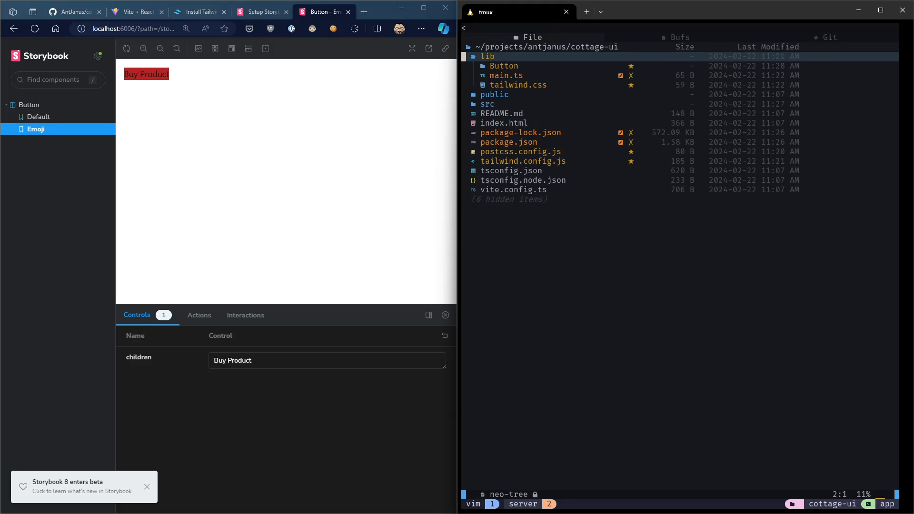
key("H")
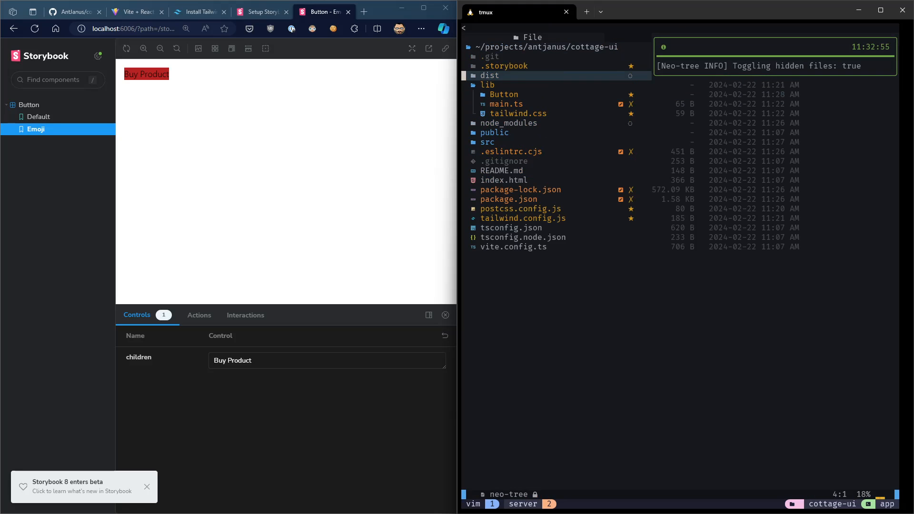
left_click(490, 75)
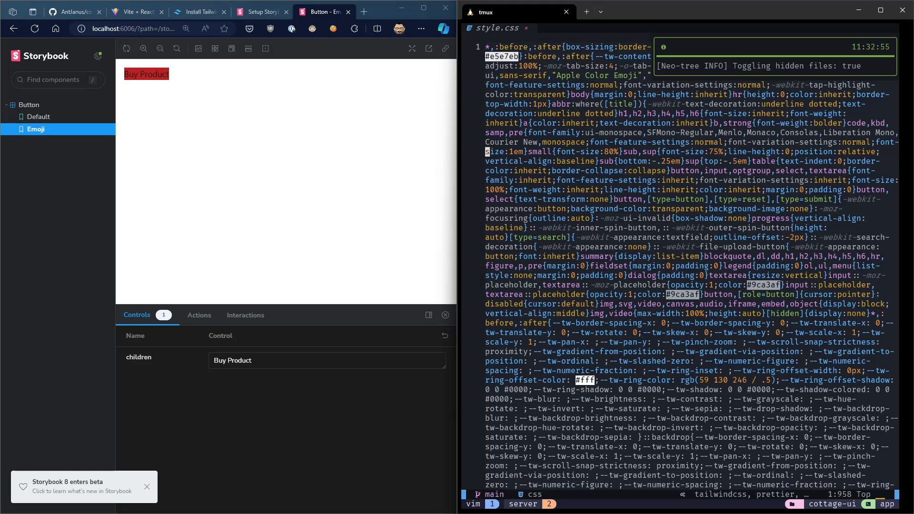
scroll("down", 3)
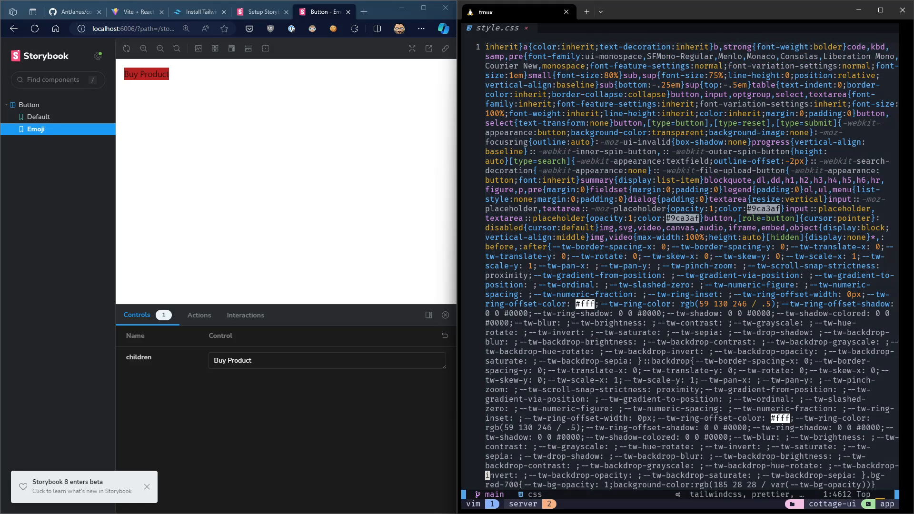
scroll("up", 3)
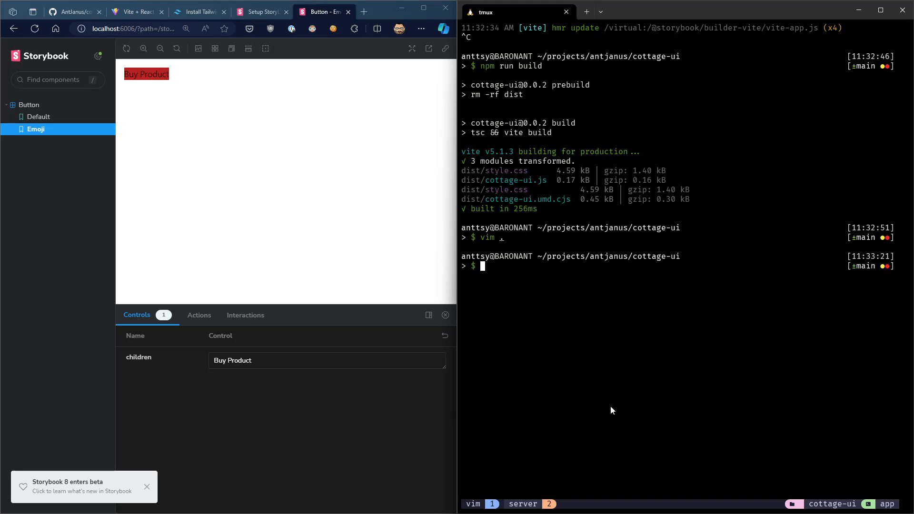
- Hide the addons panel and show the Default story's red 'Click me!' button
type("a")
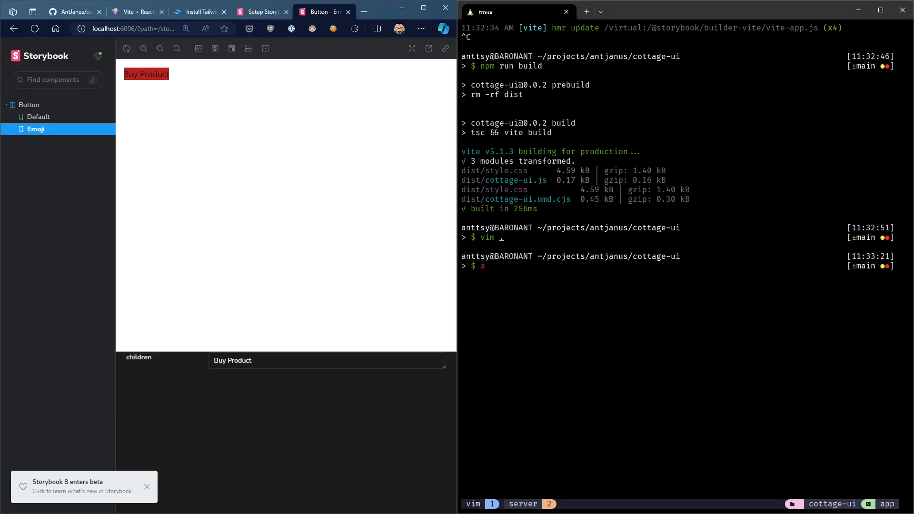
left_click(38, 117)
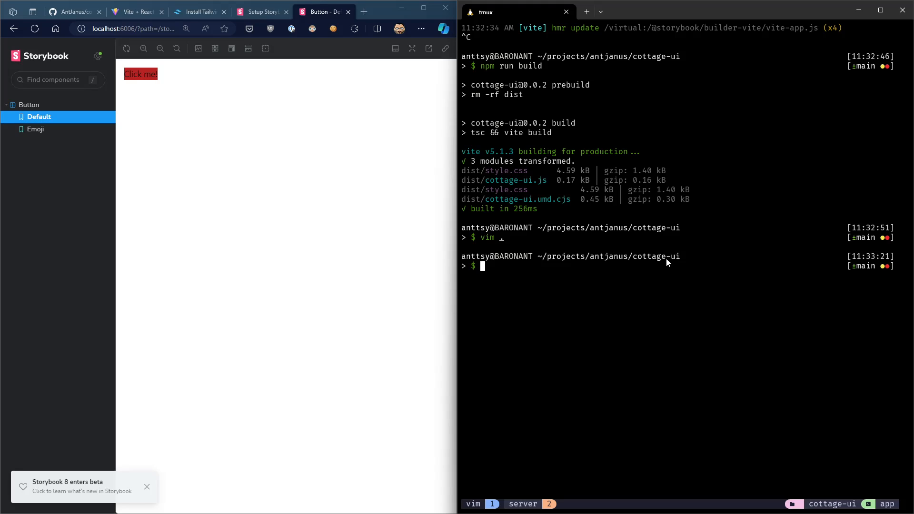
mouse_move(723, 155)
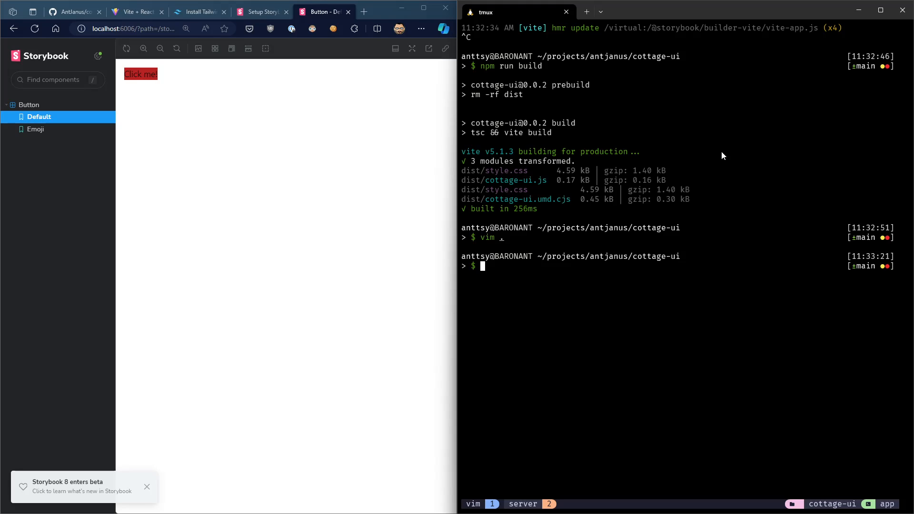